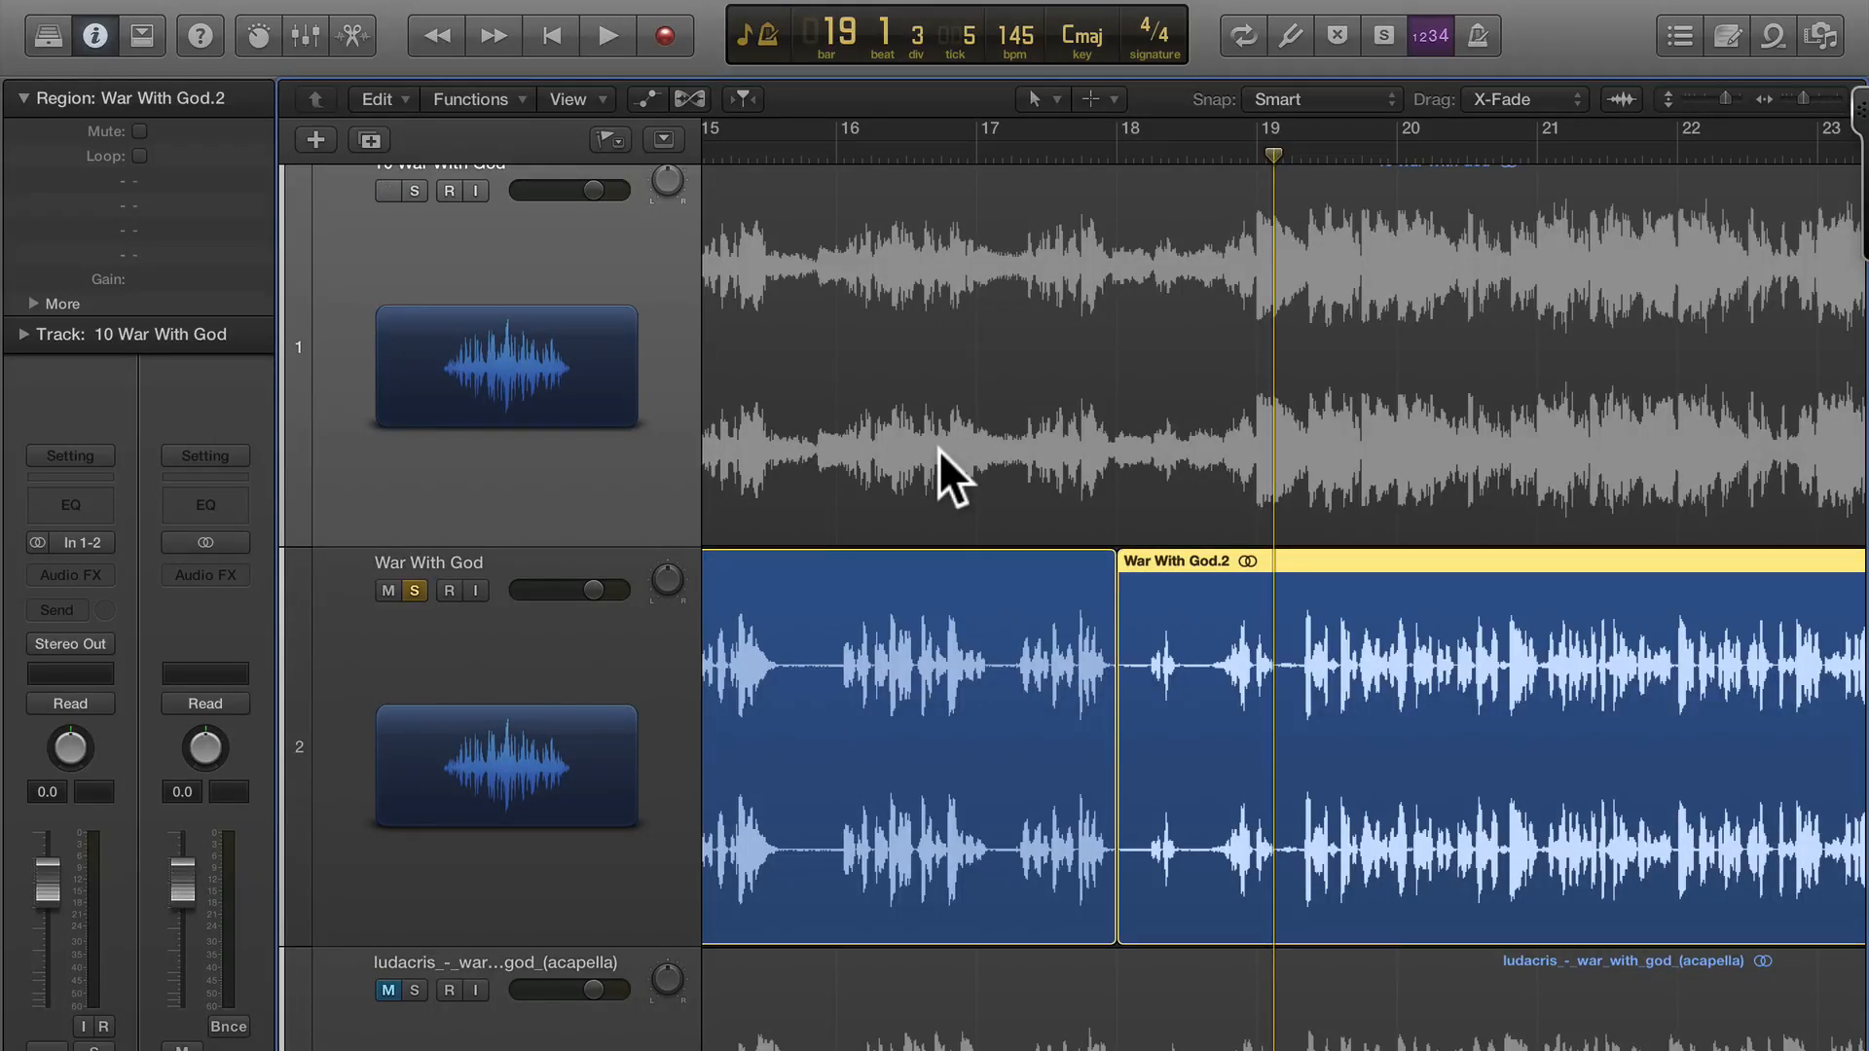
# Step: Toggle the full song track's mute while auditioning, then solo it alongside War With God
pyautogui.click(370, 190)
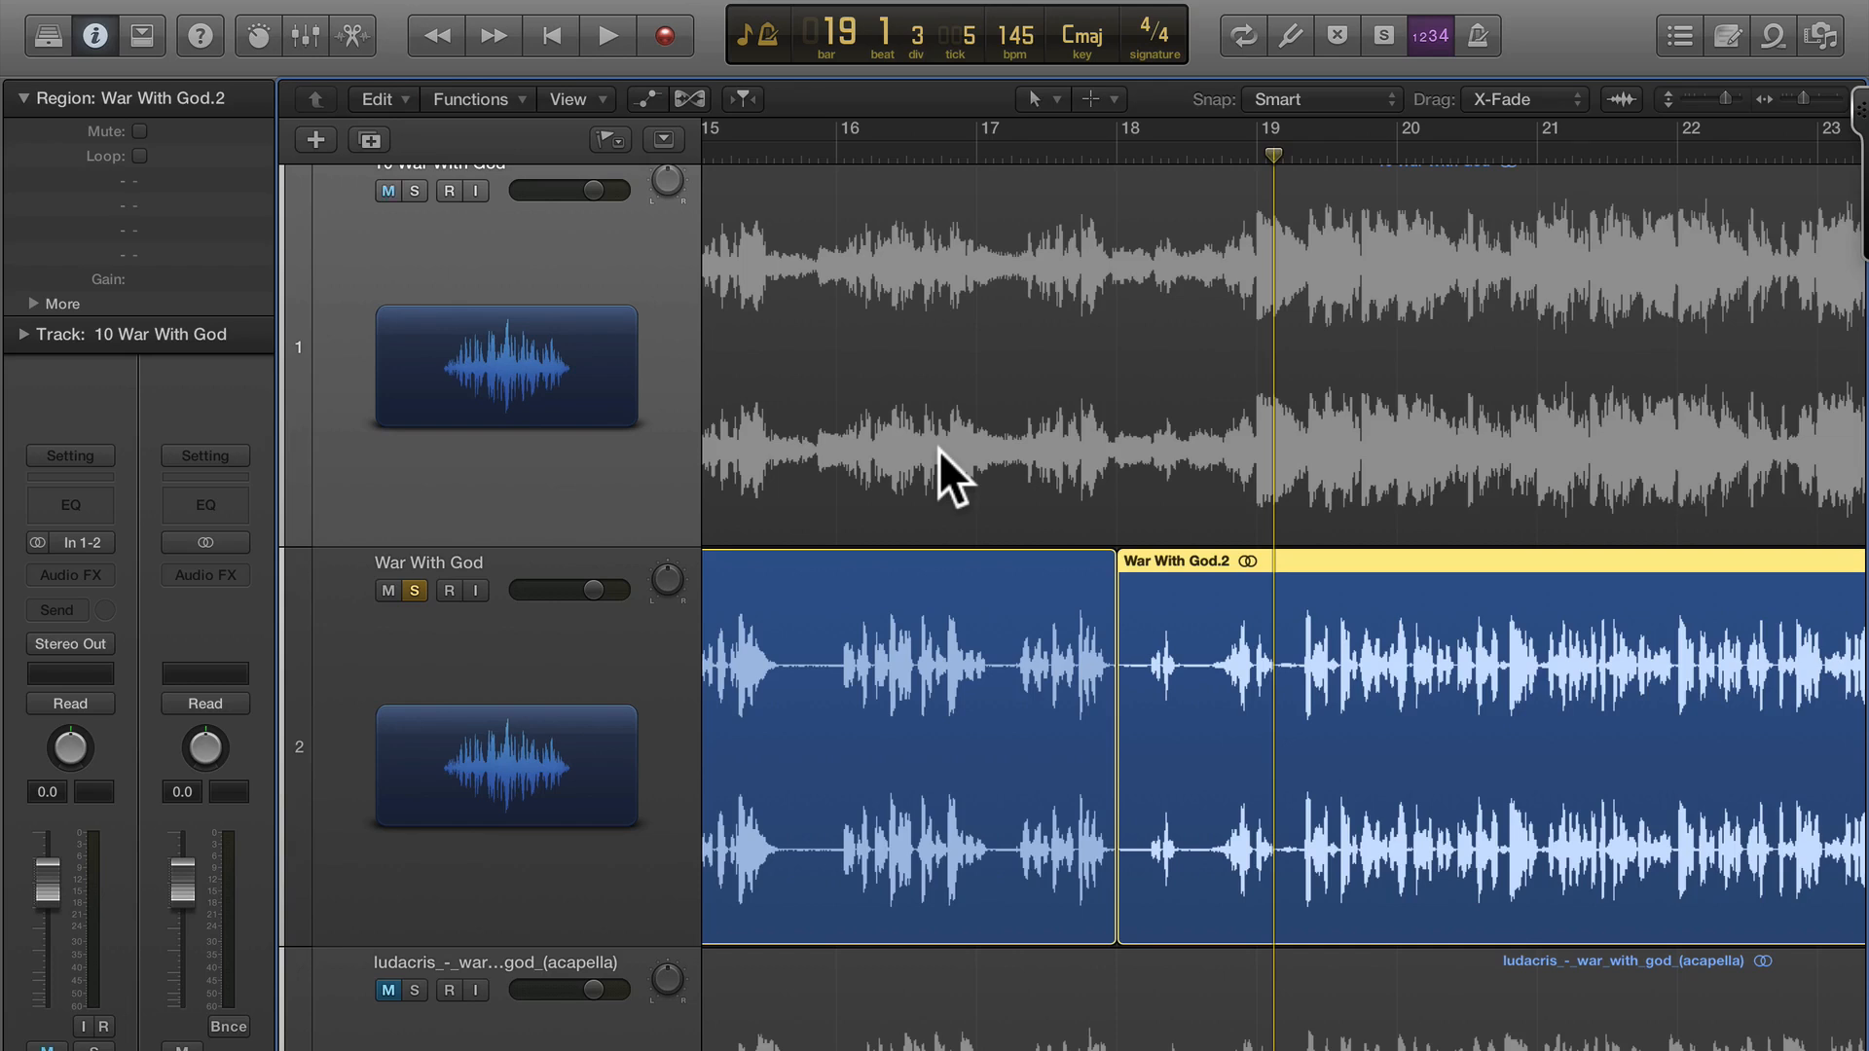
pyautogui.click(400, 189)
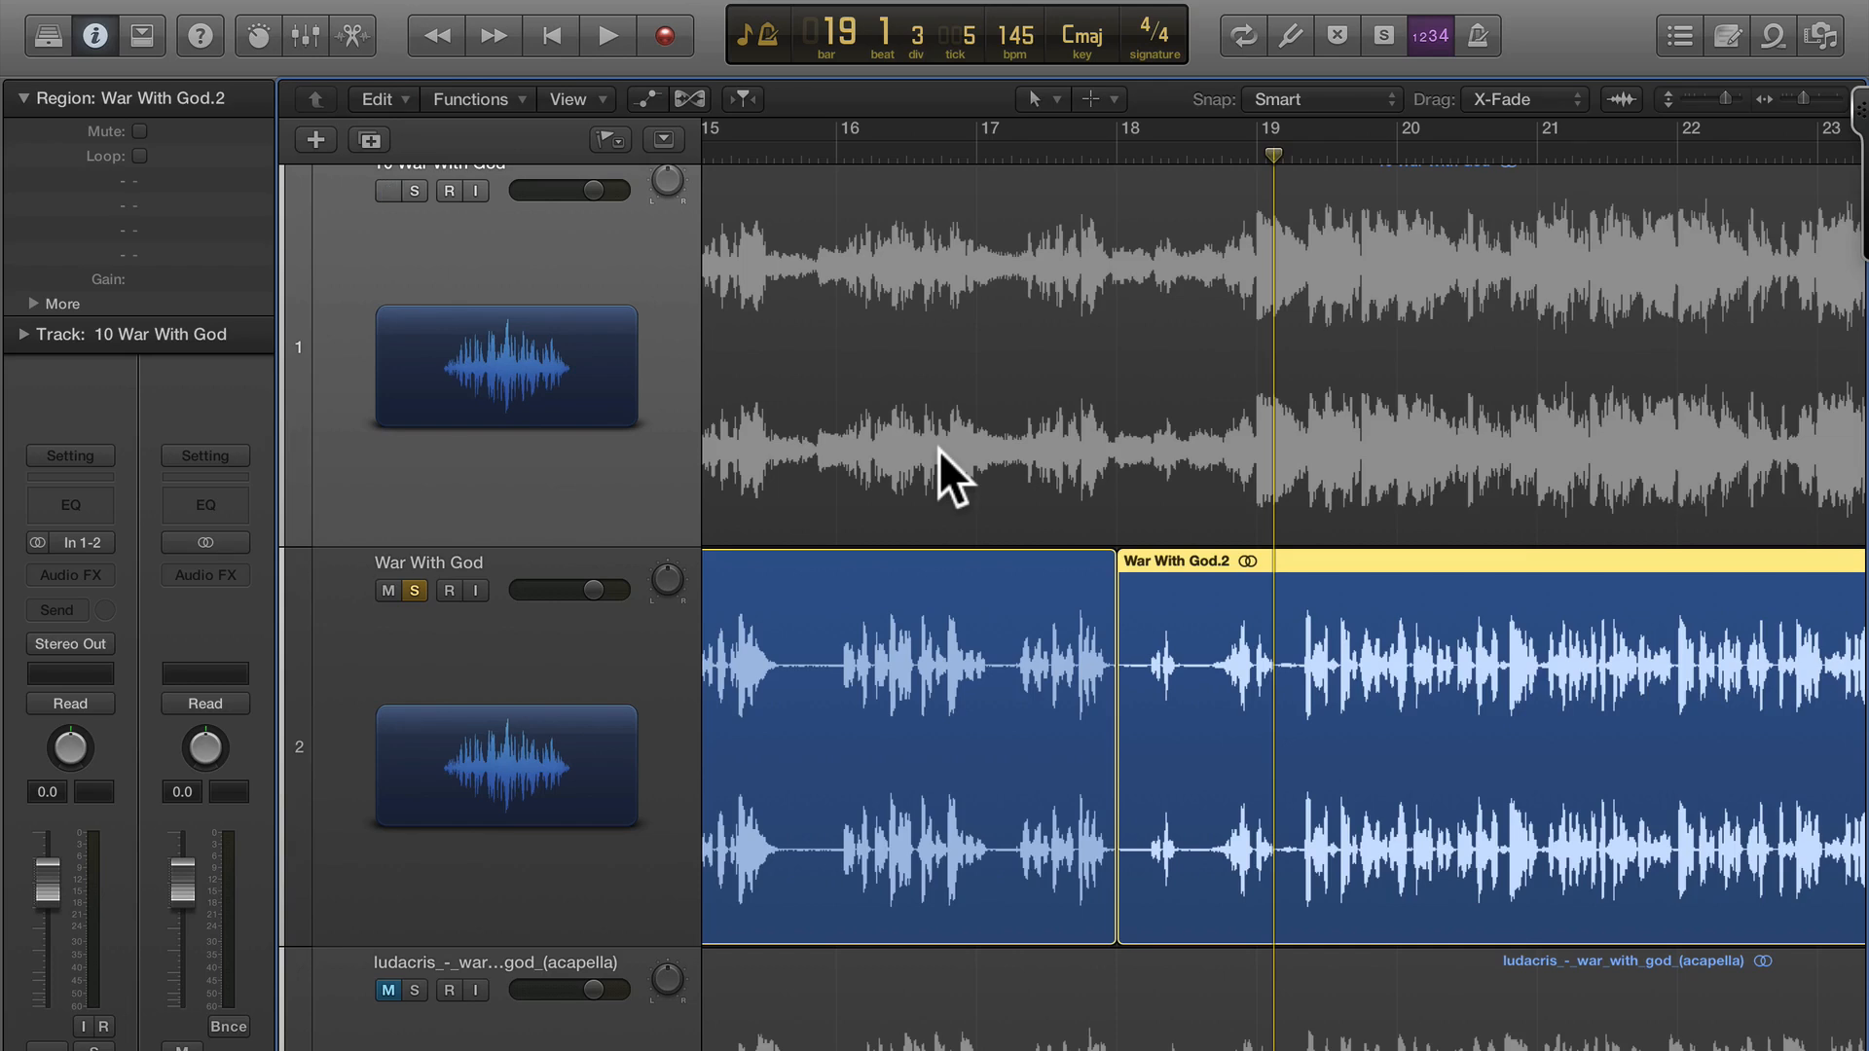
pyautogui.click(400, 189)
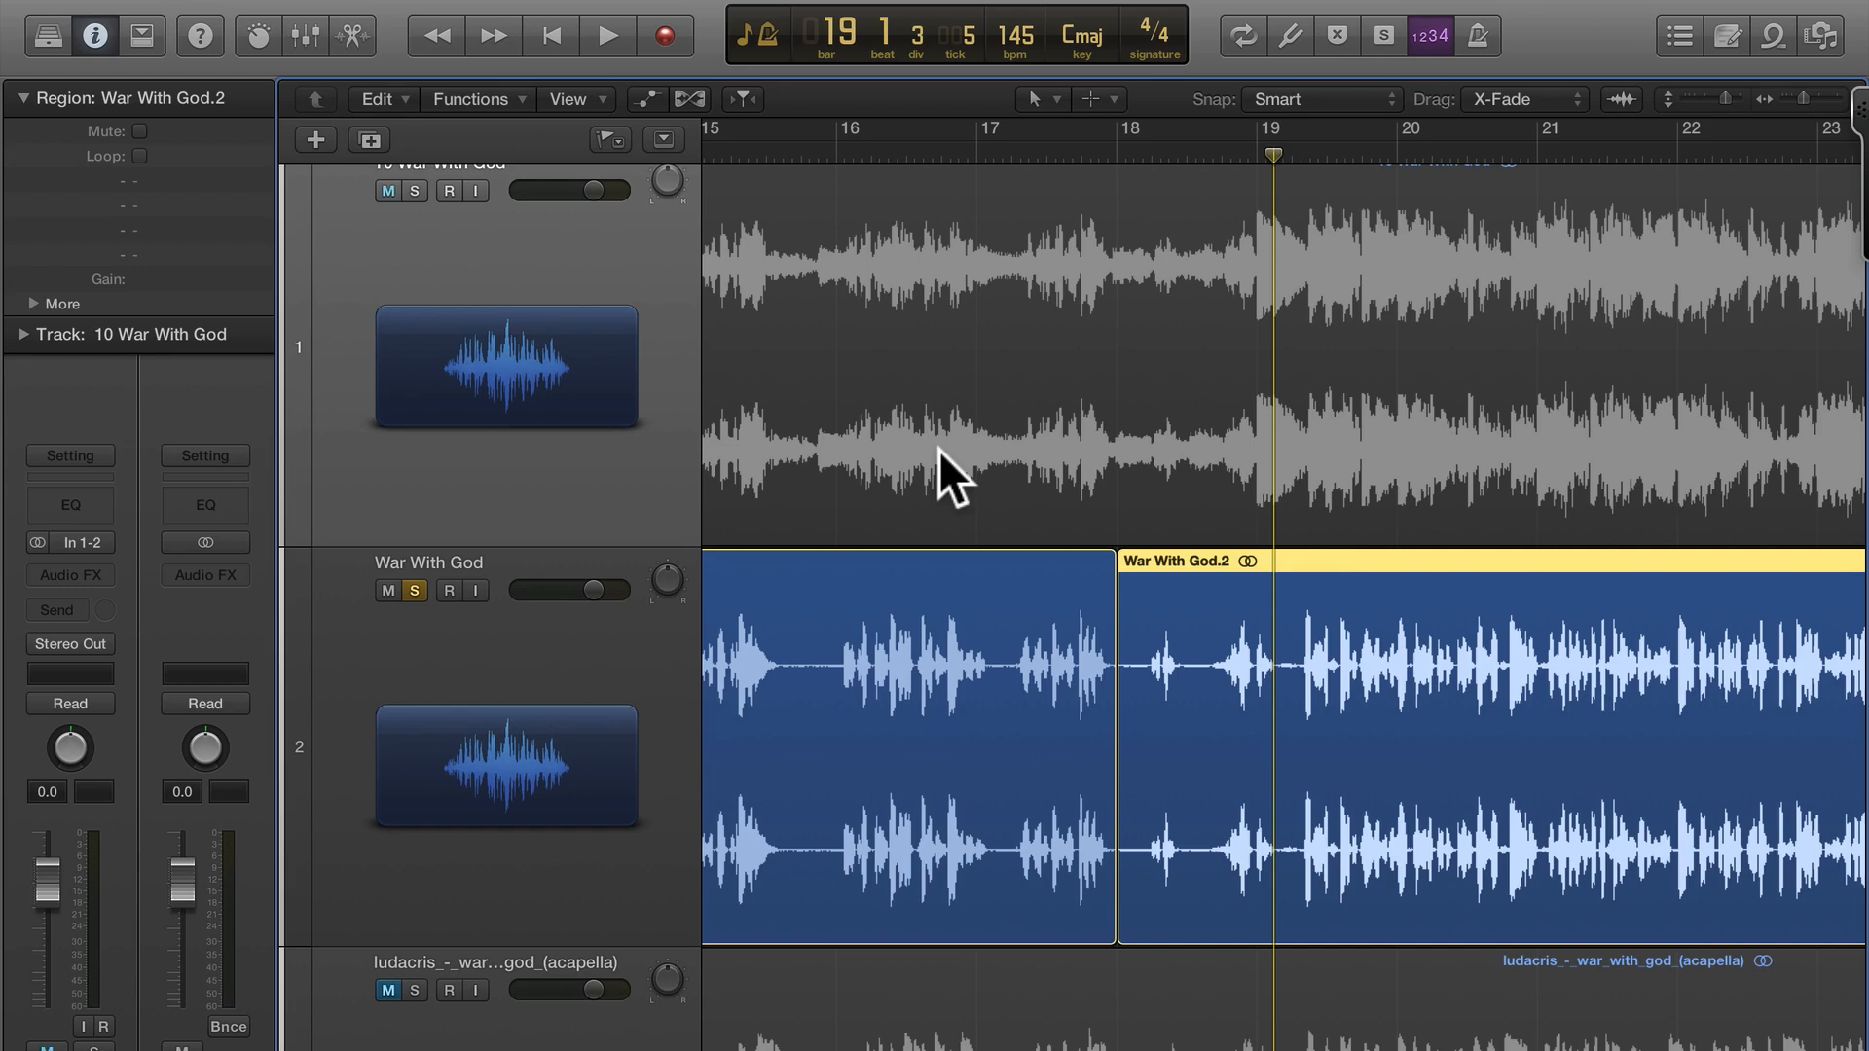
pyautogui.moveTo(1151, 566)
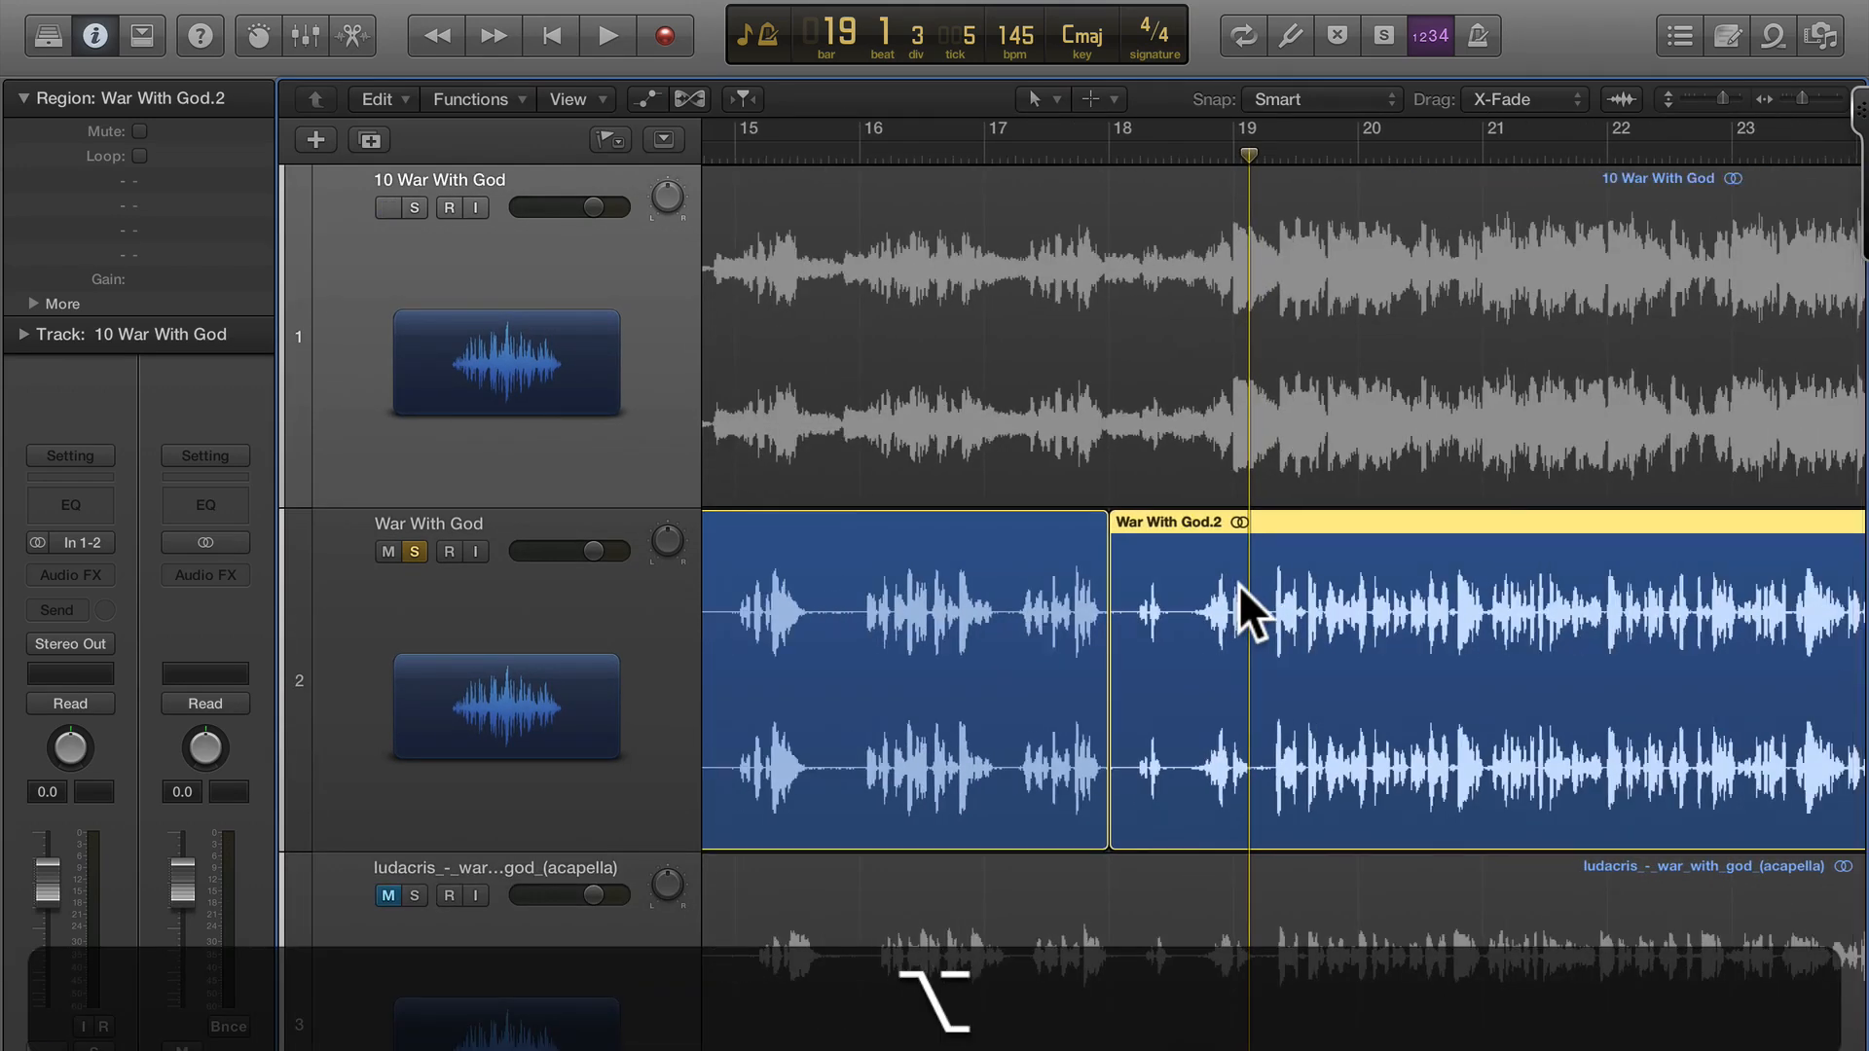
pyautogui.click(375, 207)
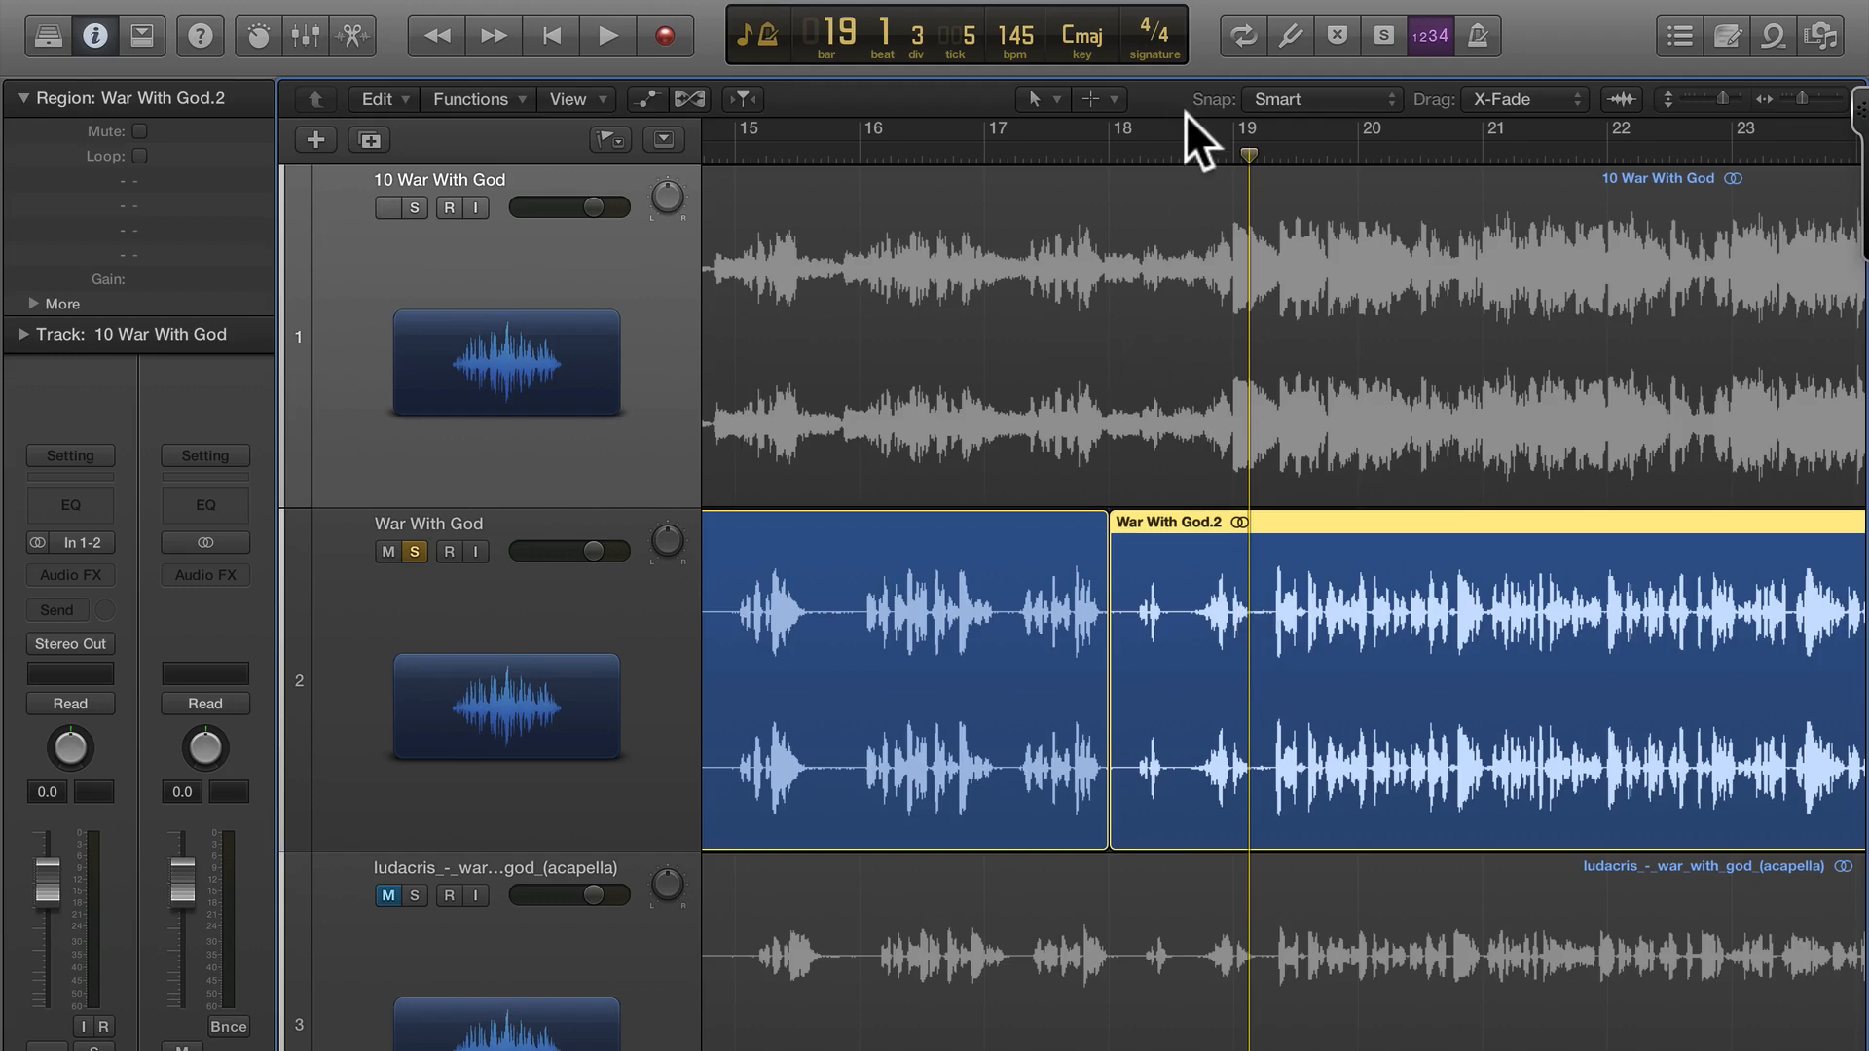
pyautogui.moveTo(1270, 408)
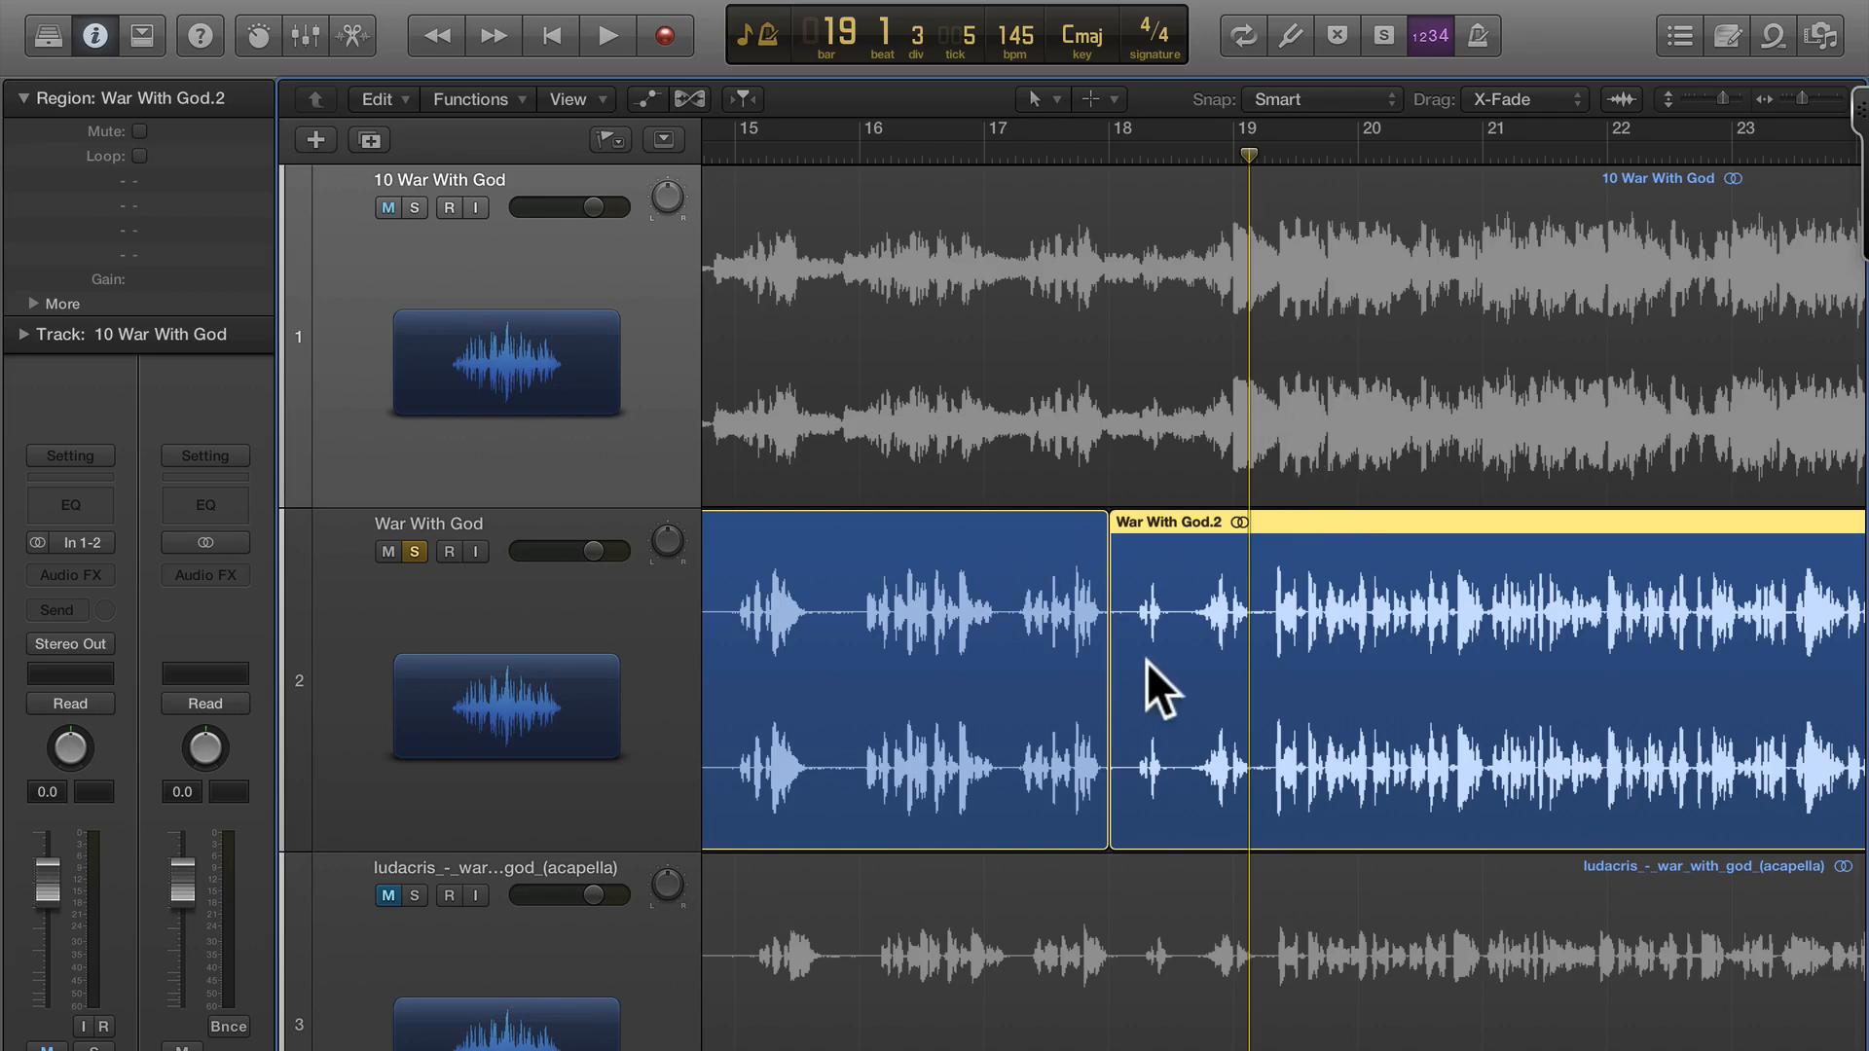
pyautogui.moveTo(1182, 385)
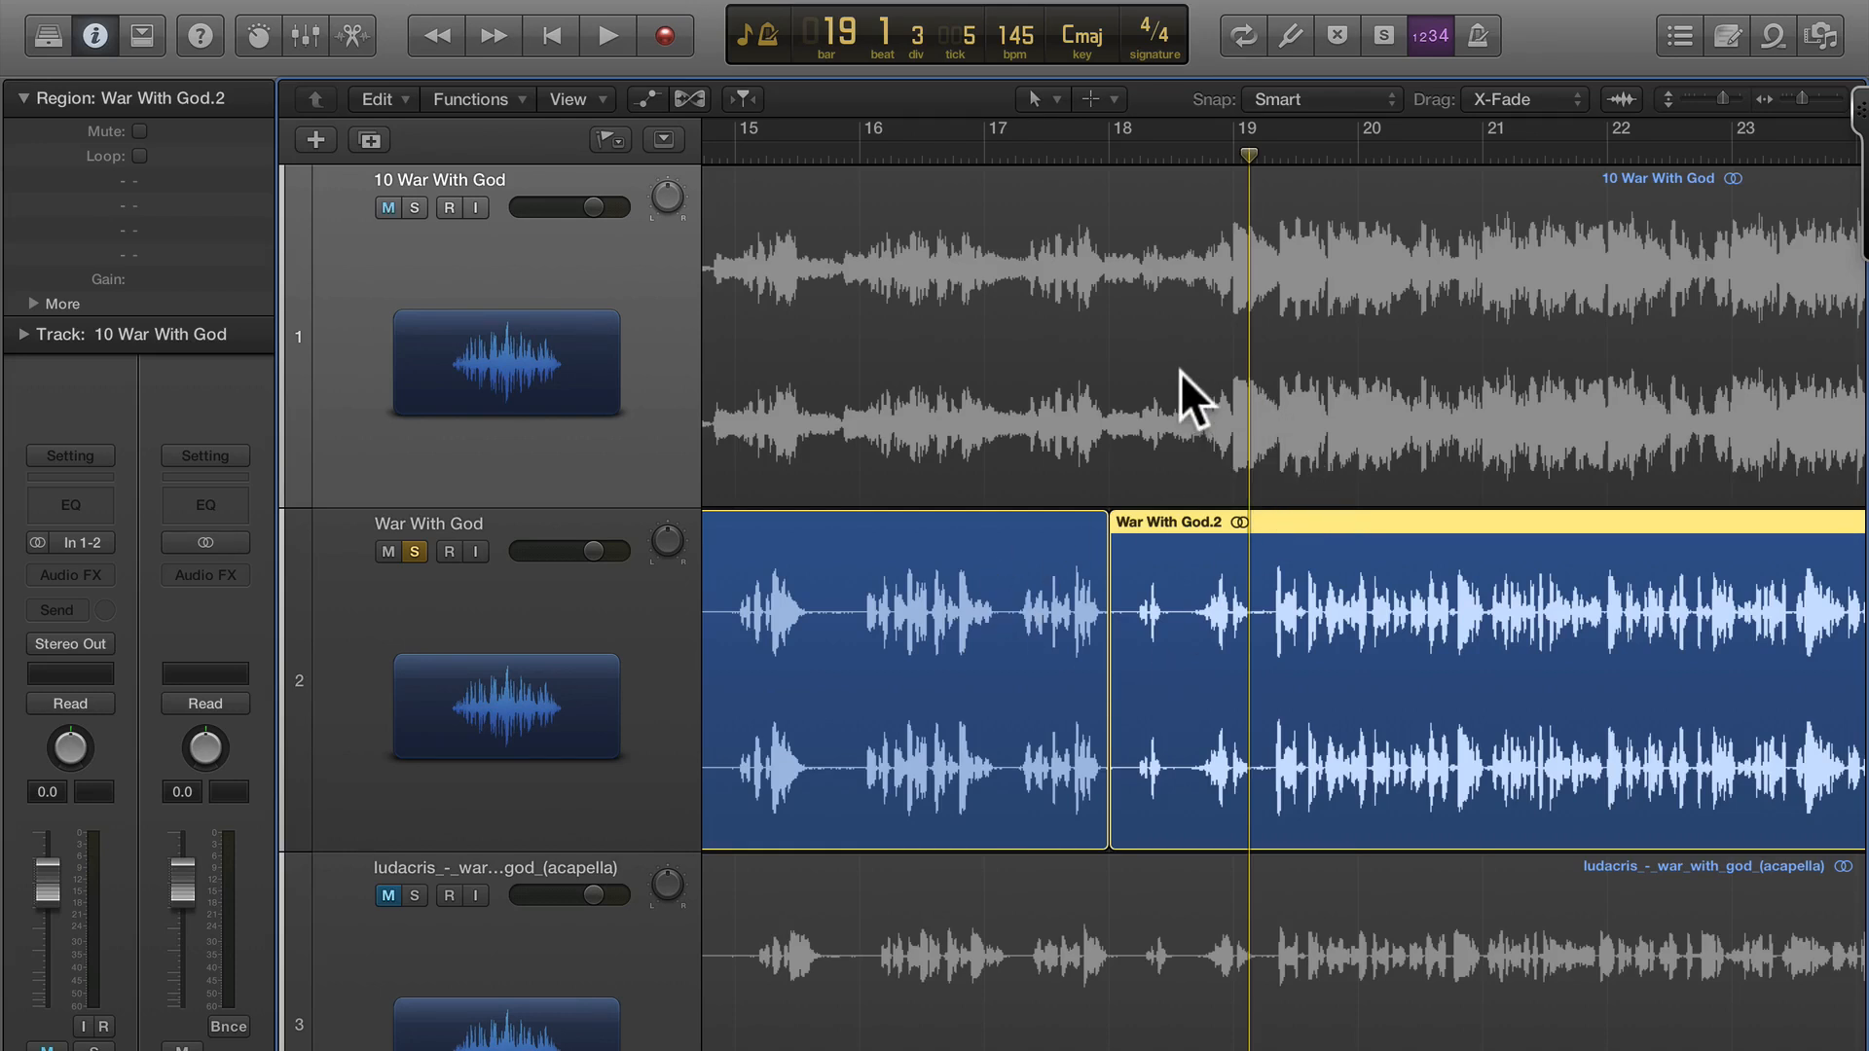
pyautogui.click(387, 206)
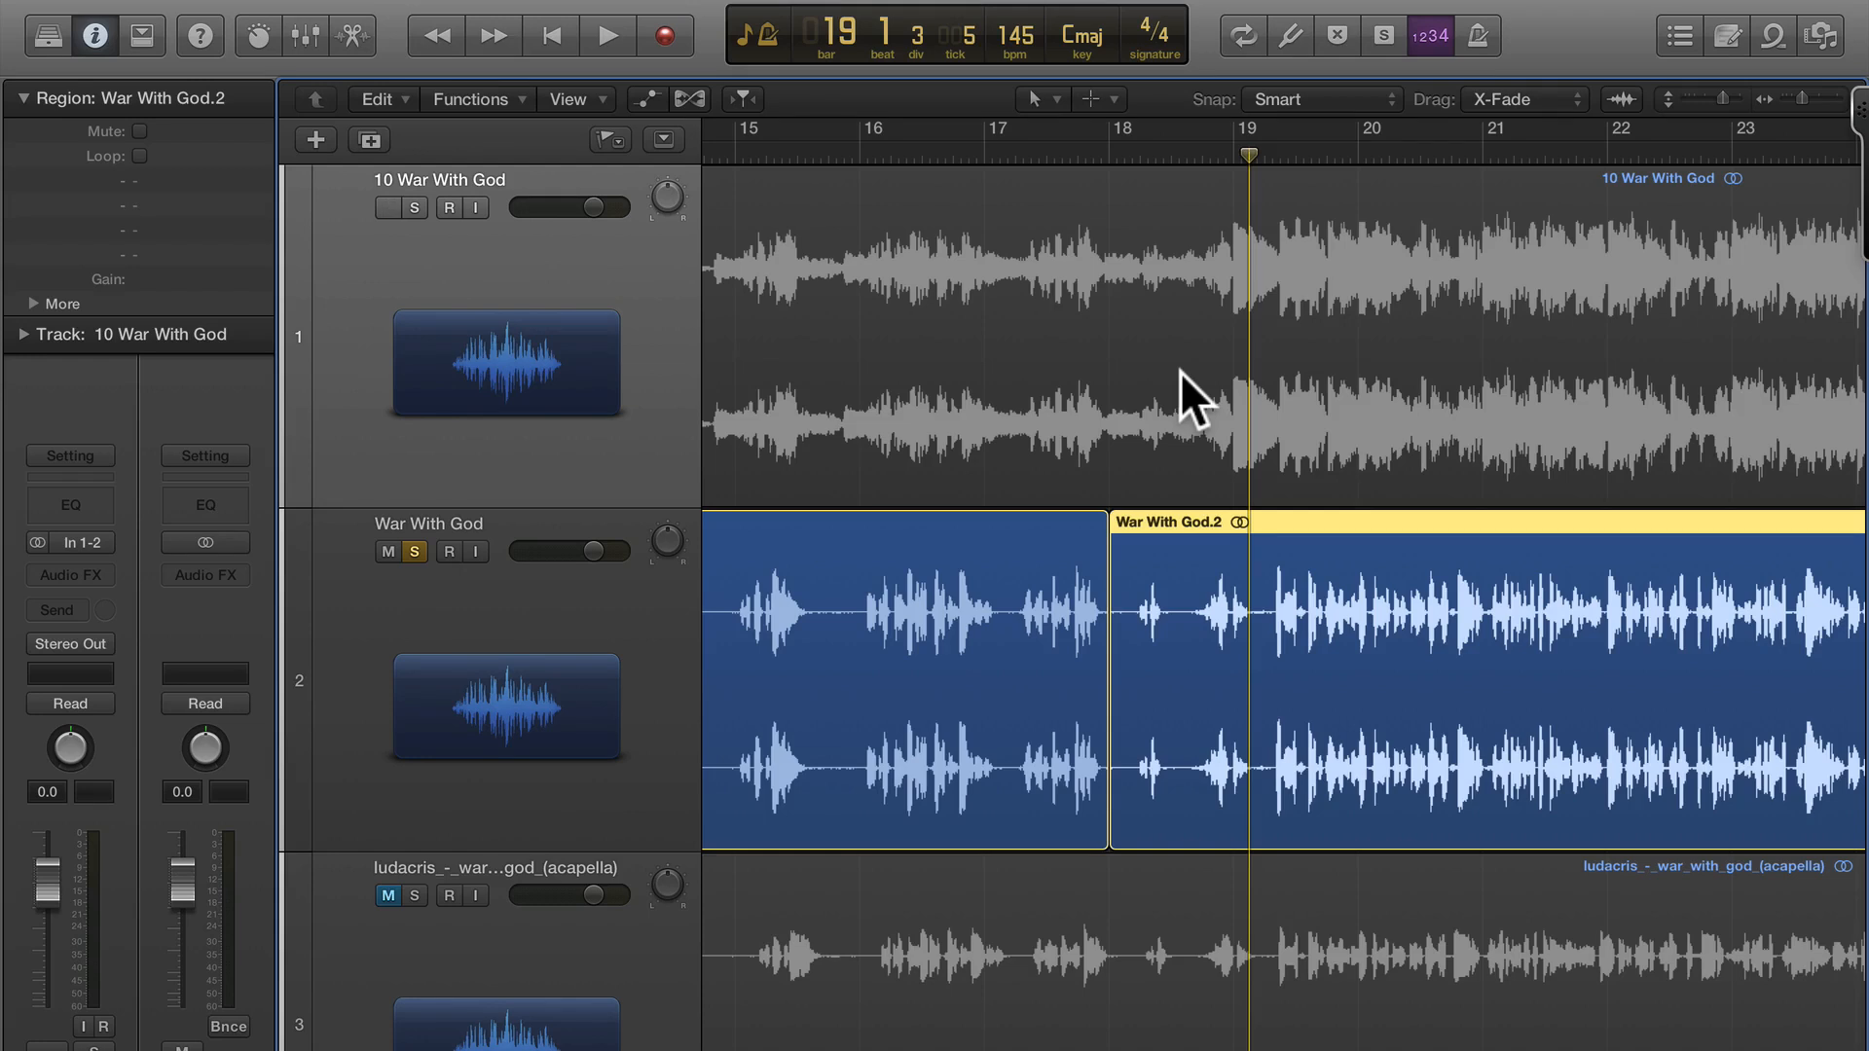
pyautogui.click(375, 207)
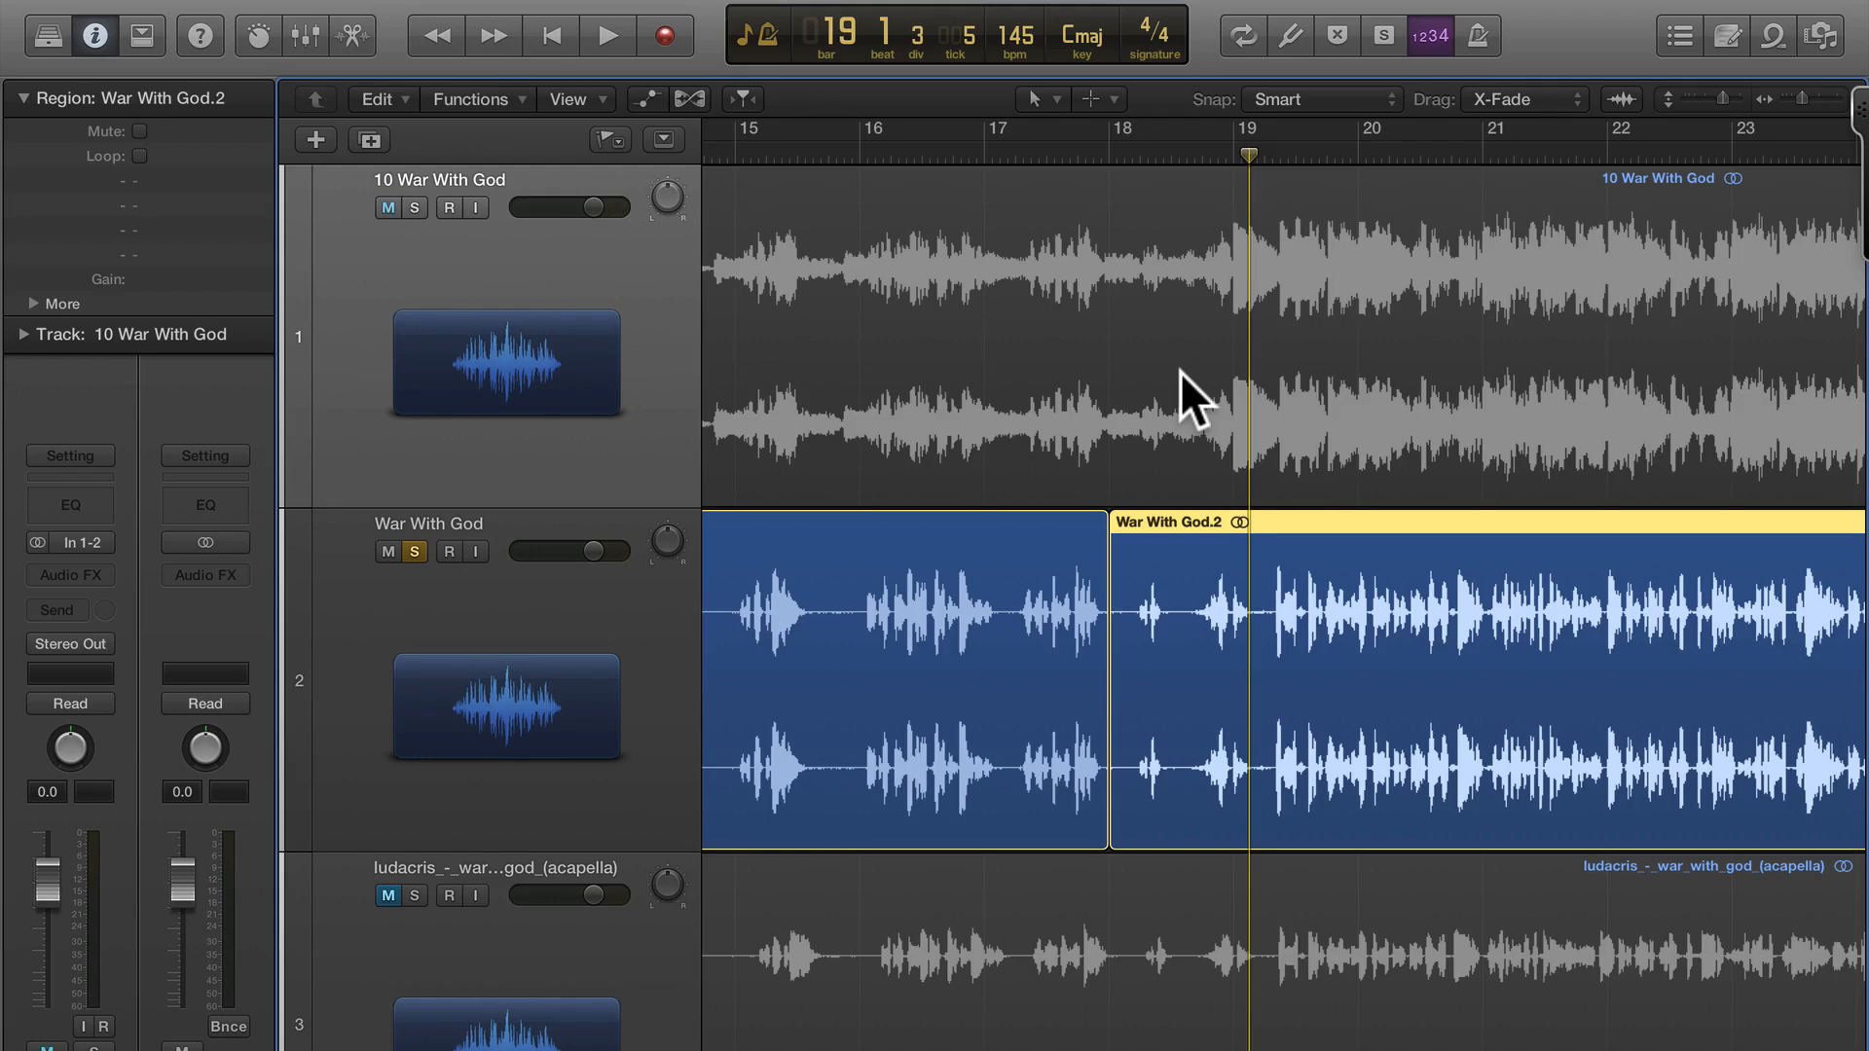
pyautogui.click(382, 208)
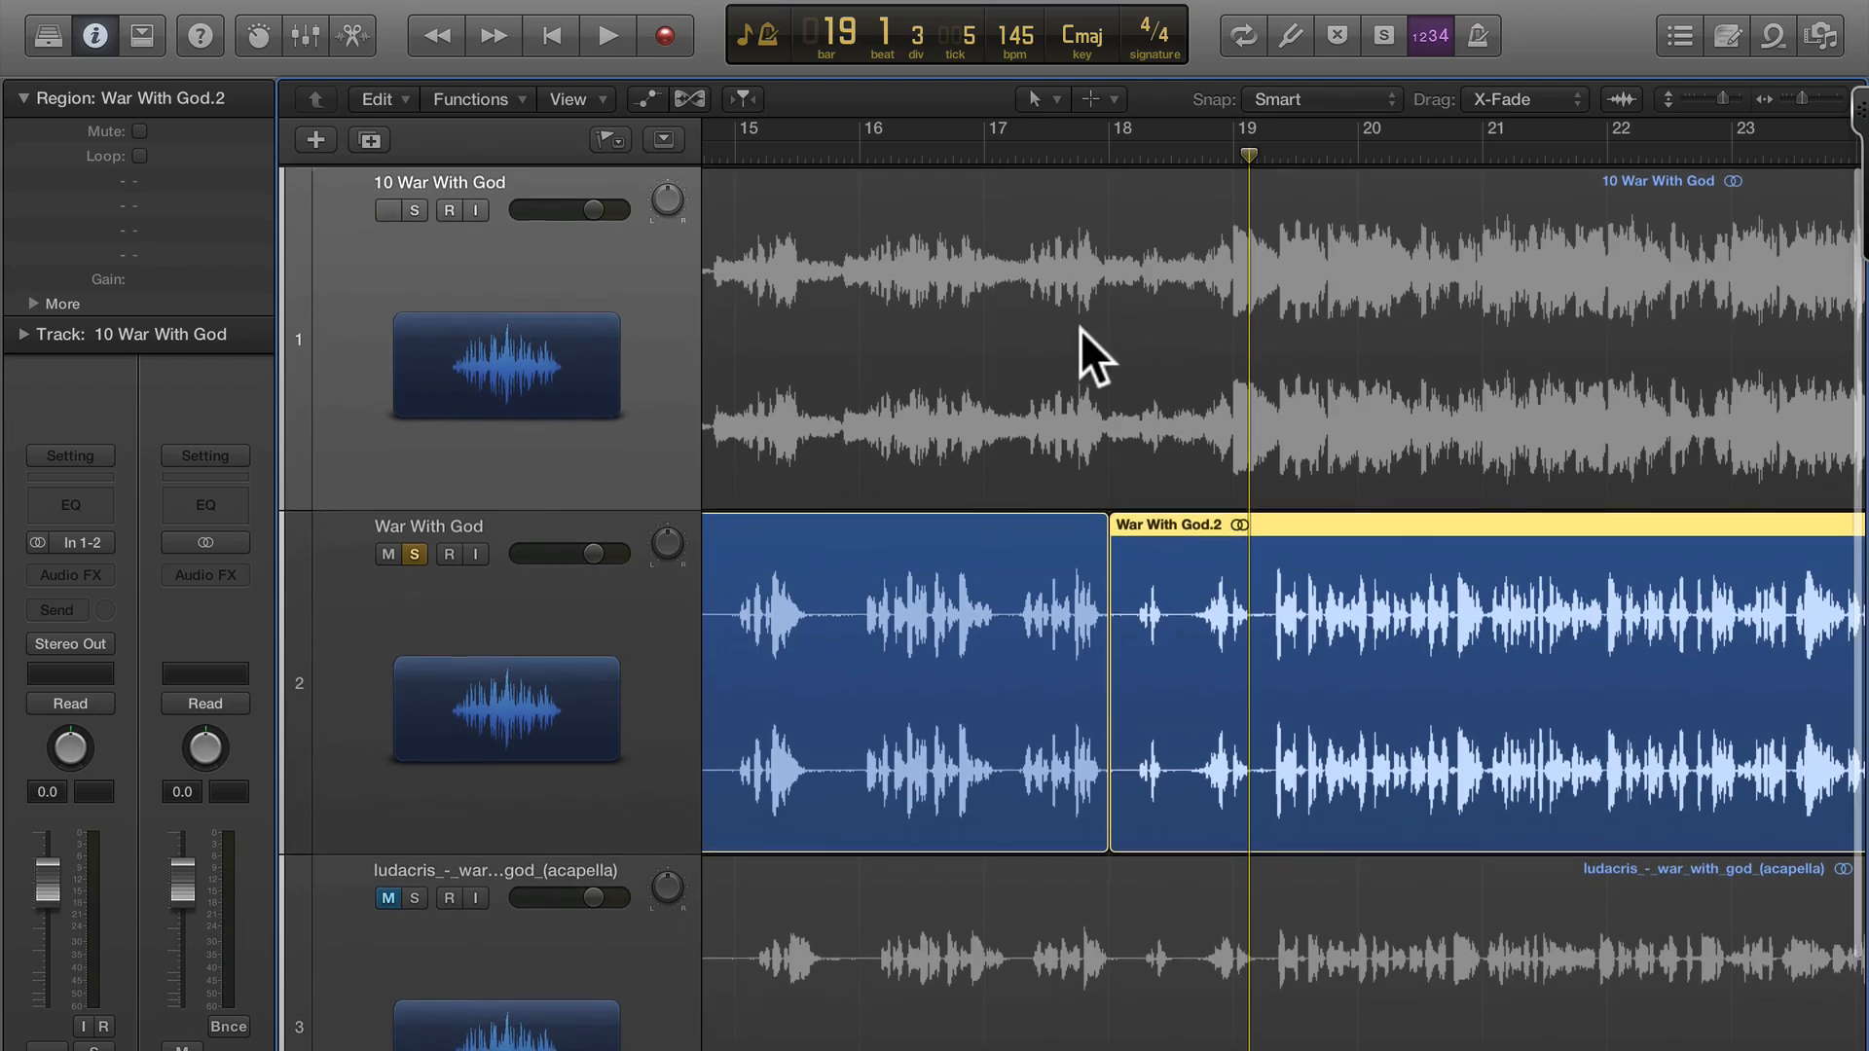
pyautogui.click(387, 207)
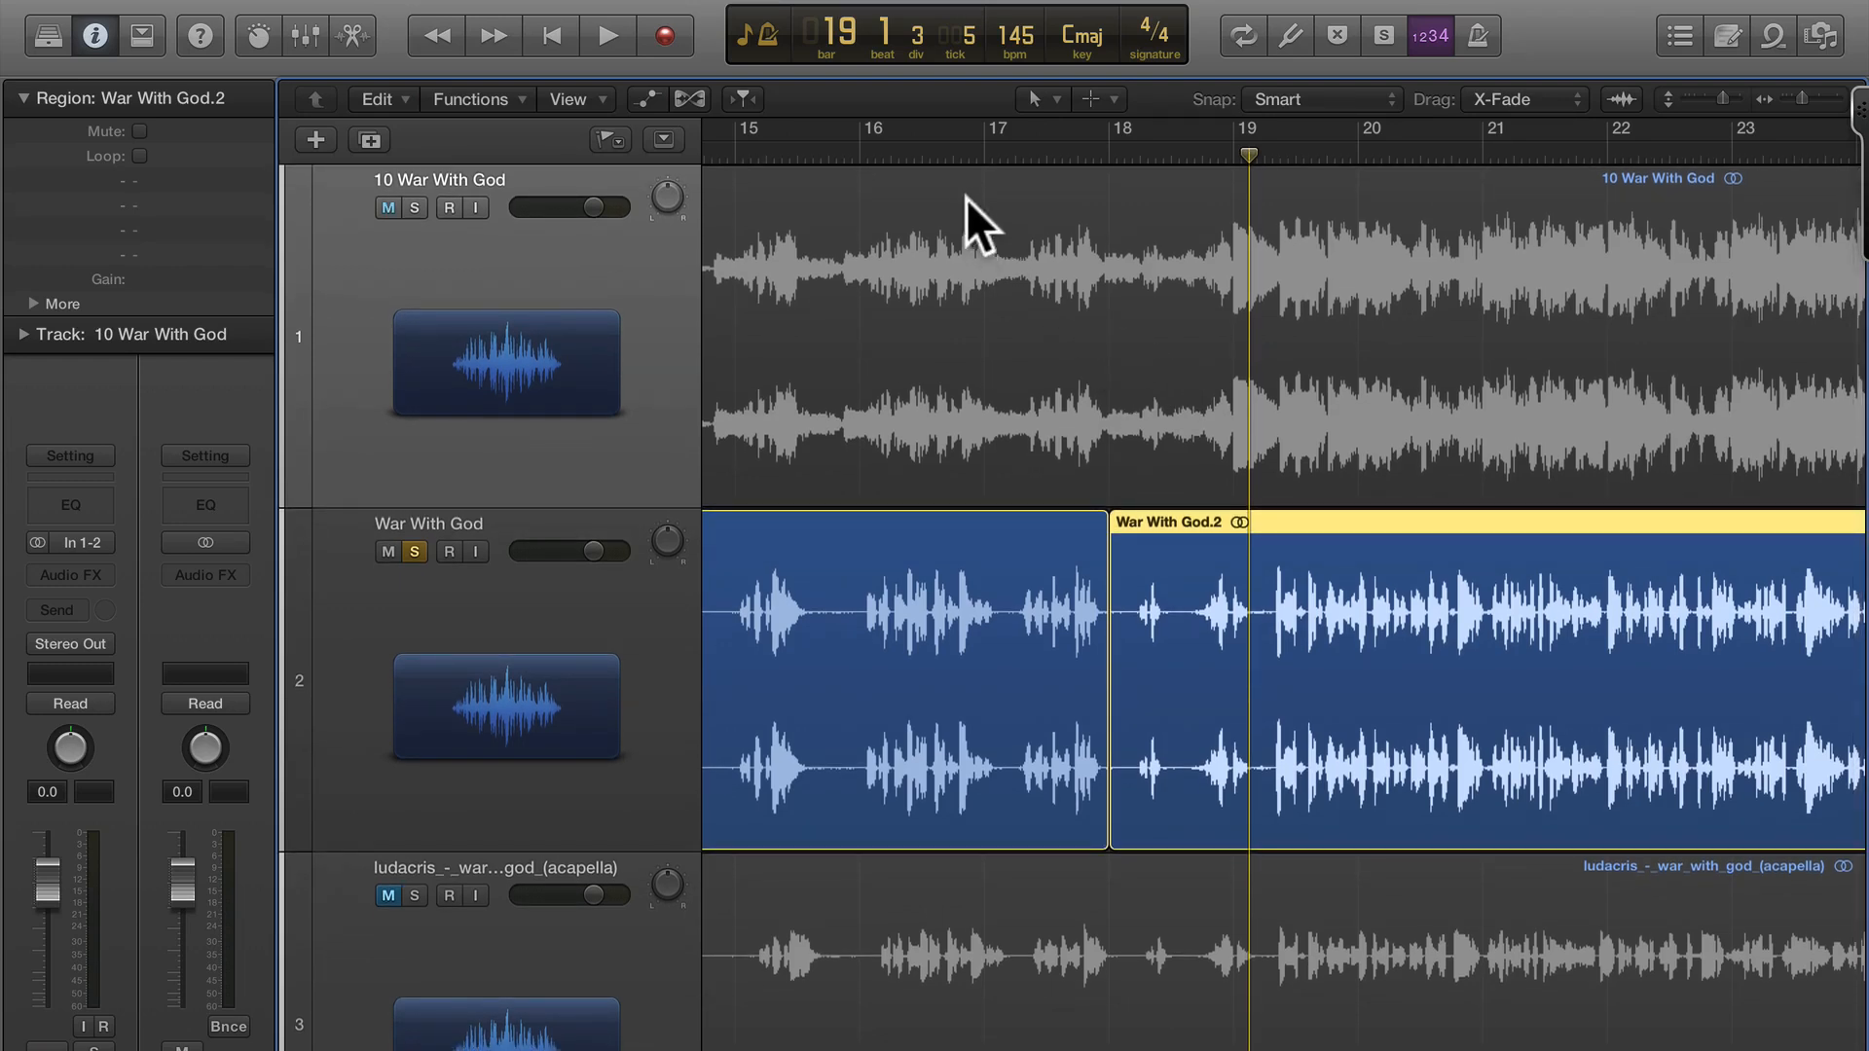
pyautogui.moveTo(1165, 204)
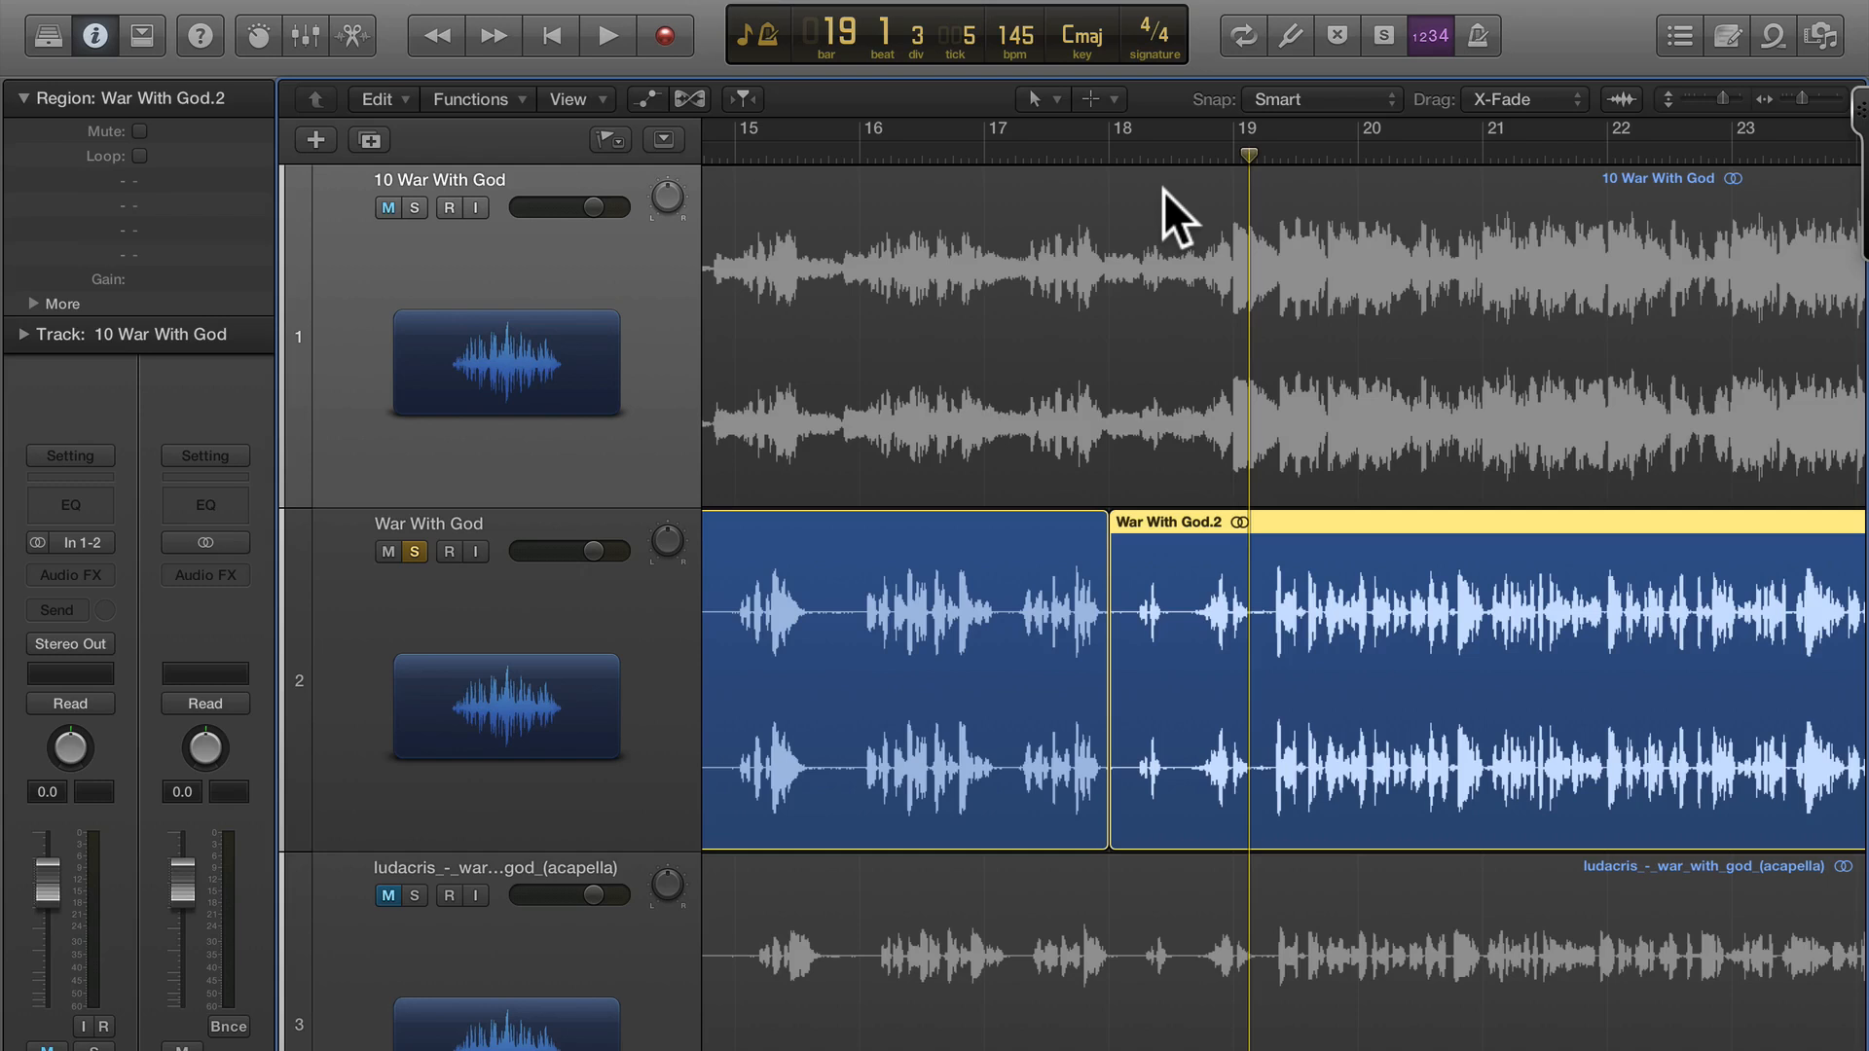
pyautogui.click(380, 207)
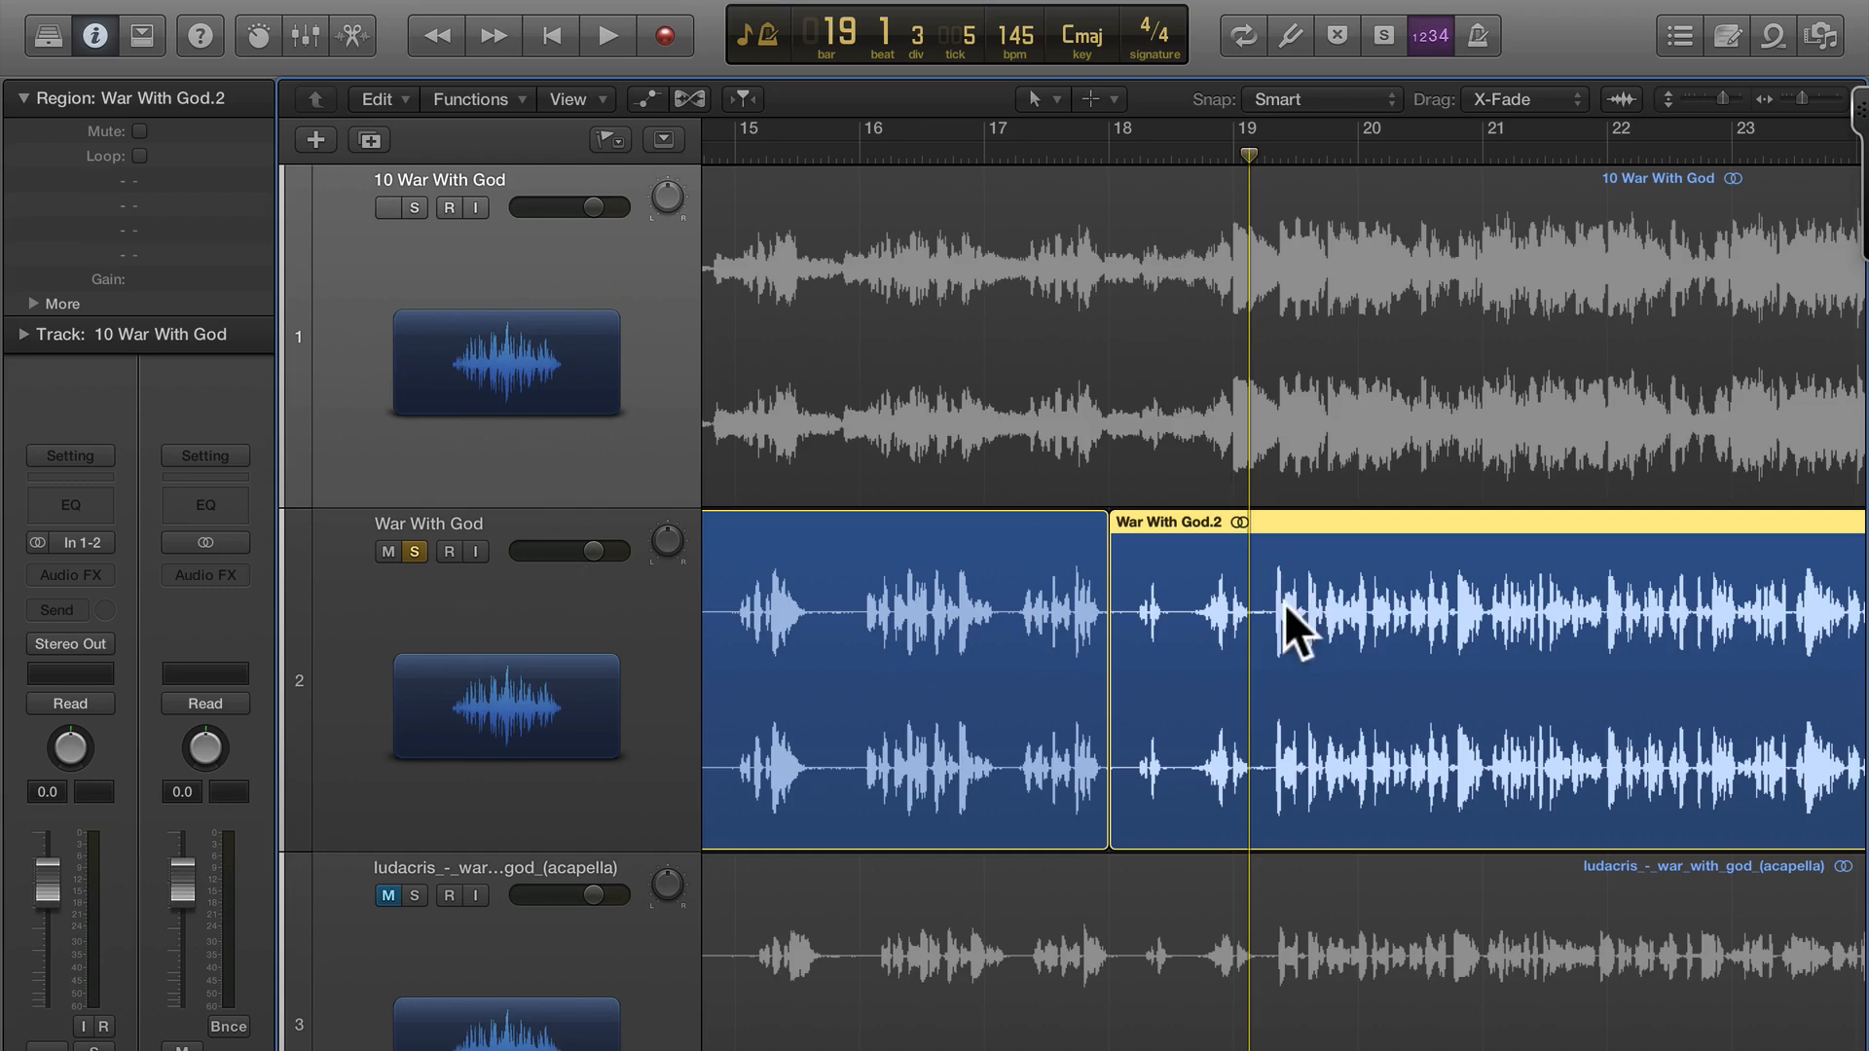
pyautogui.moveTo(1217, 675)
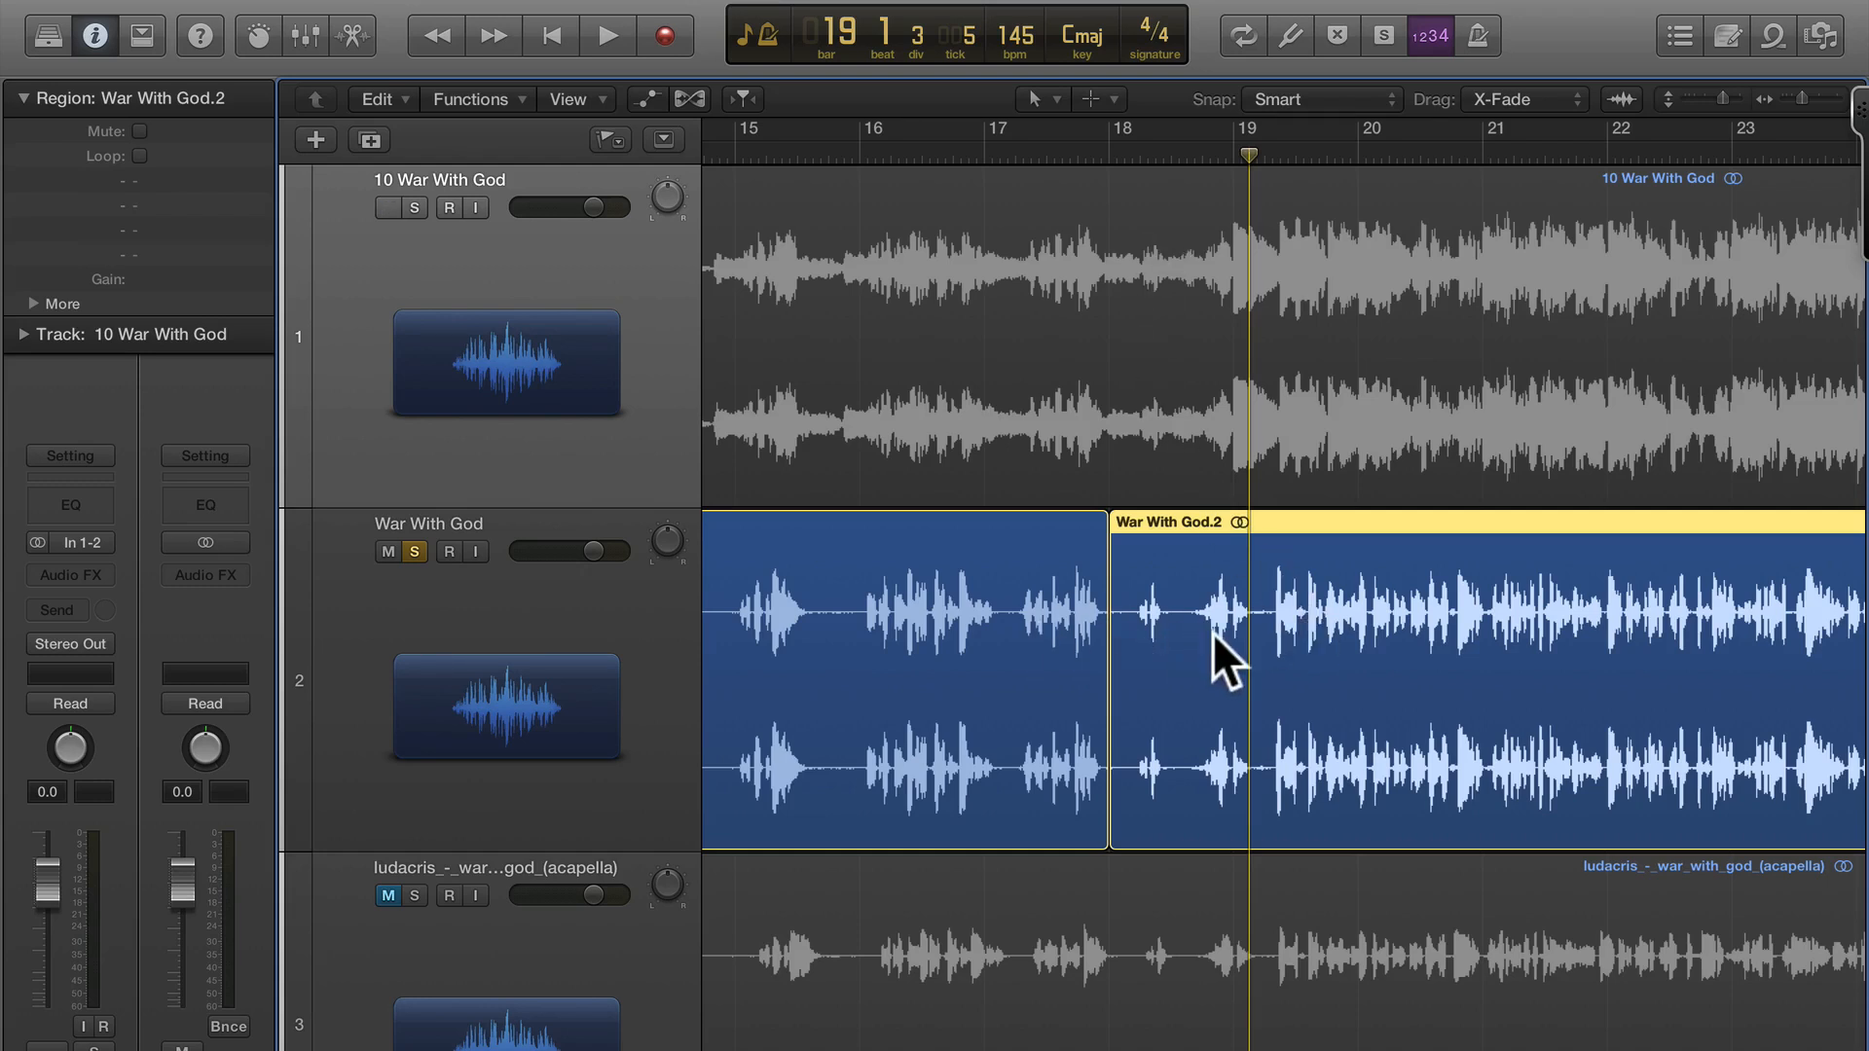
pyautogui.click(377, 208)
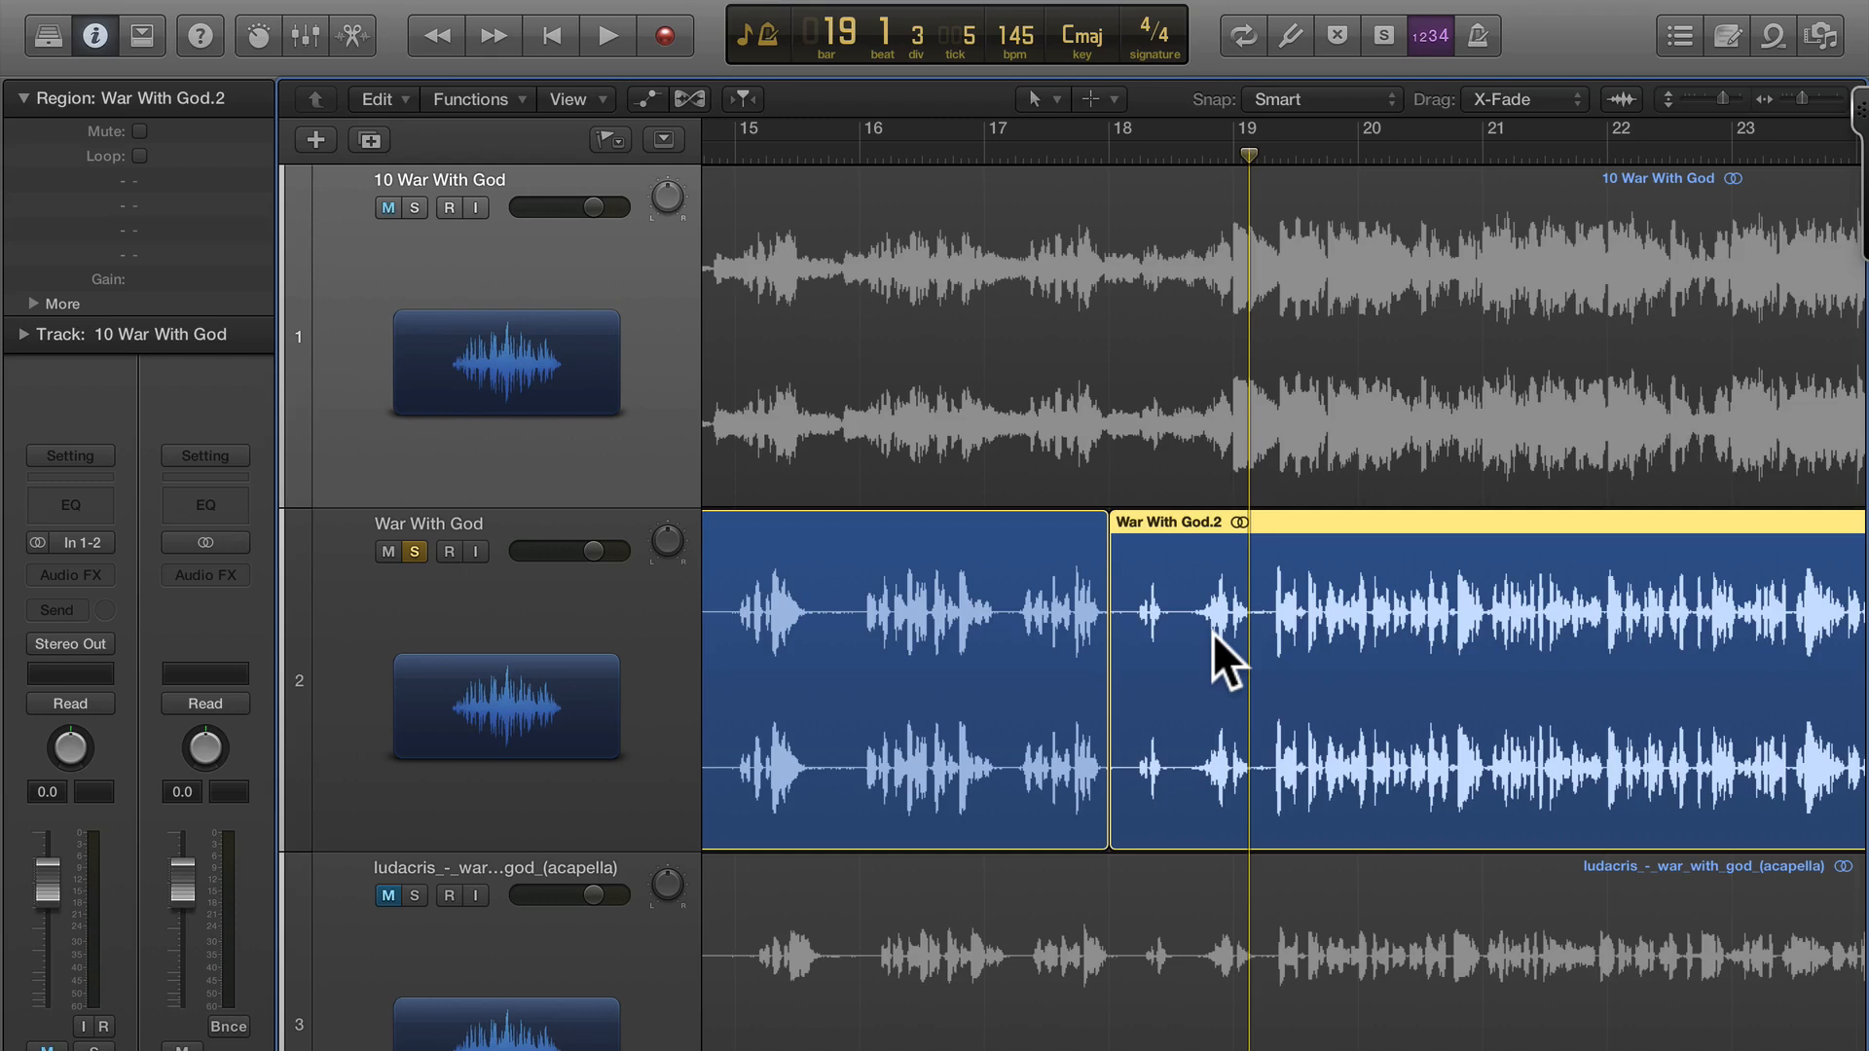
pyautogui.click(379, 207)
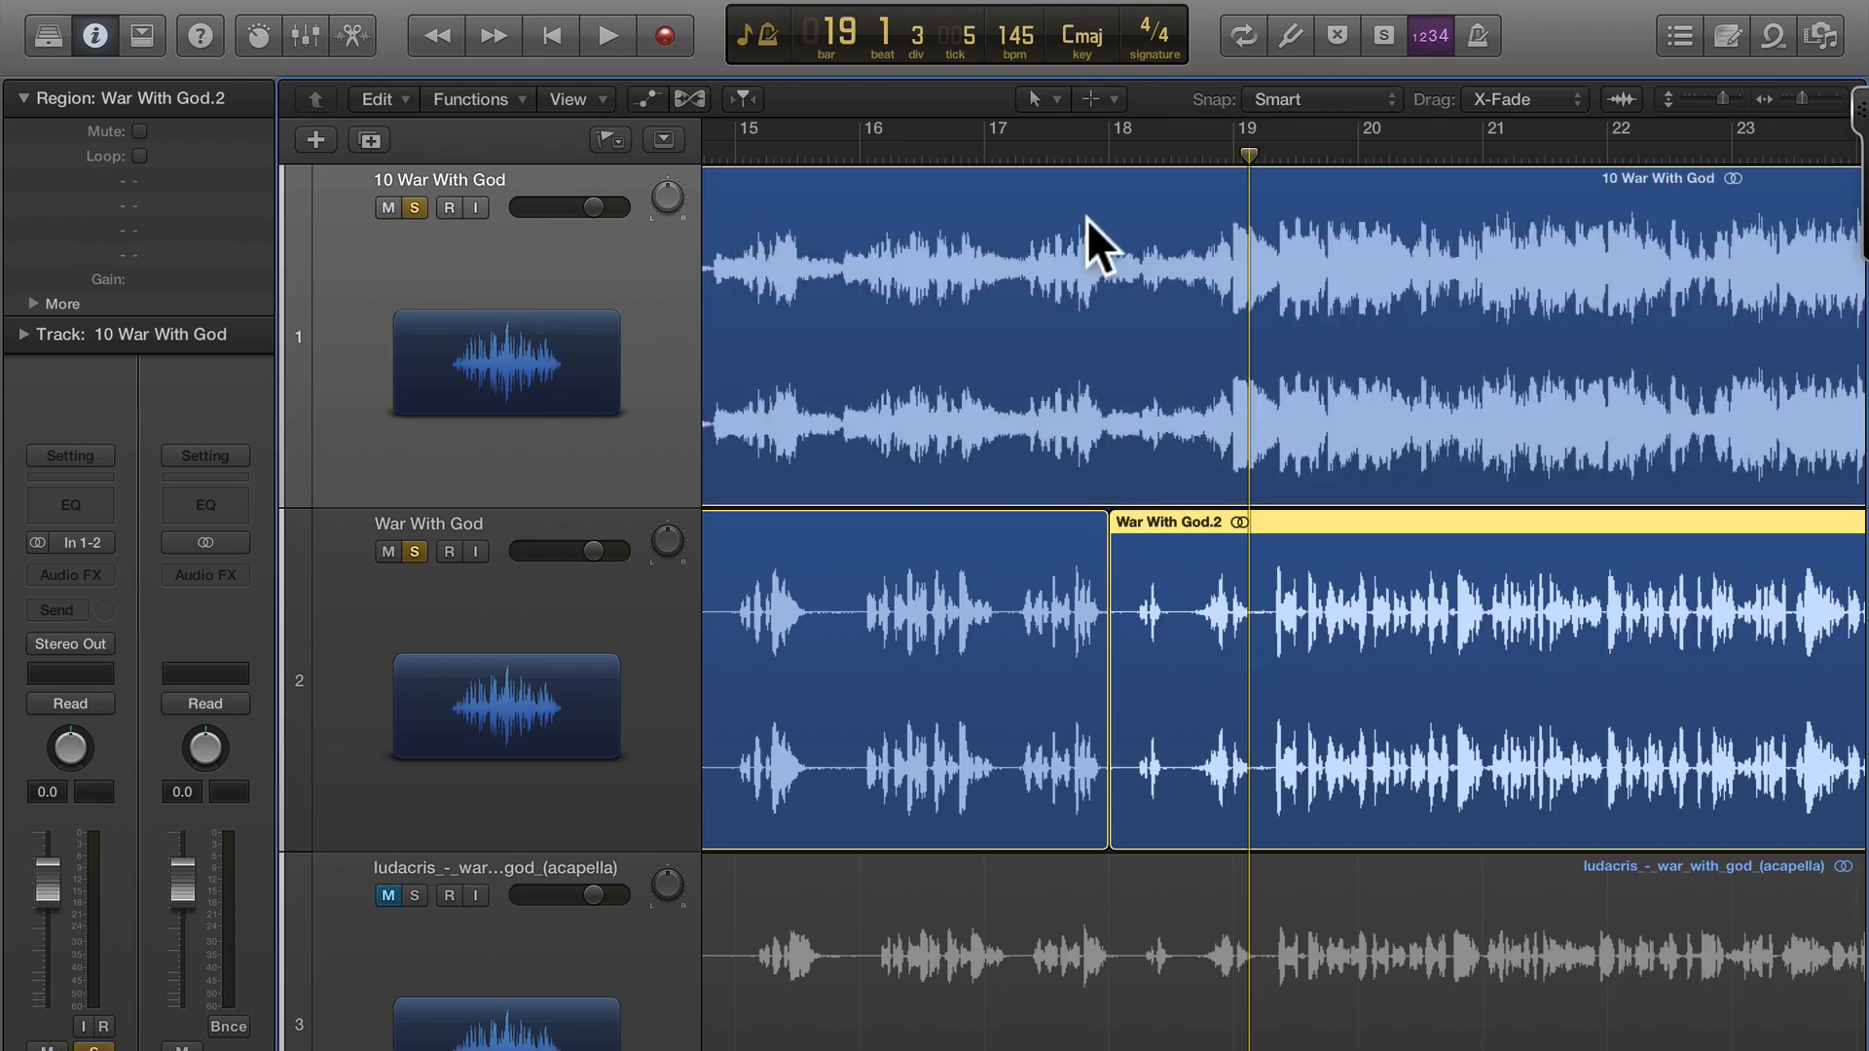
# Step: Play back the soloed tracks, then take the full song track out of solo
pyautogui.click(604, 34)
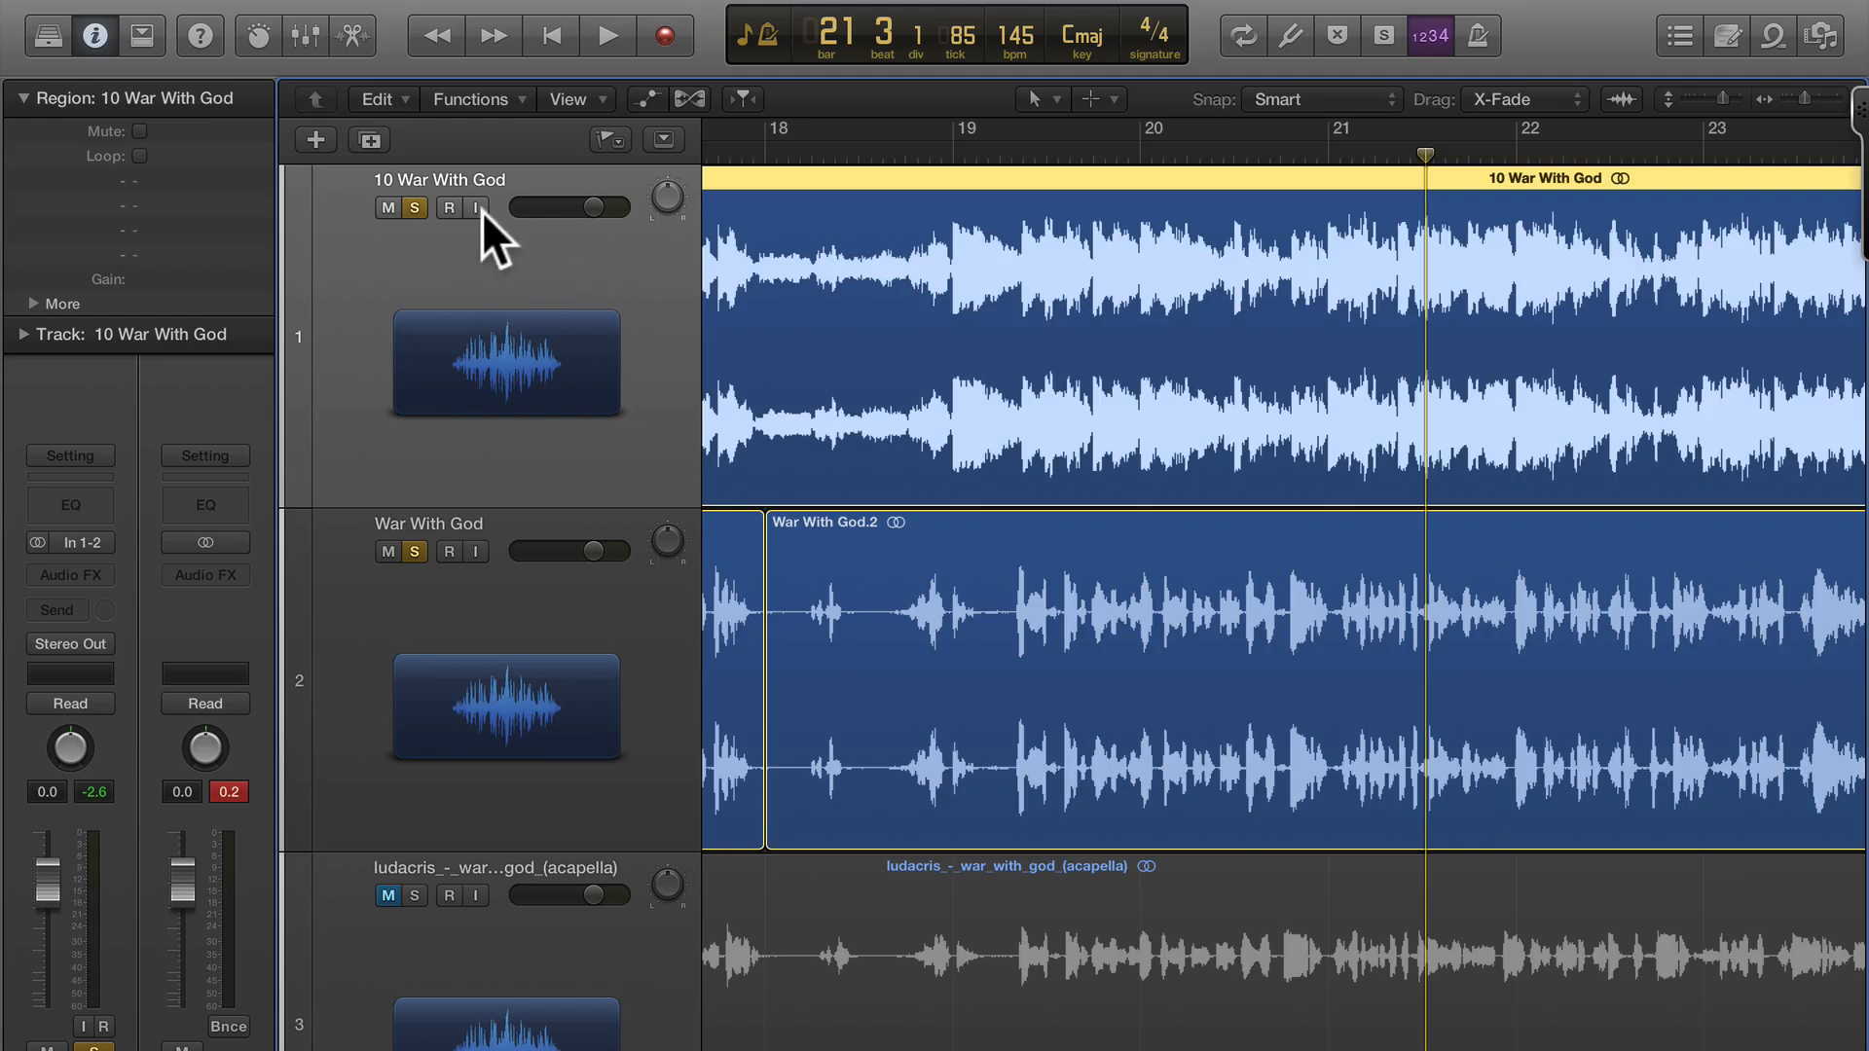
pyautogui.click(379, 208)
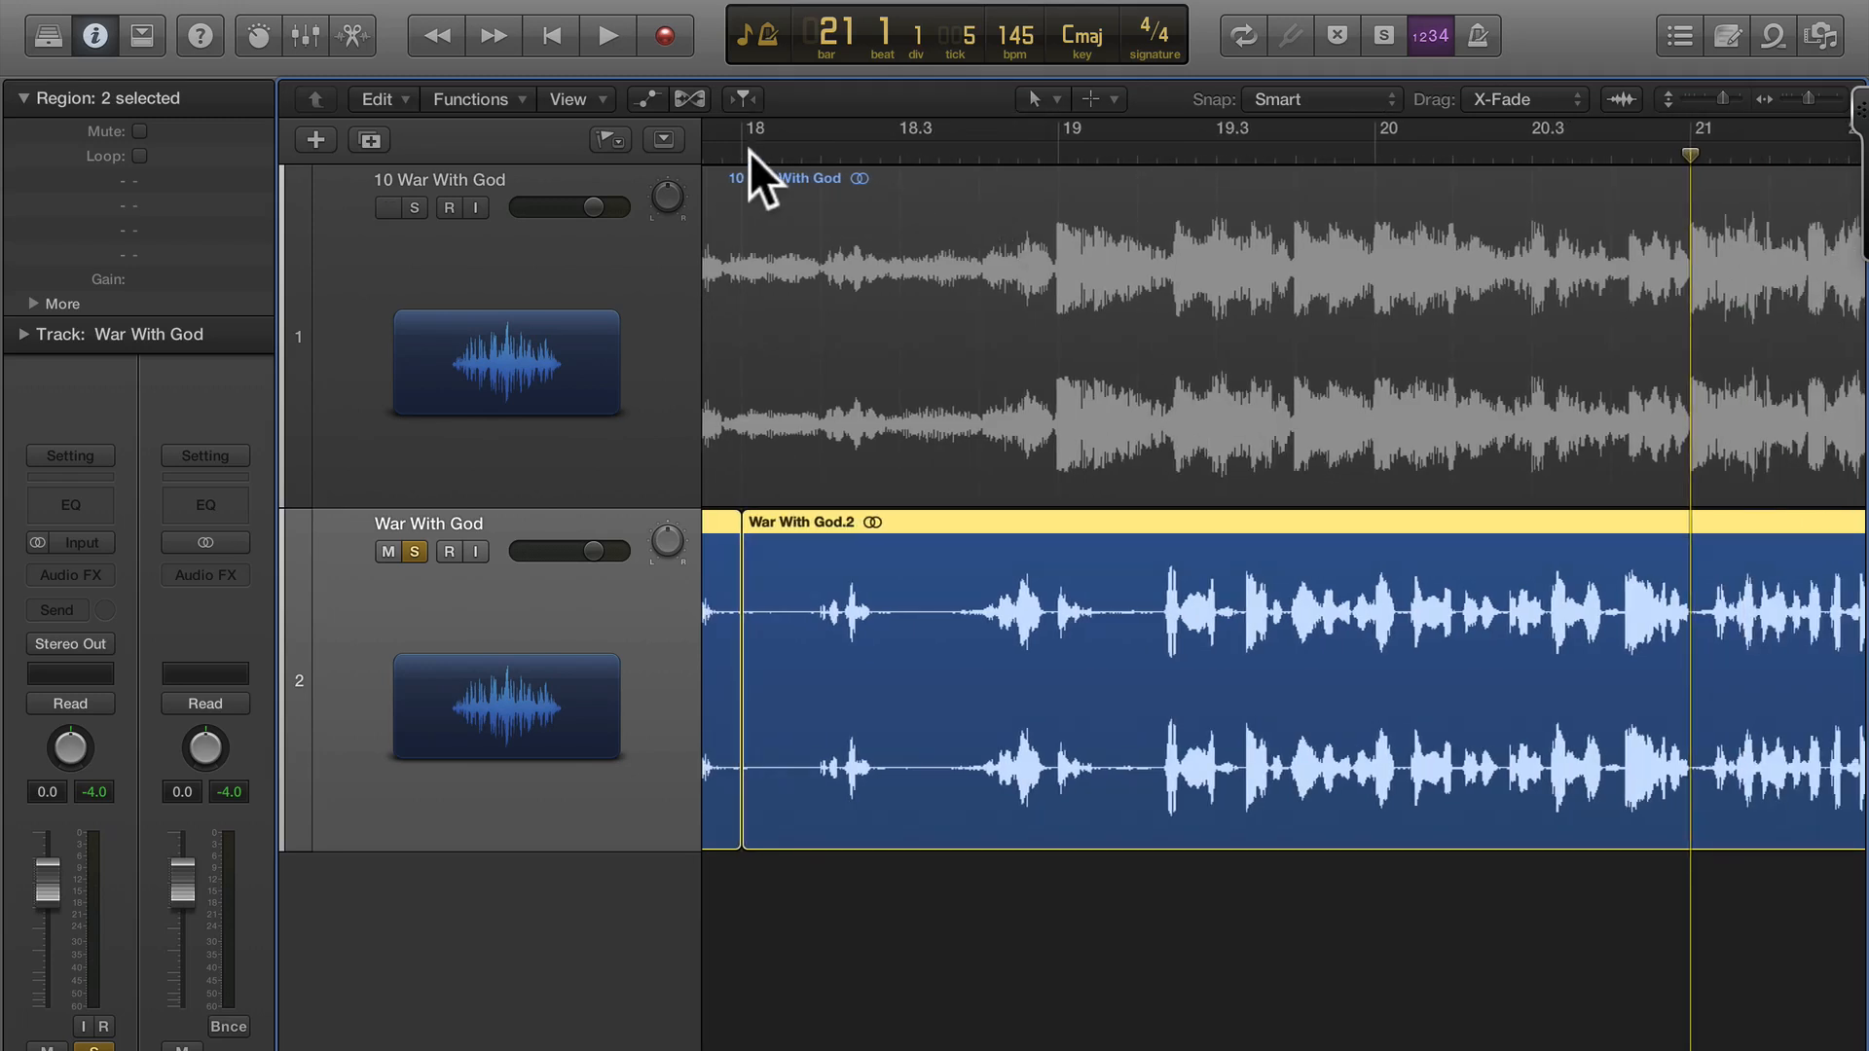
# Step: Bounce the bars 18–21 vocal phrase in place as a new track named 'Im the Best'
pyautogui.click(624, 35)
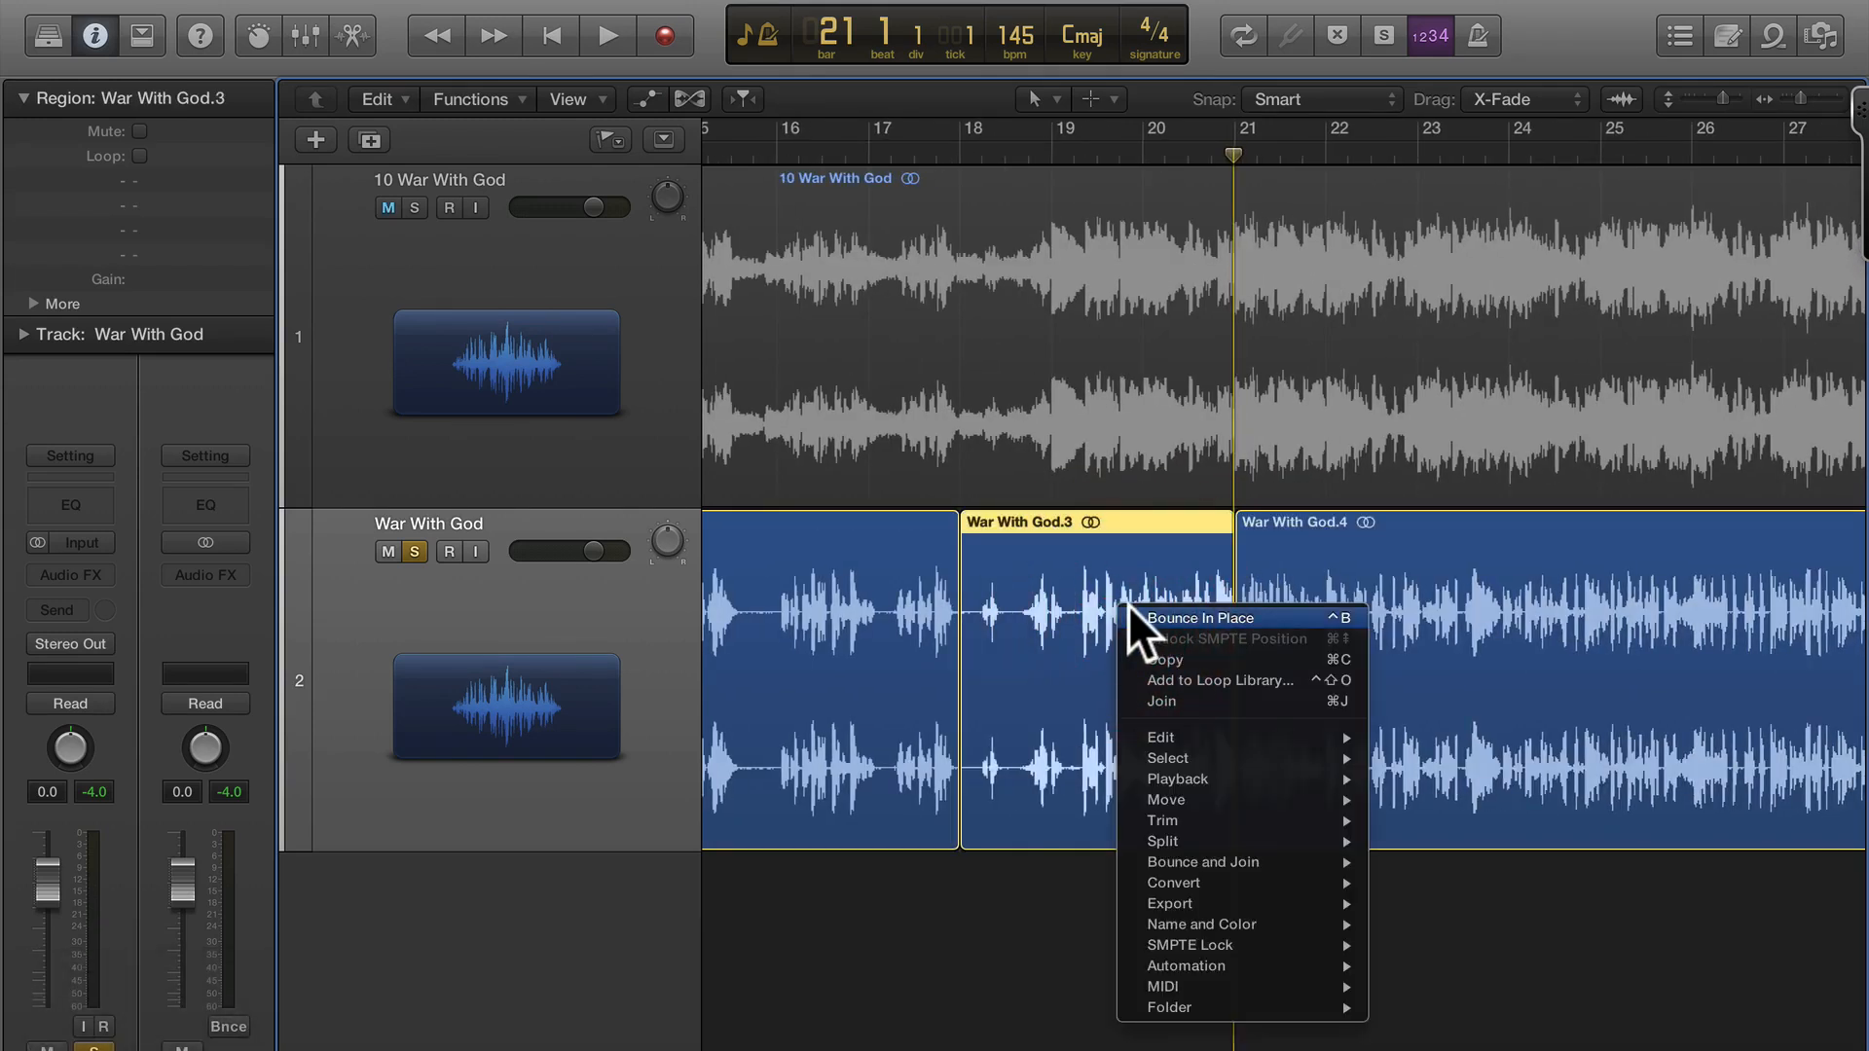
pyautogui.click(1200, 618)
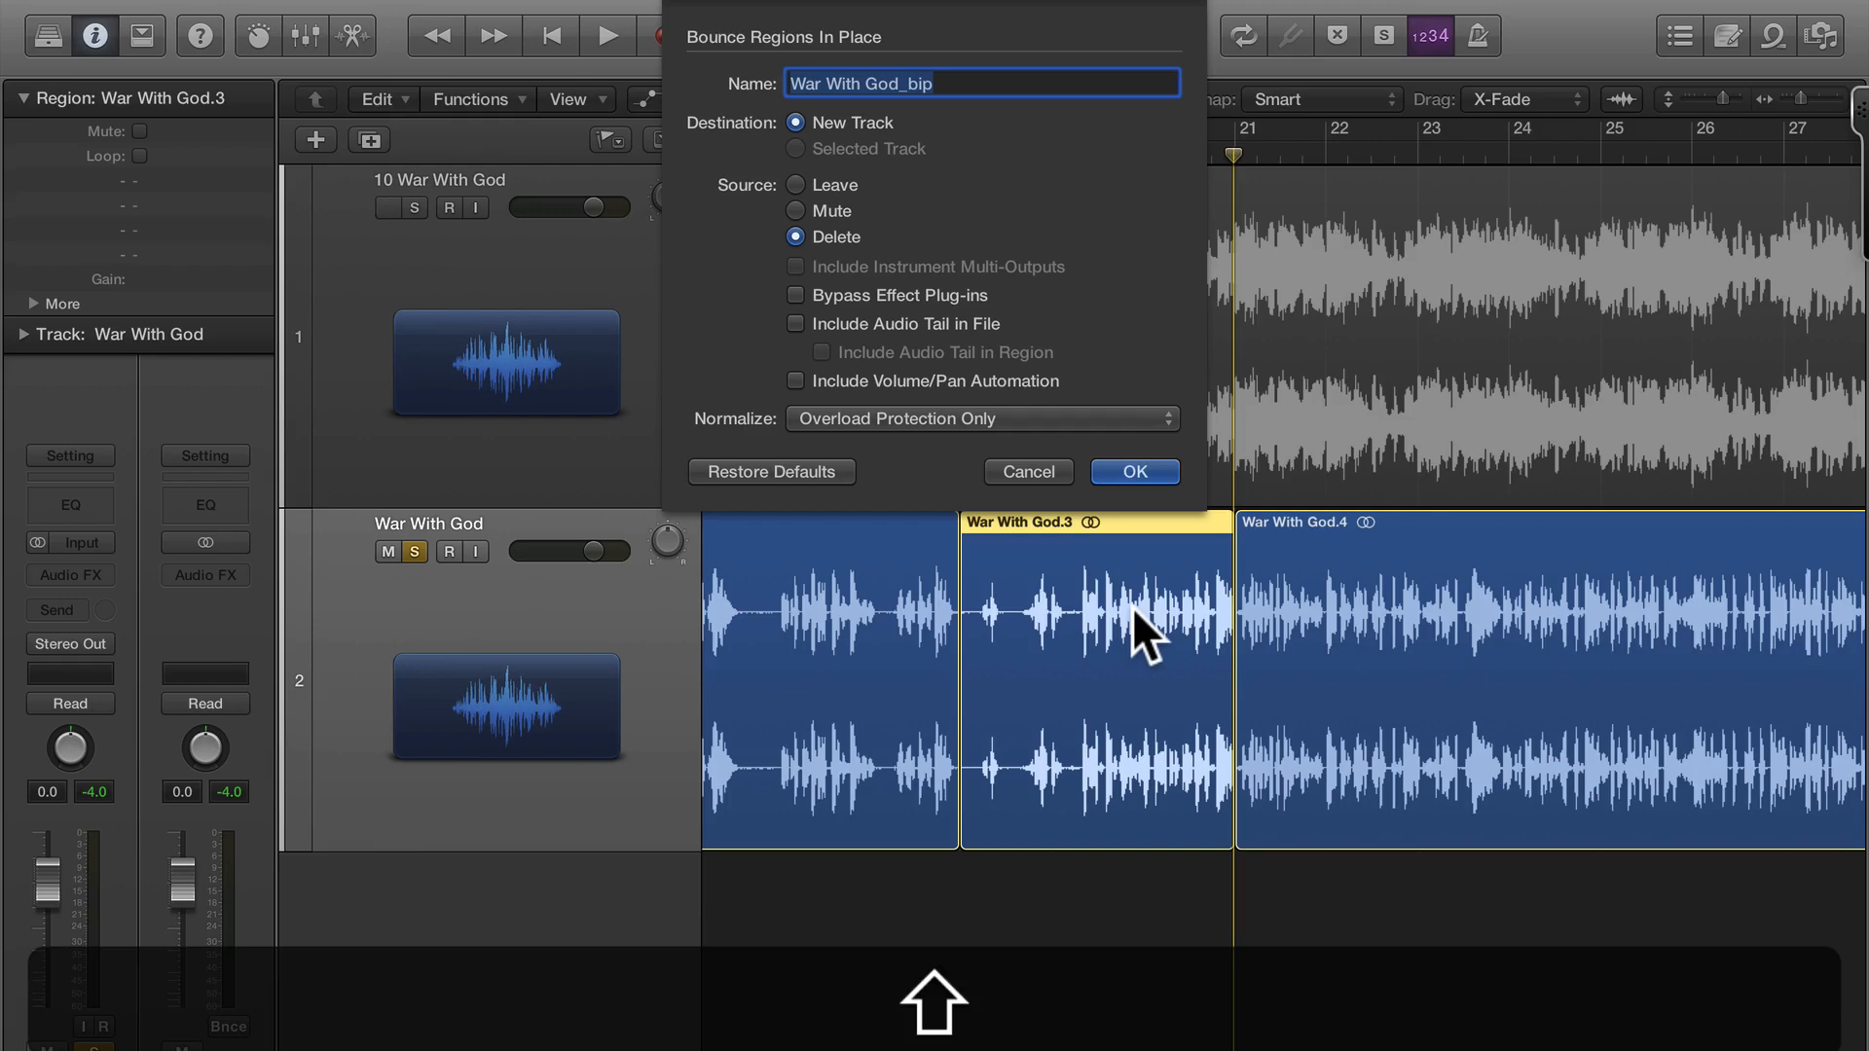
pyautogui.write('Im the Be')
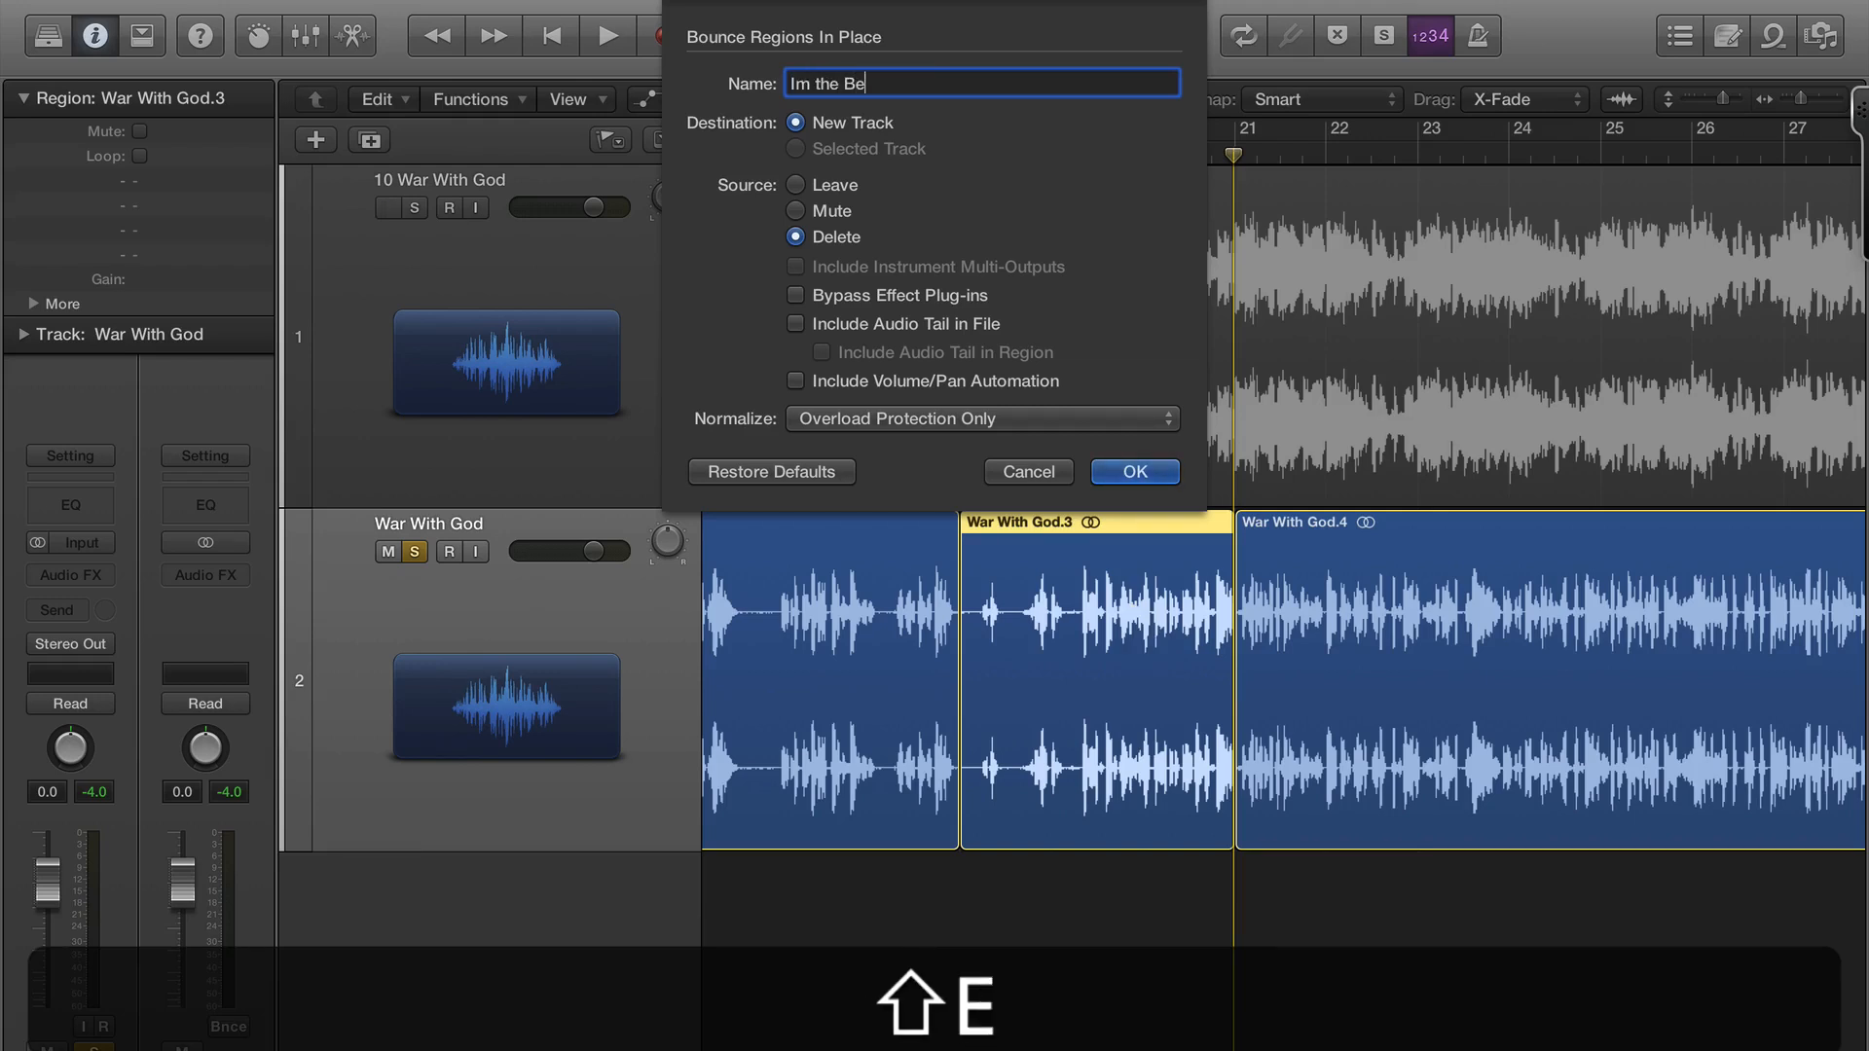
pyautogui.write('st')
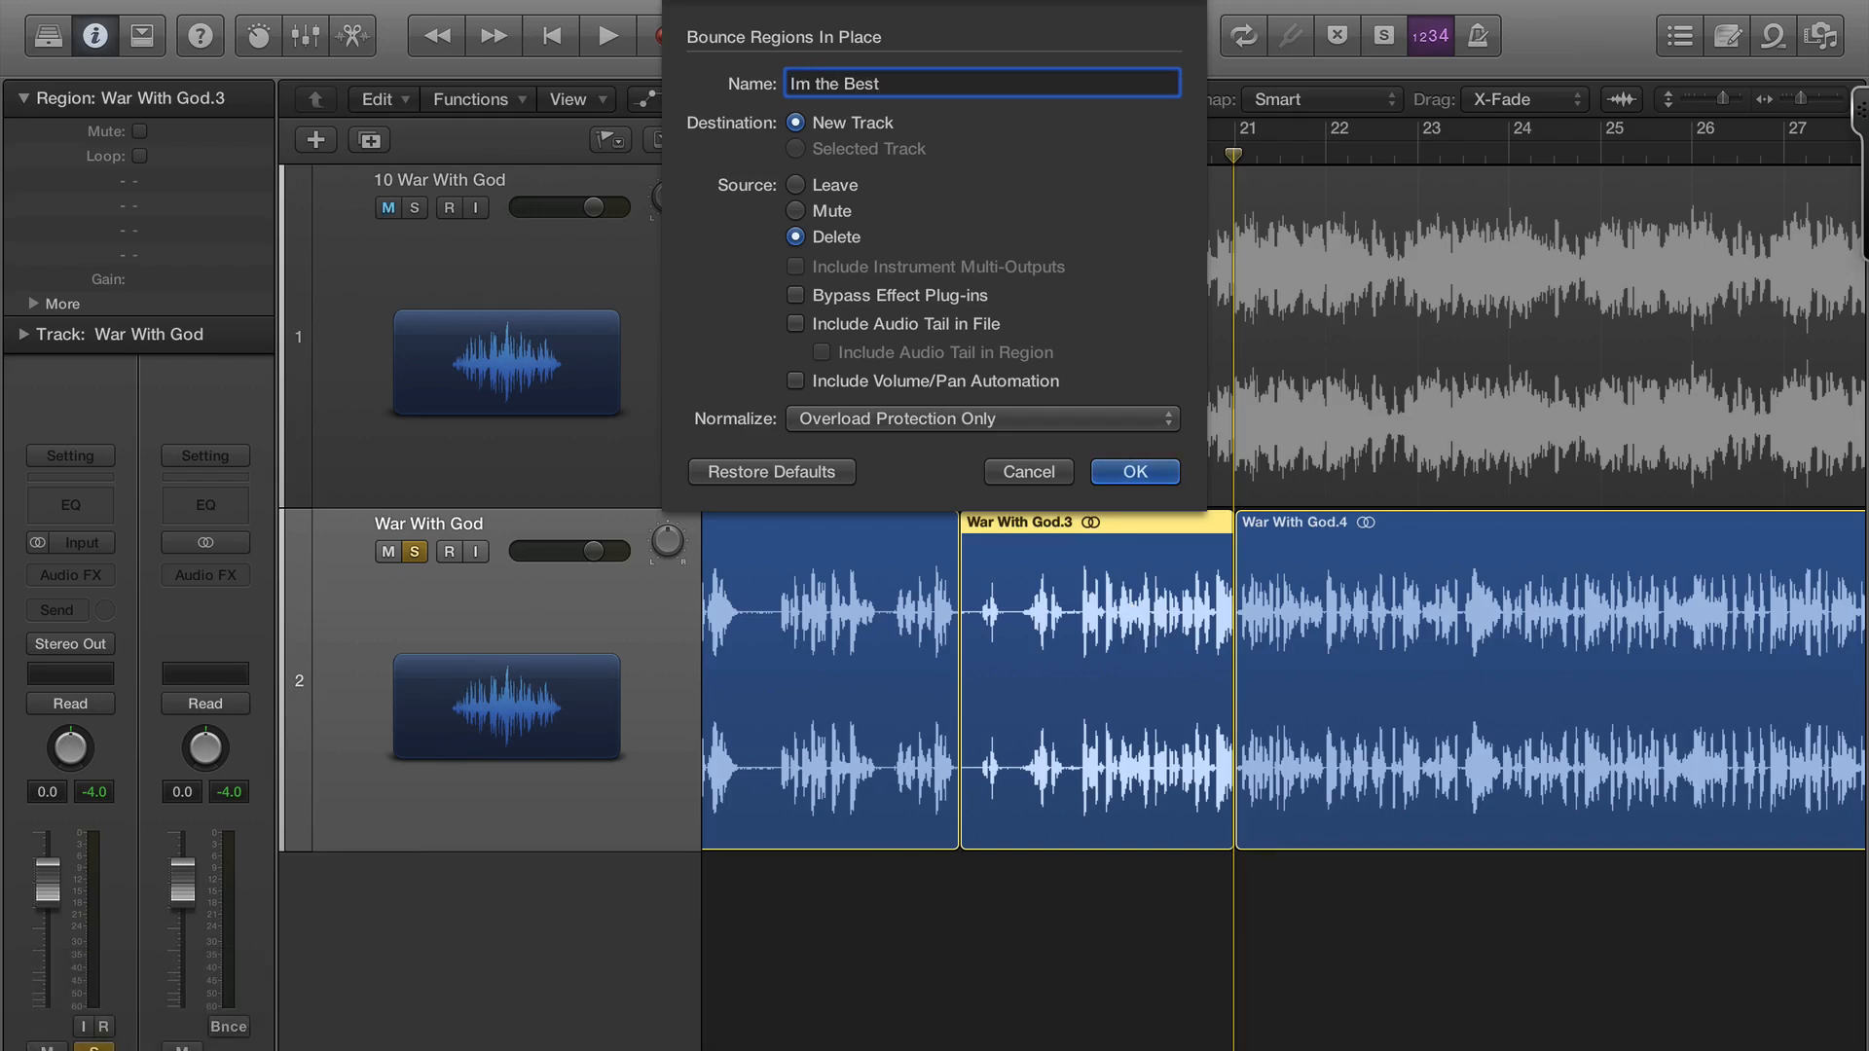
pyautogui.click(1135, 472)
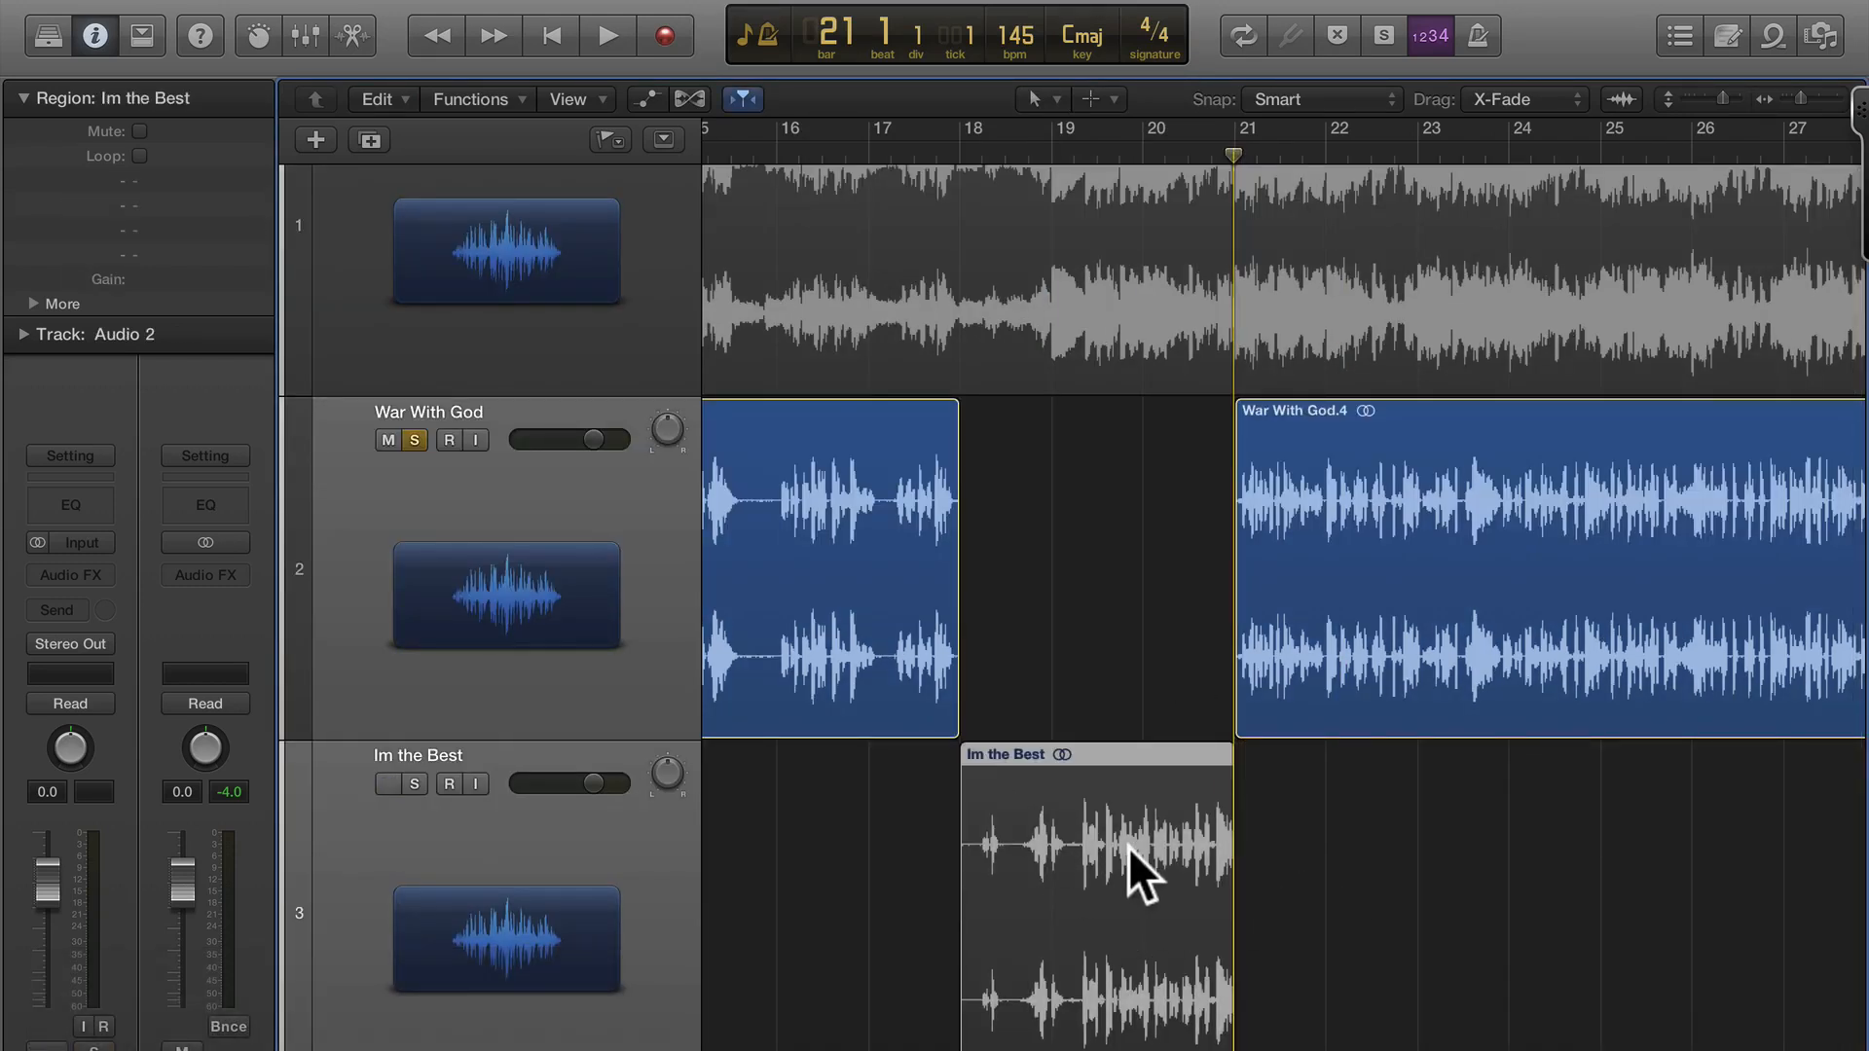
pyautogui.click(387, 783)
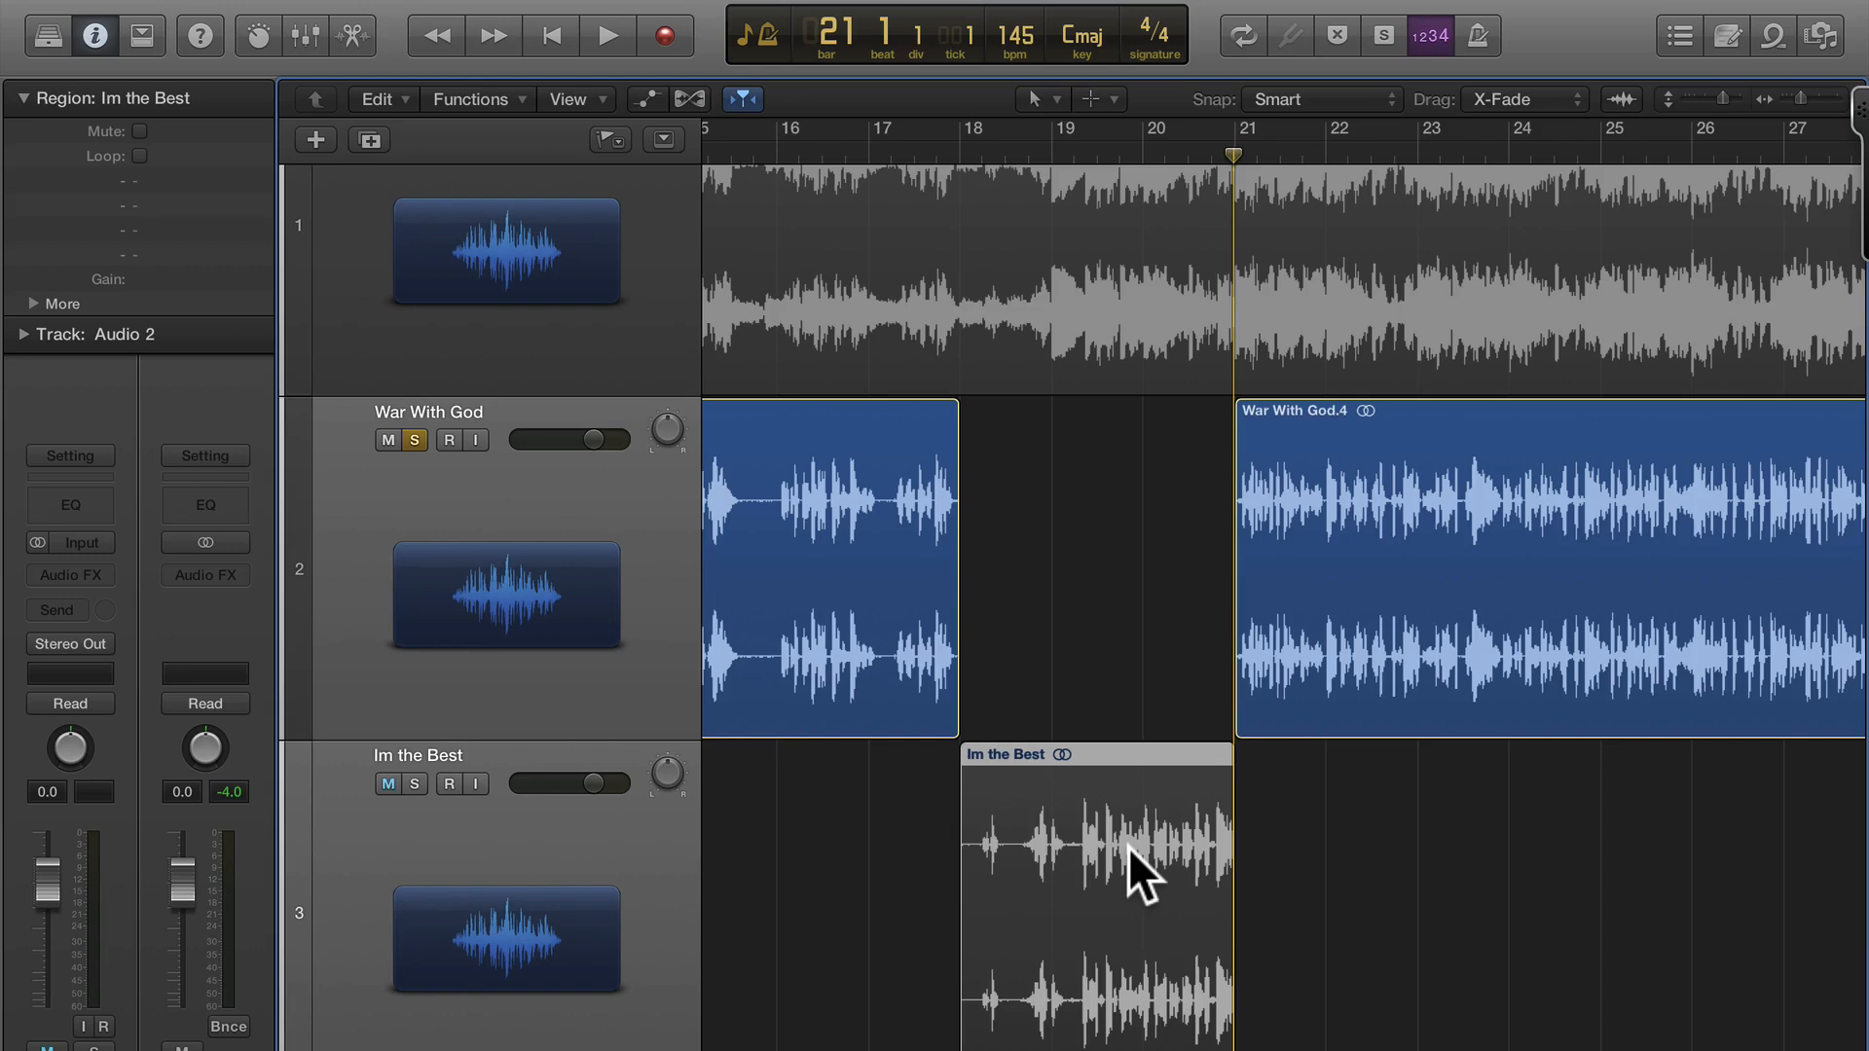
pyautogui.click(386, 783)
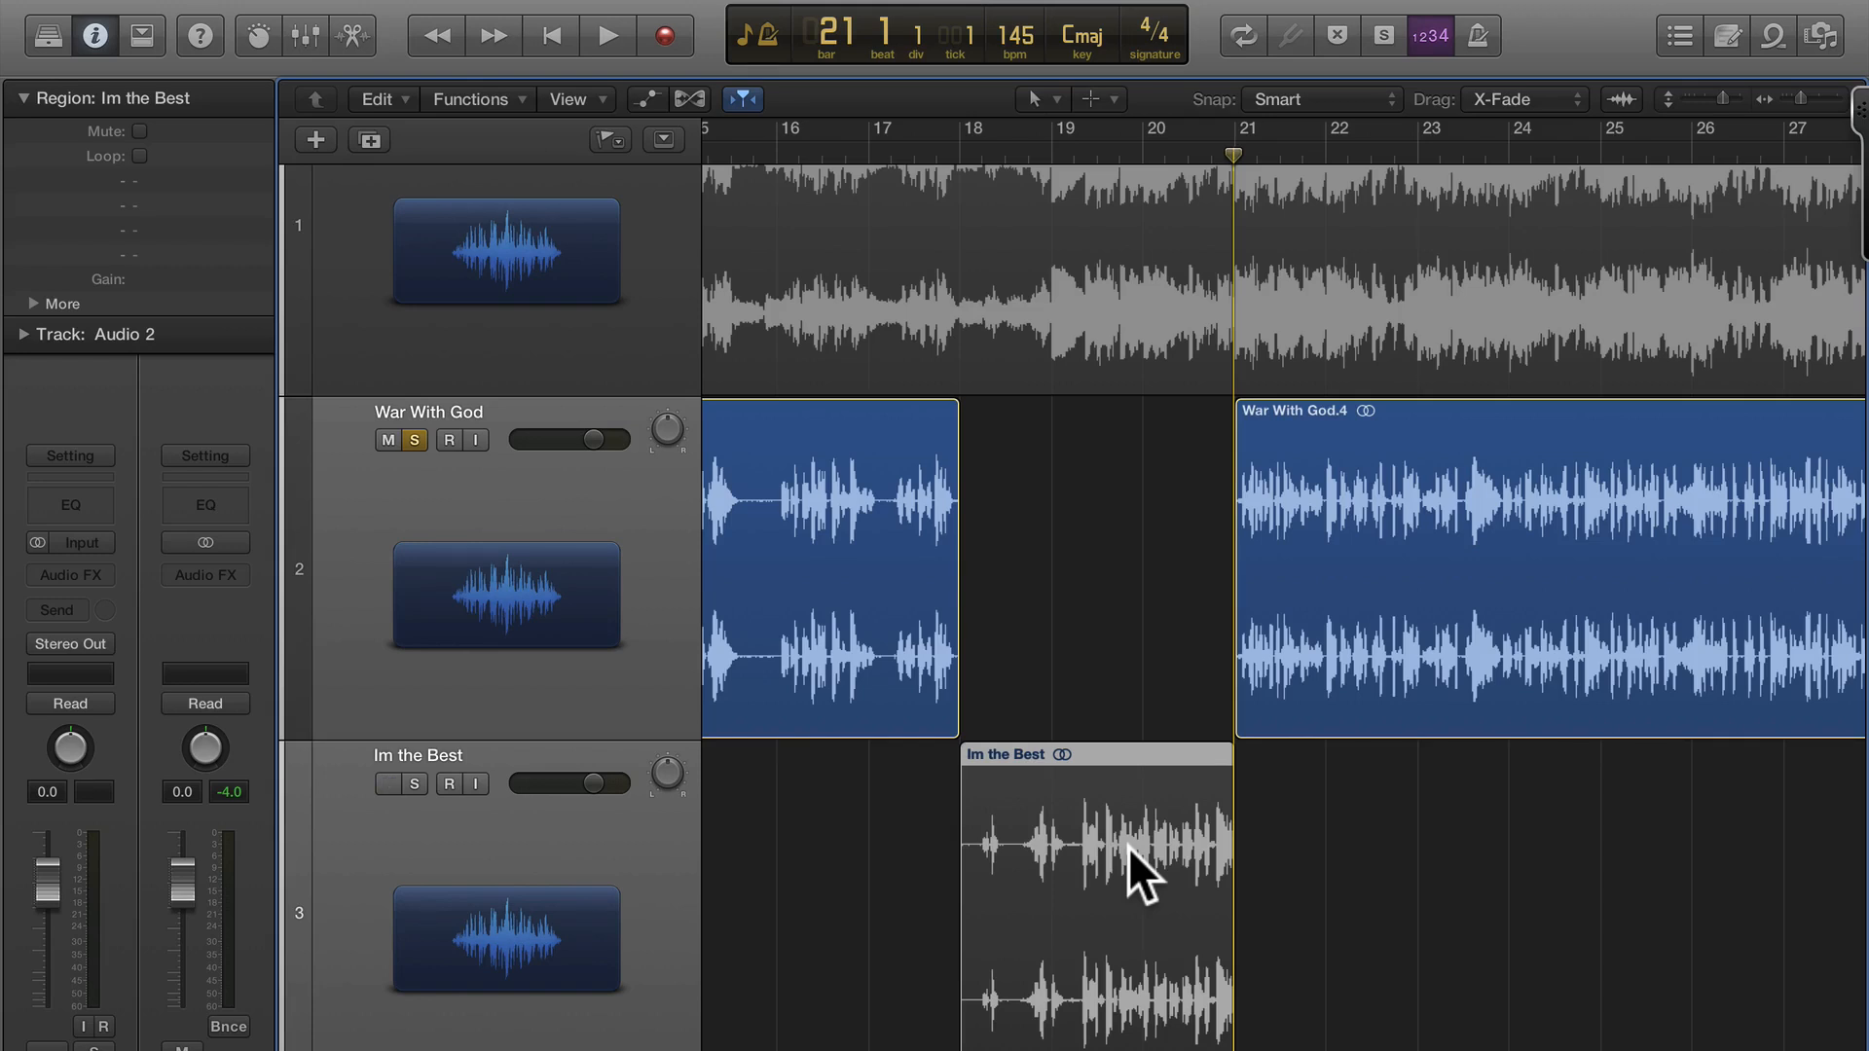
pyautogui.moveTo(1418, 649)
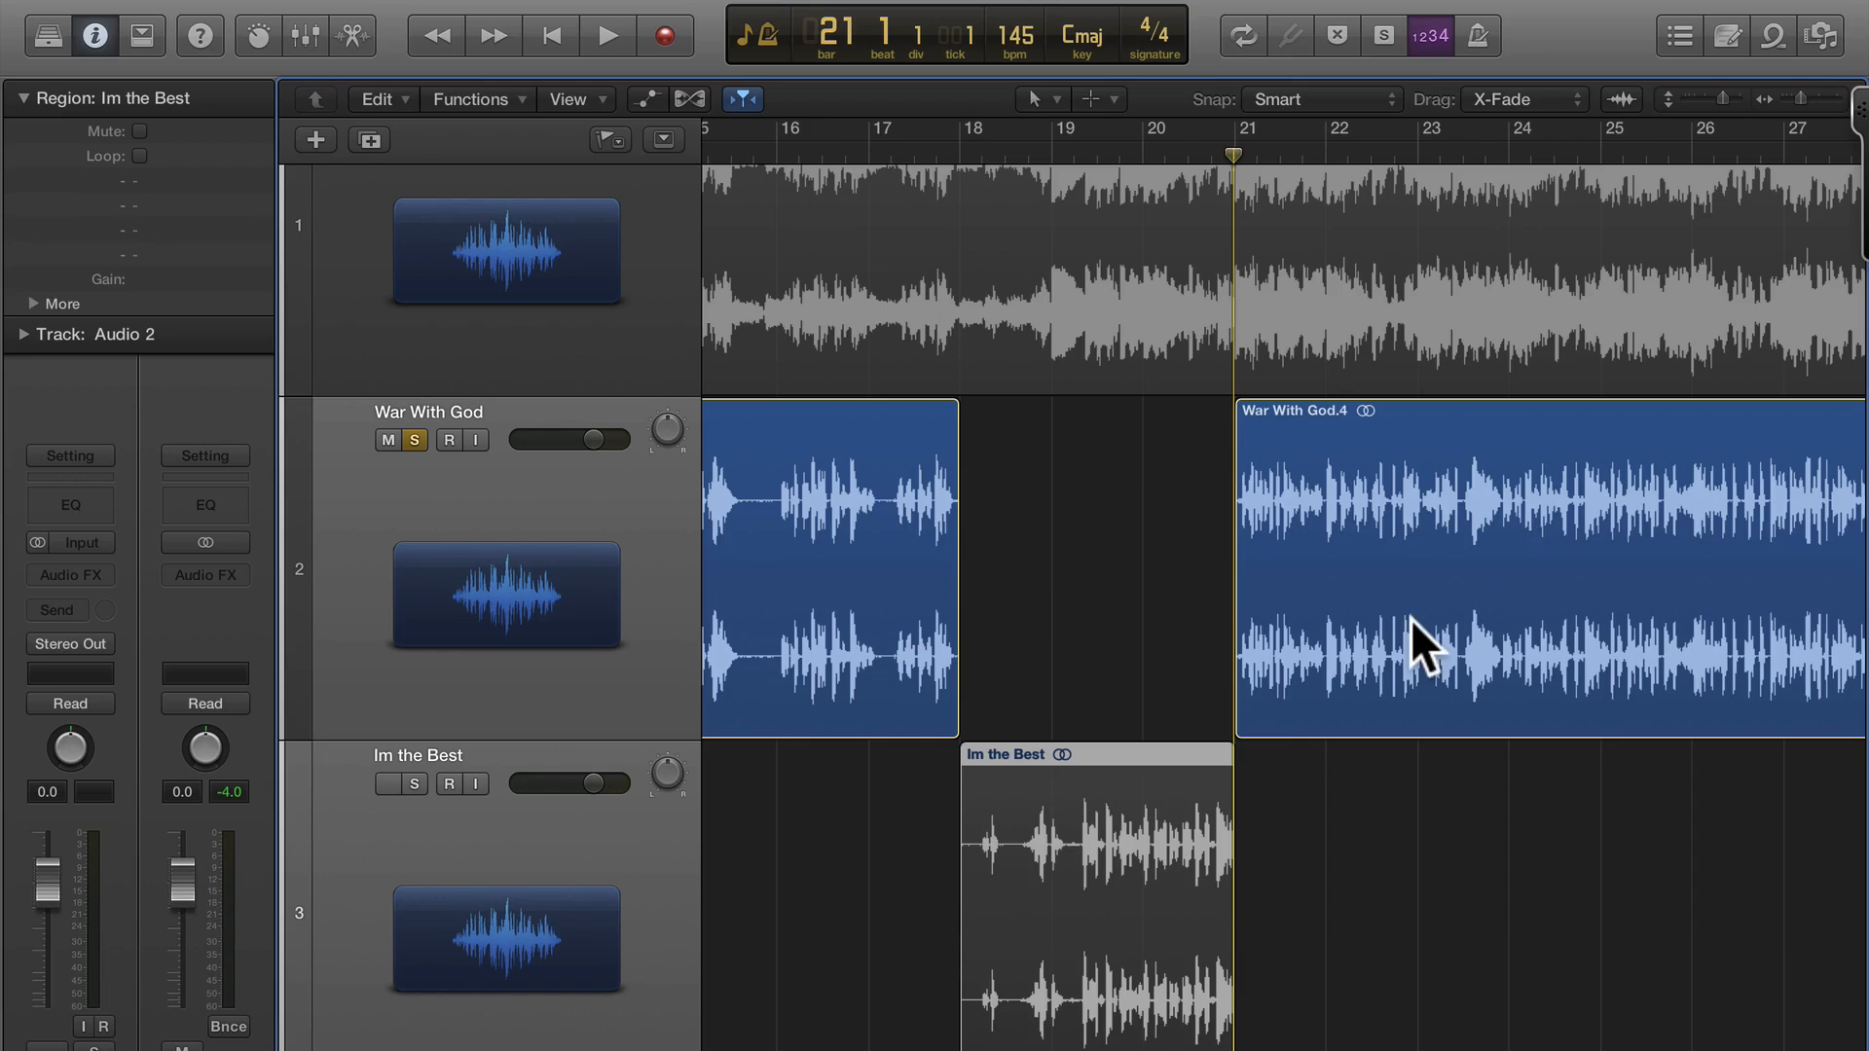
pyautogui.click(400, 783)
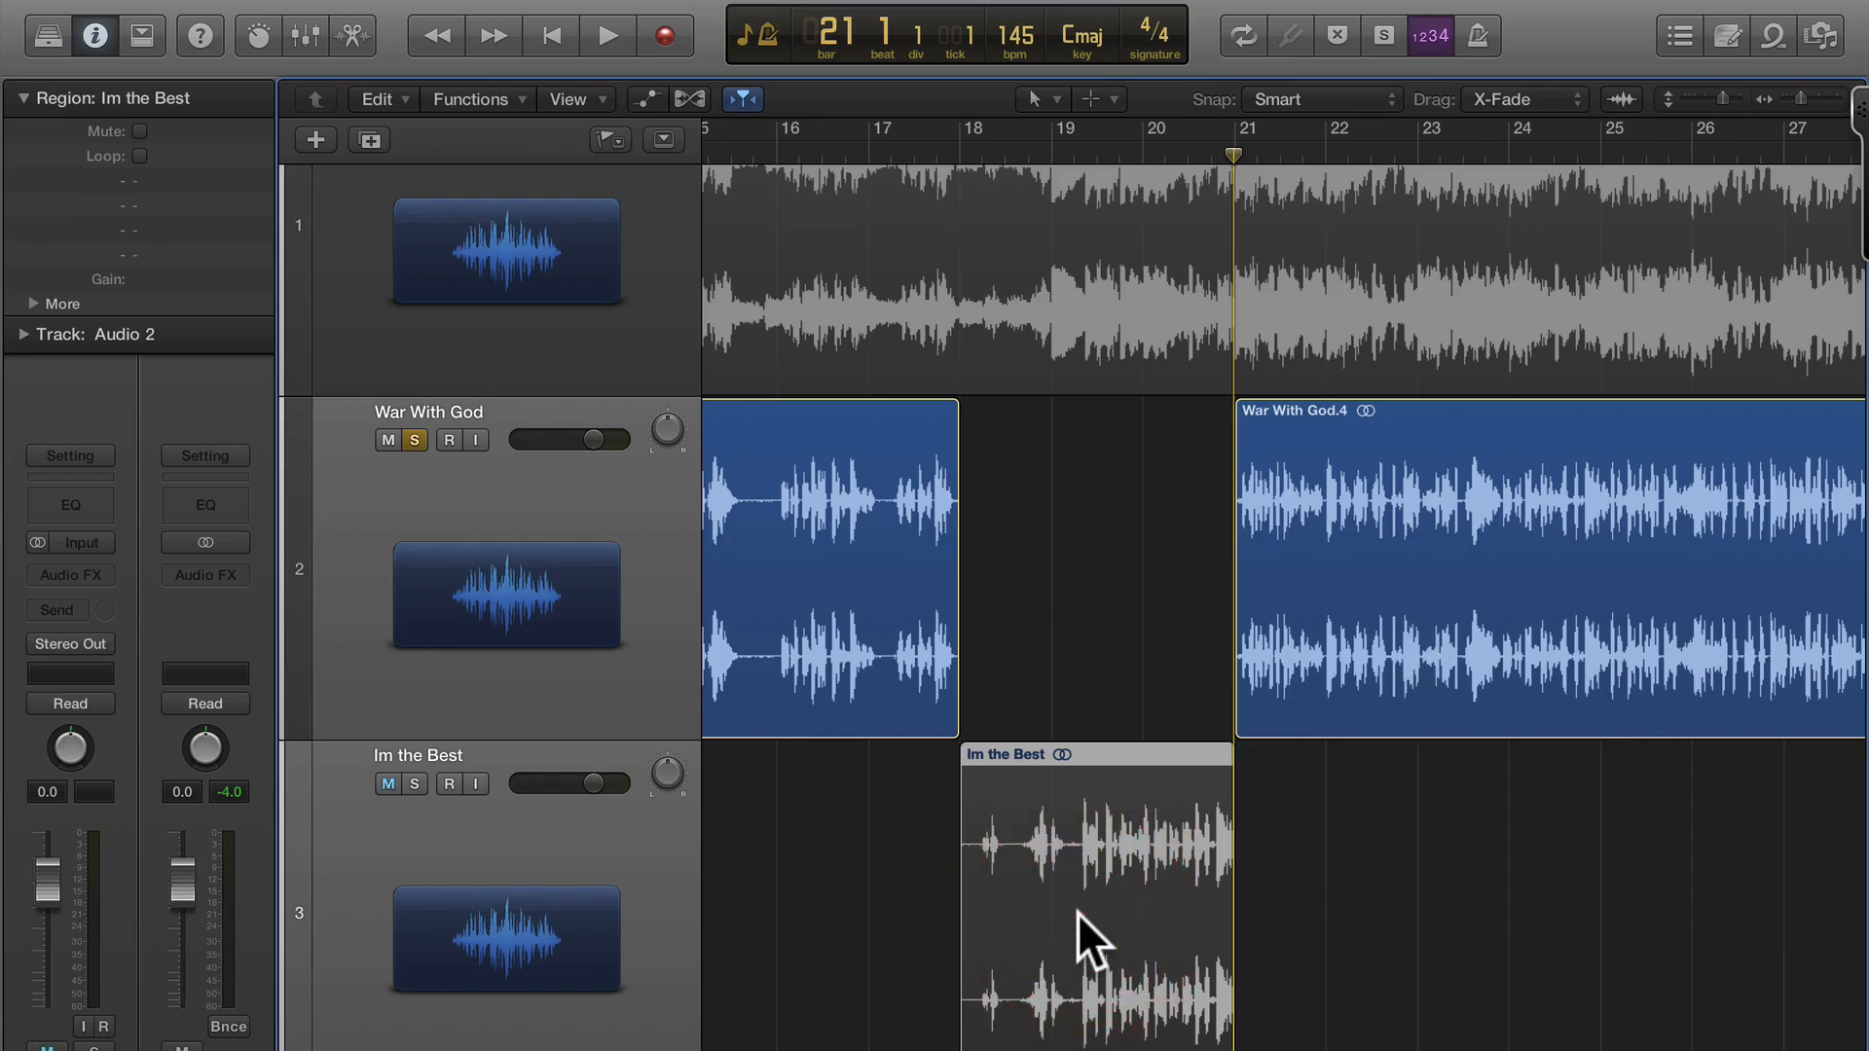
pyautogui.click(387, 784)
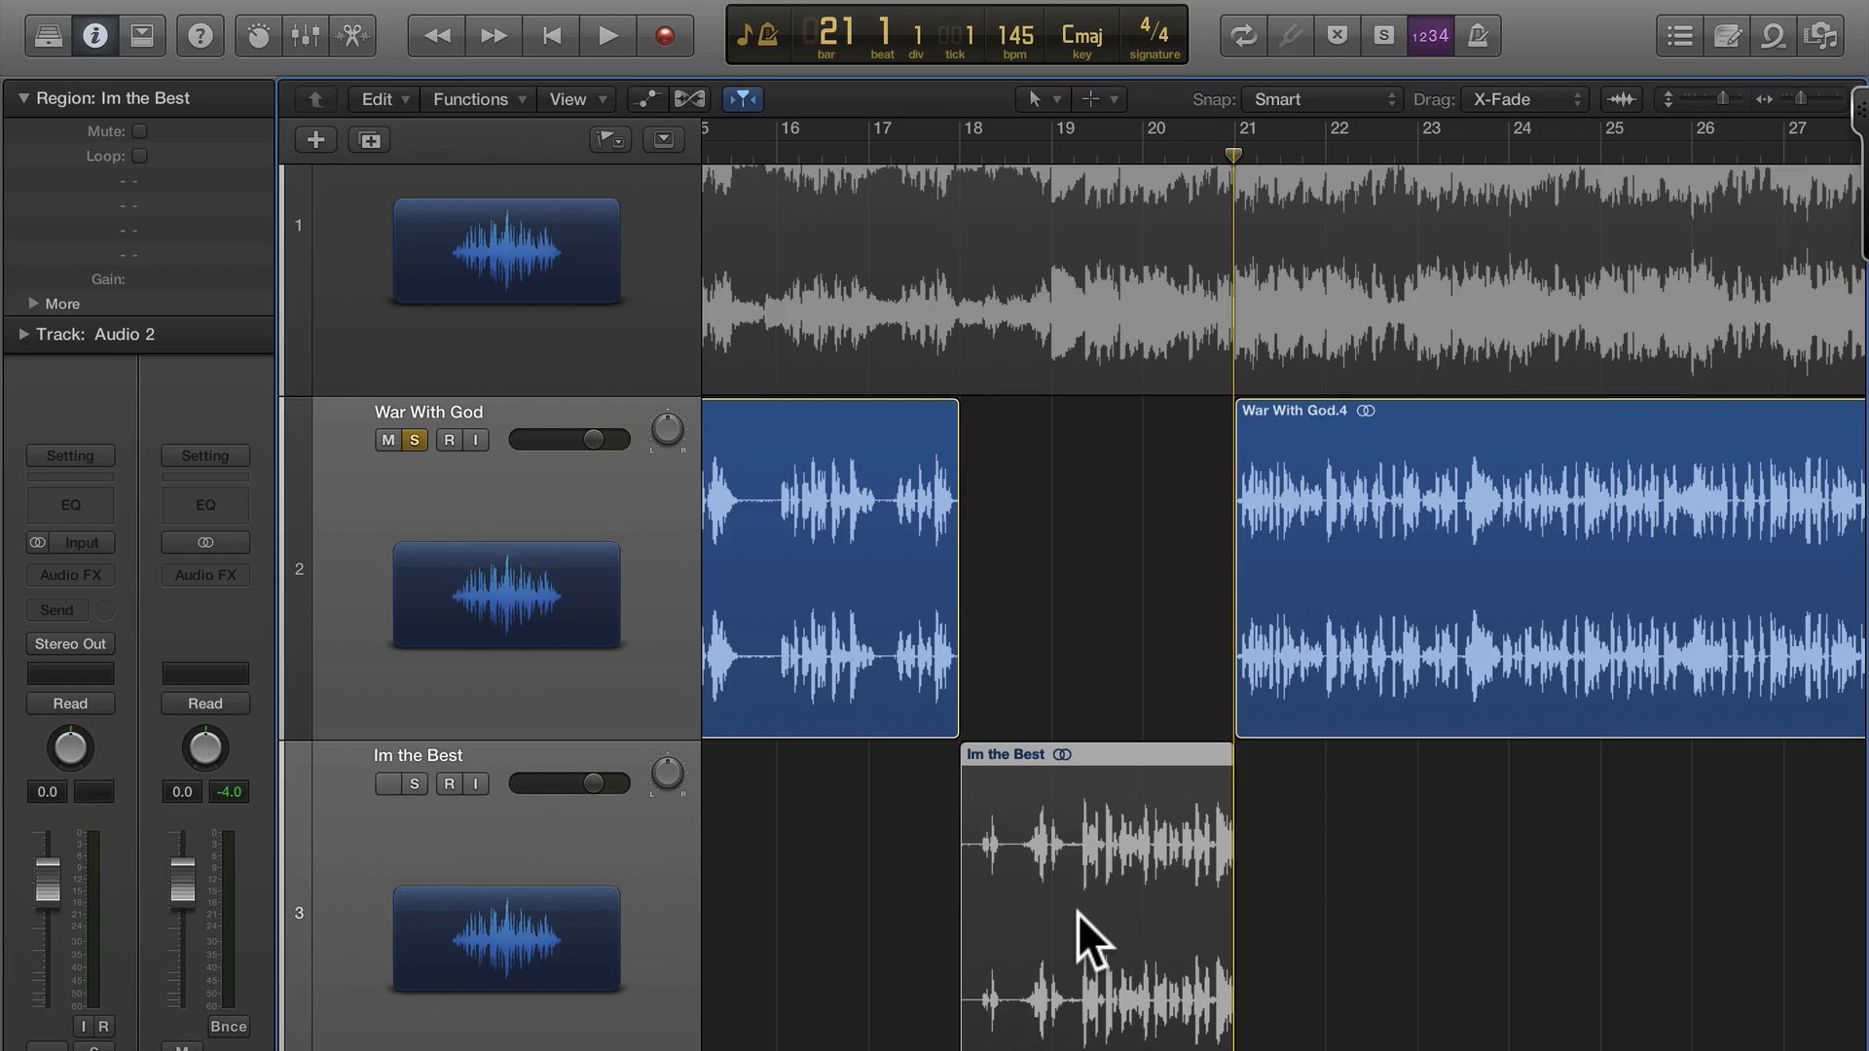
pyautogui.click(384, 783)
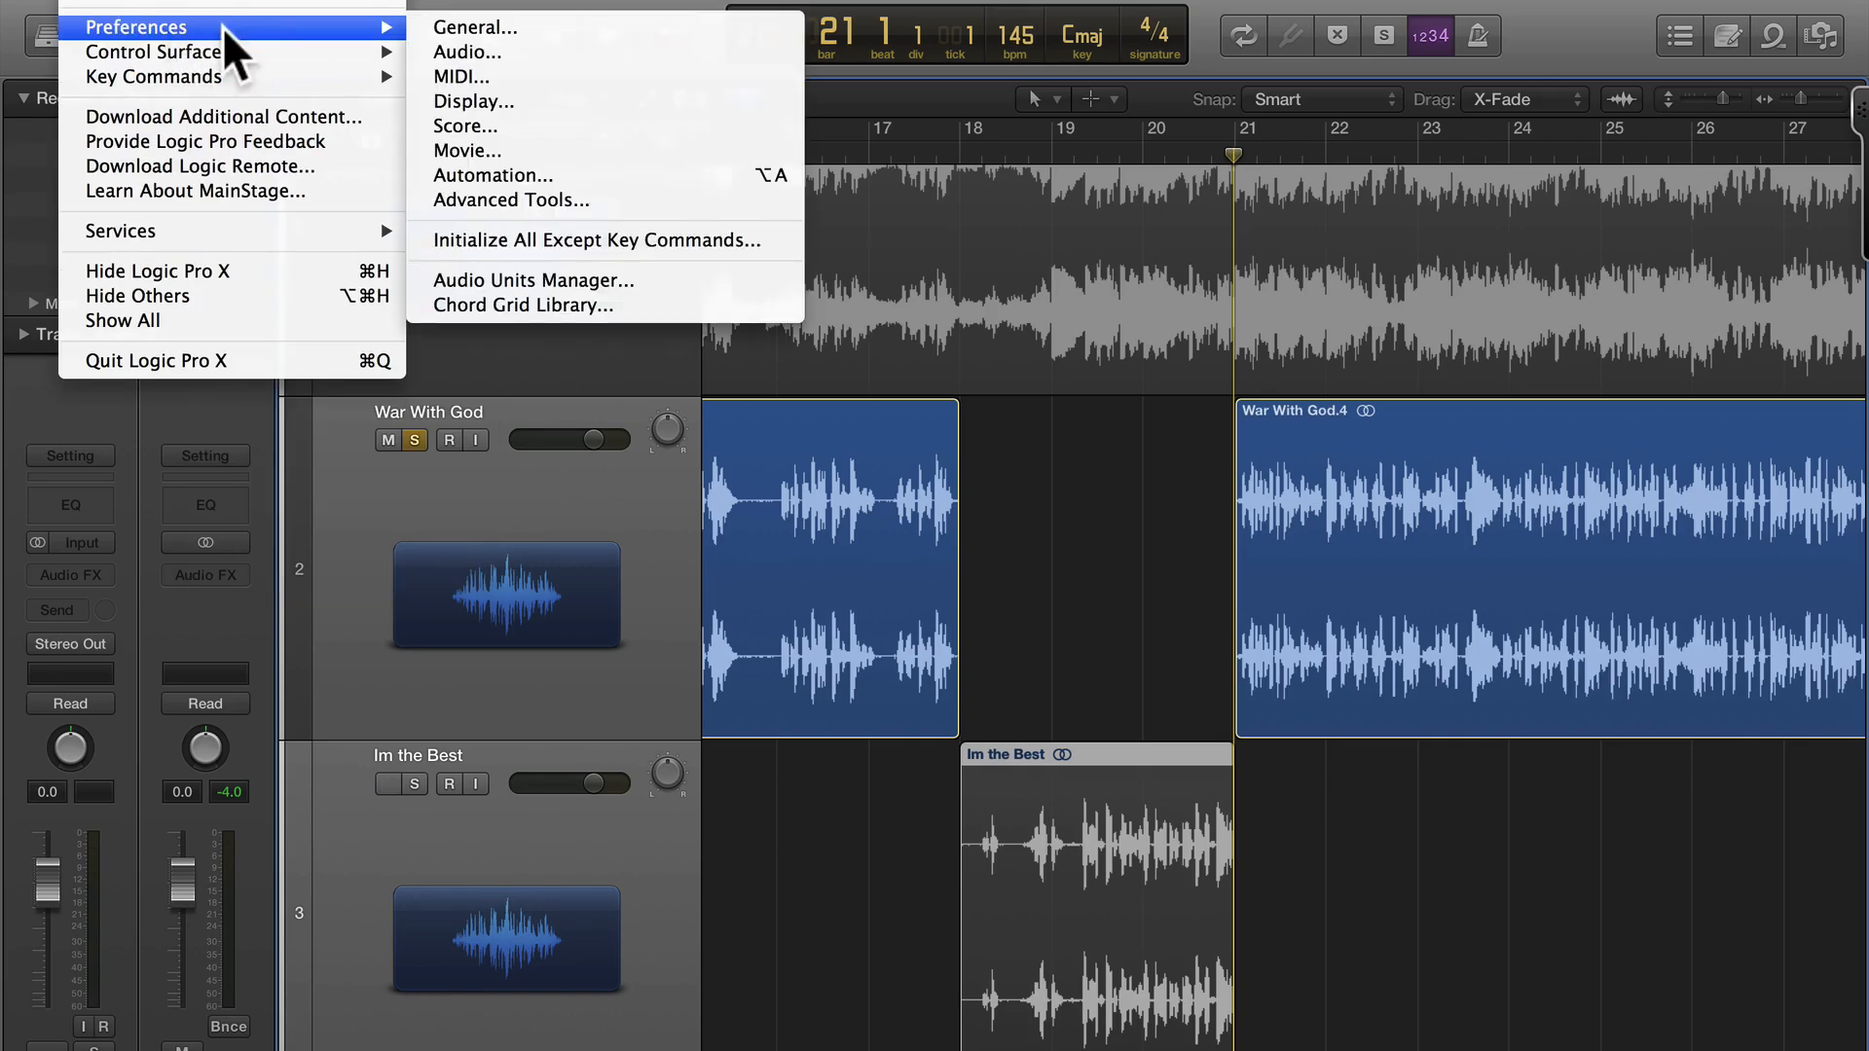
pyautogui.moveTo(365, 36)
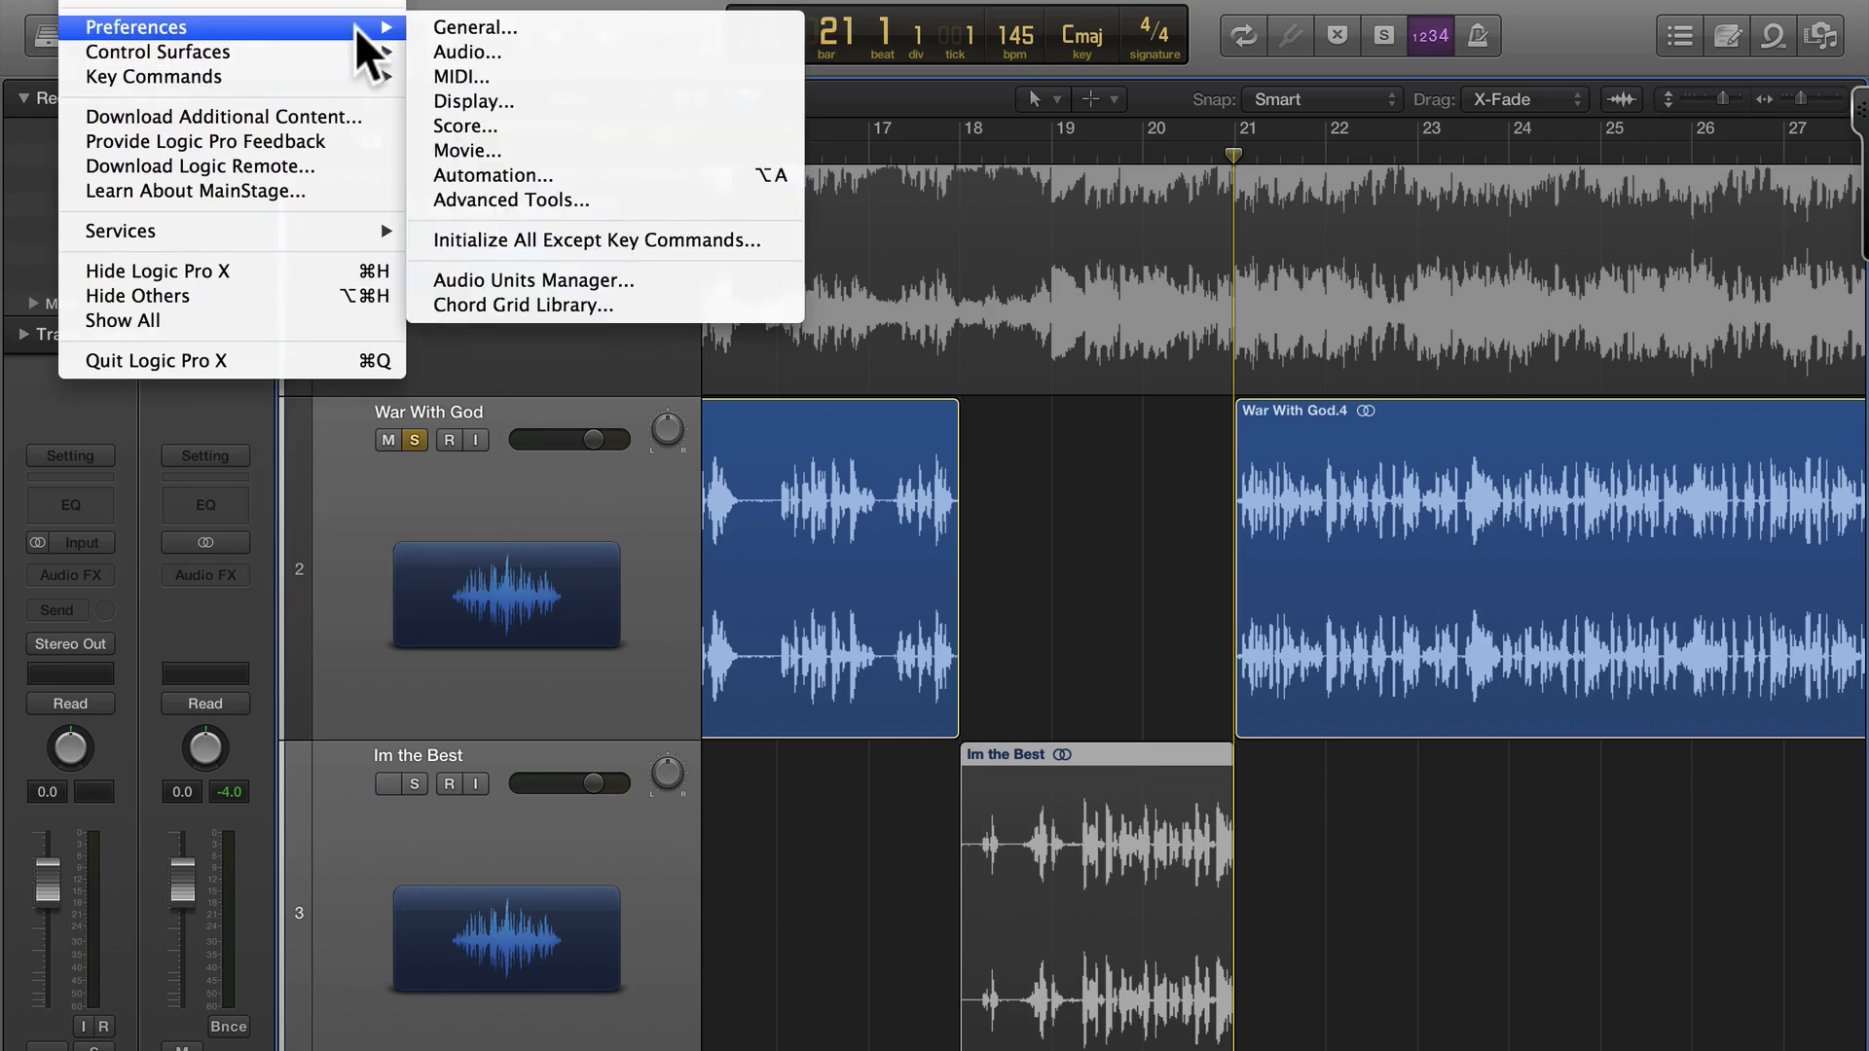
# Step: Show Logic's Audio preferences on the Audio File Editor tab with the external sample editor
pyautogui.click(469, 27)
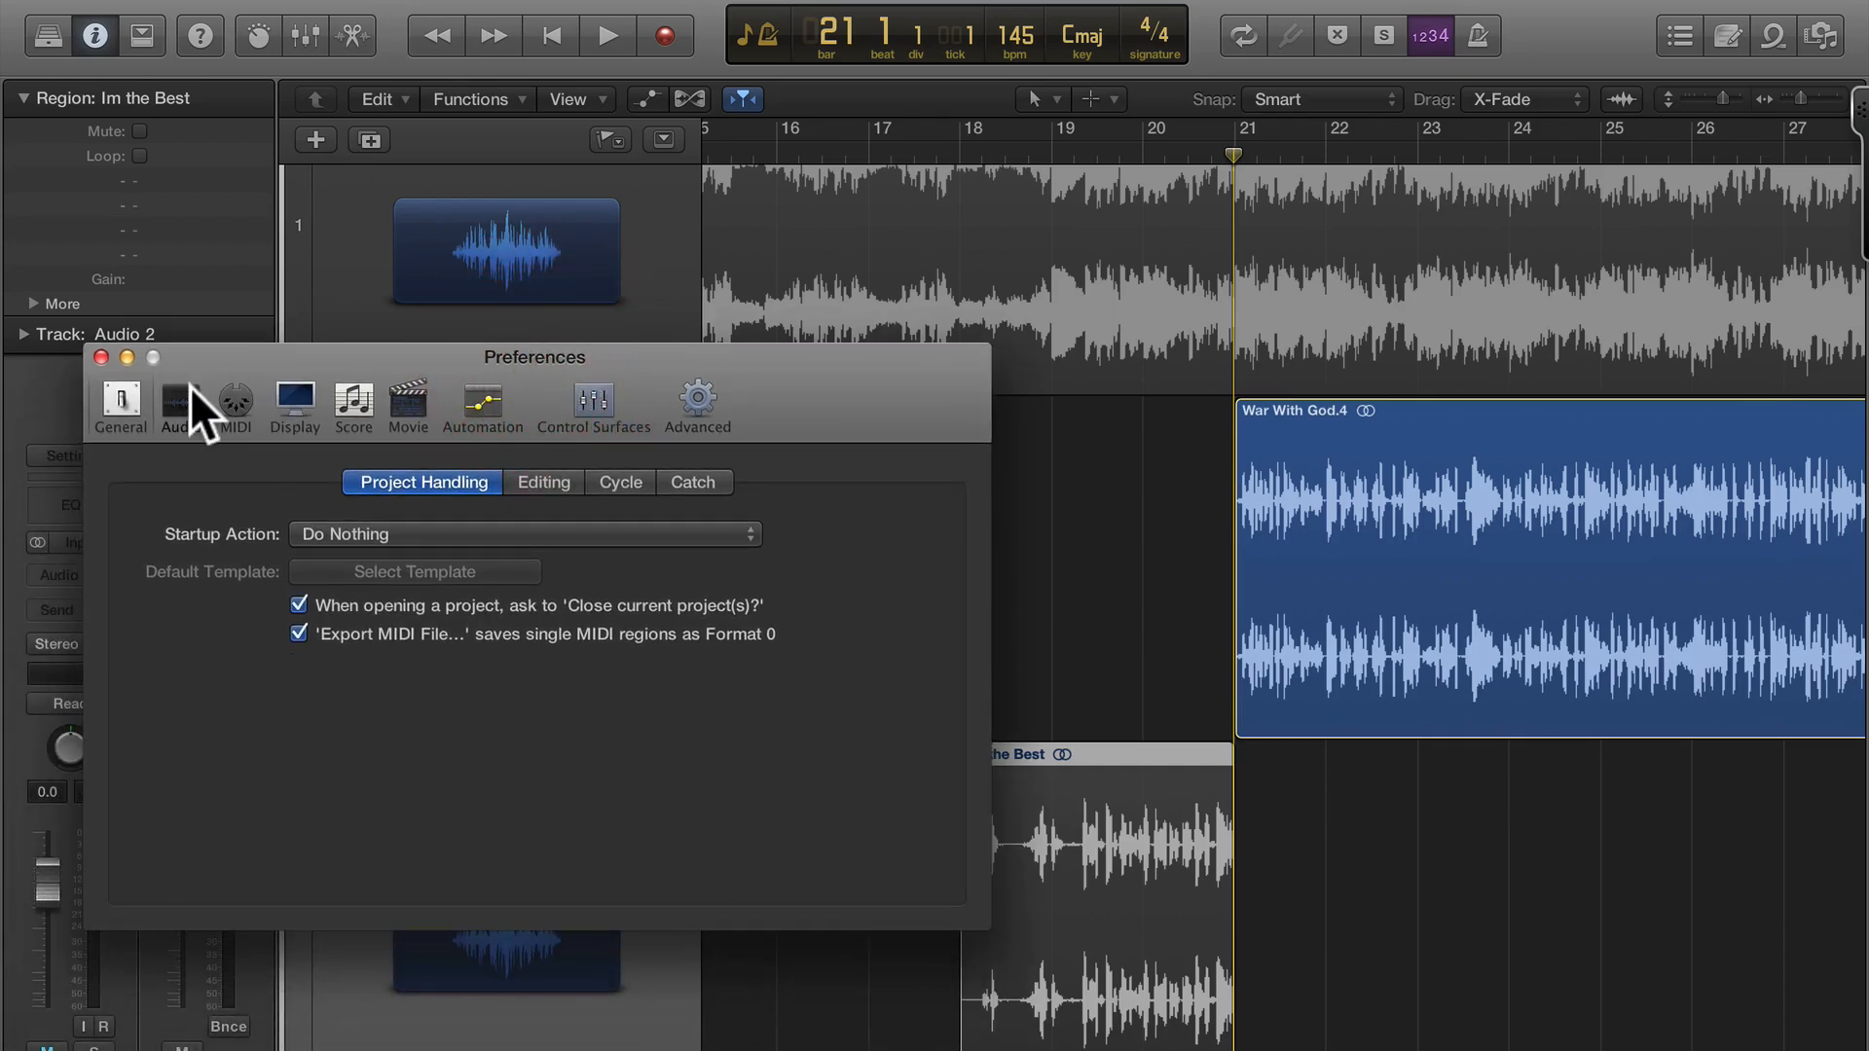
pyautogui.click(180, 404)
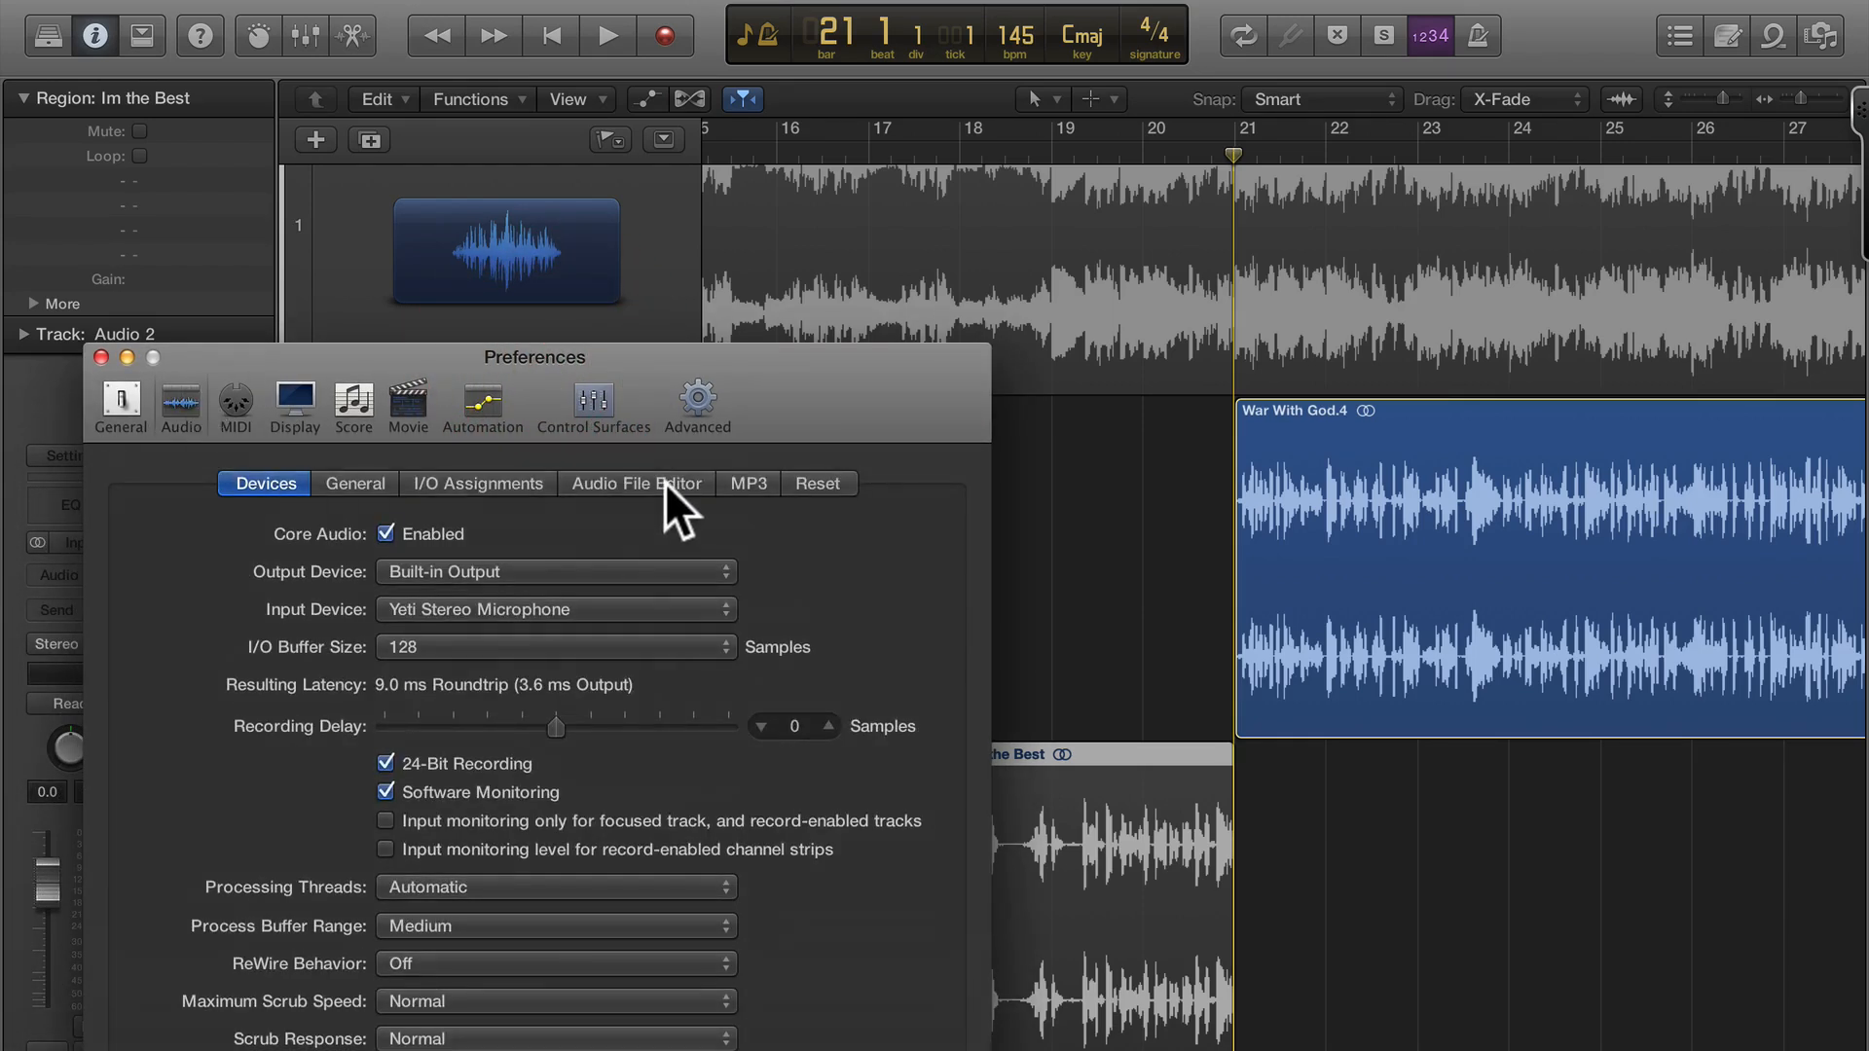
pyautogui.click(637, 483)
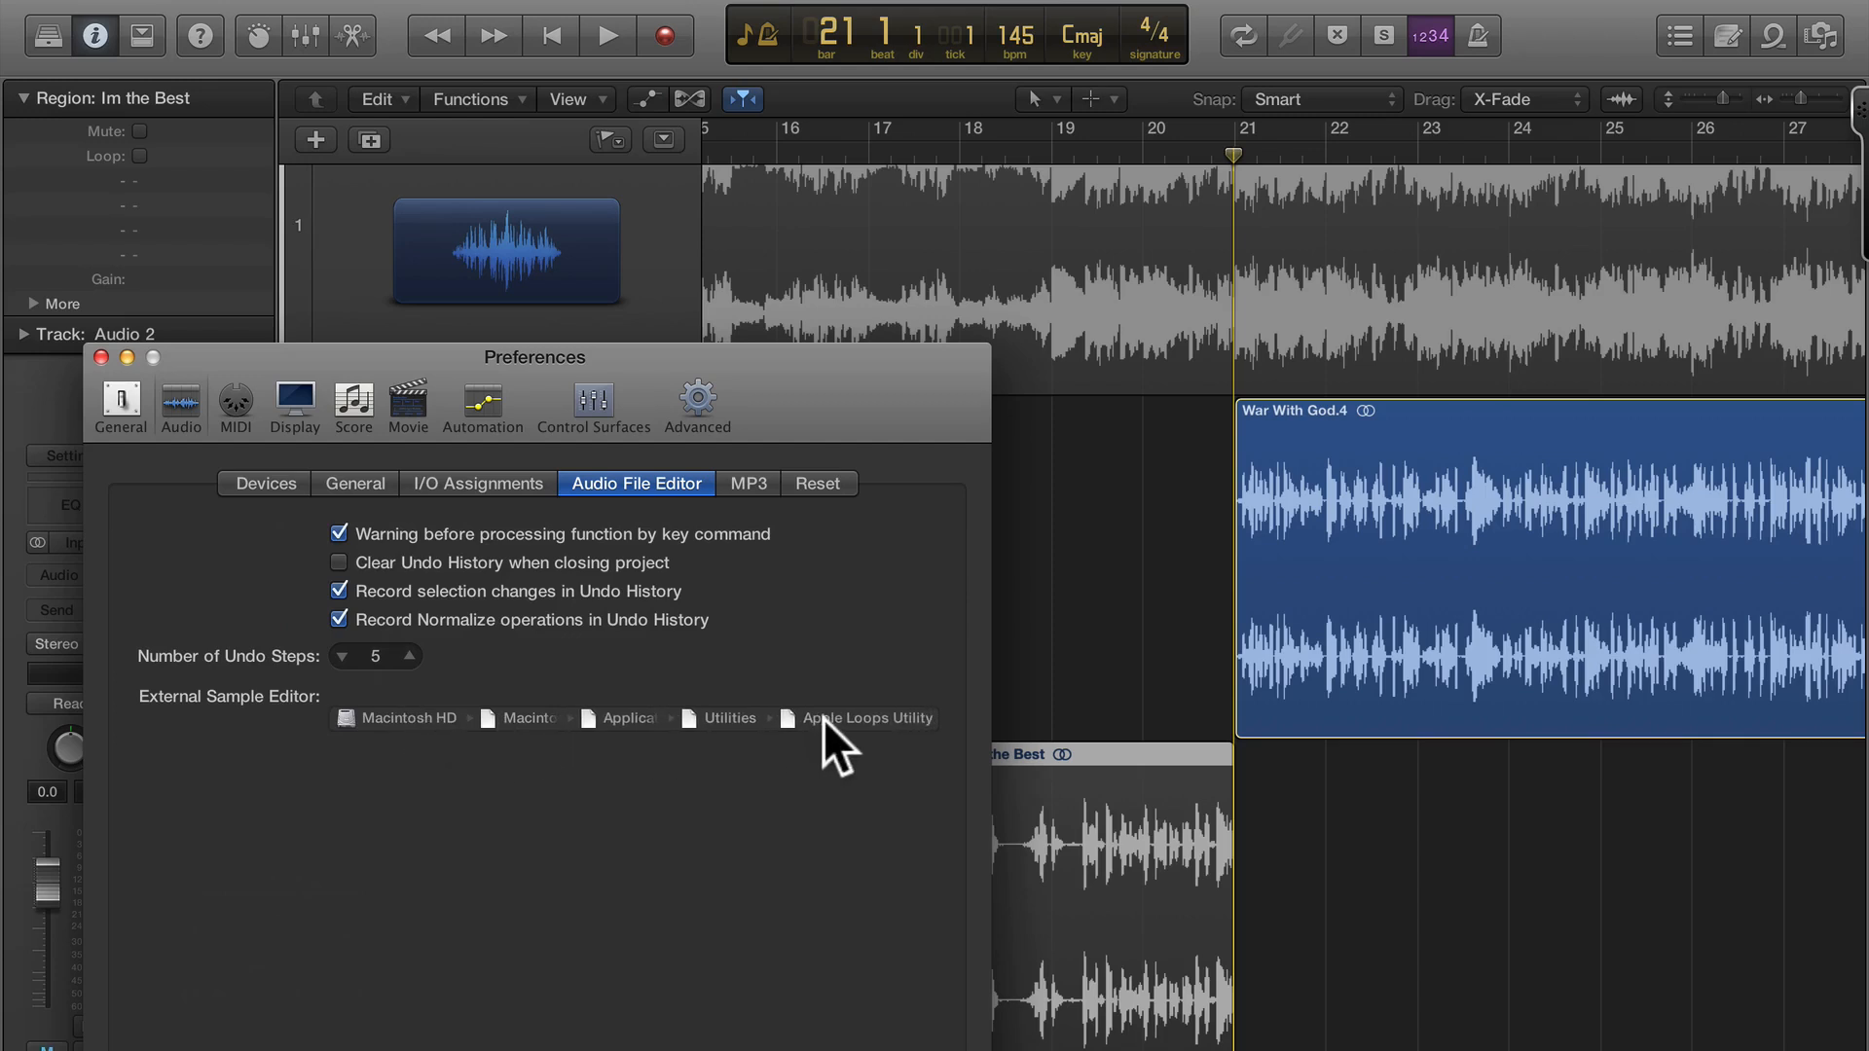
pyautogui.moveTo(100, 358)
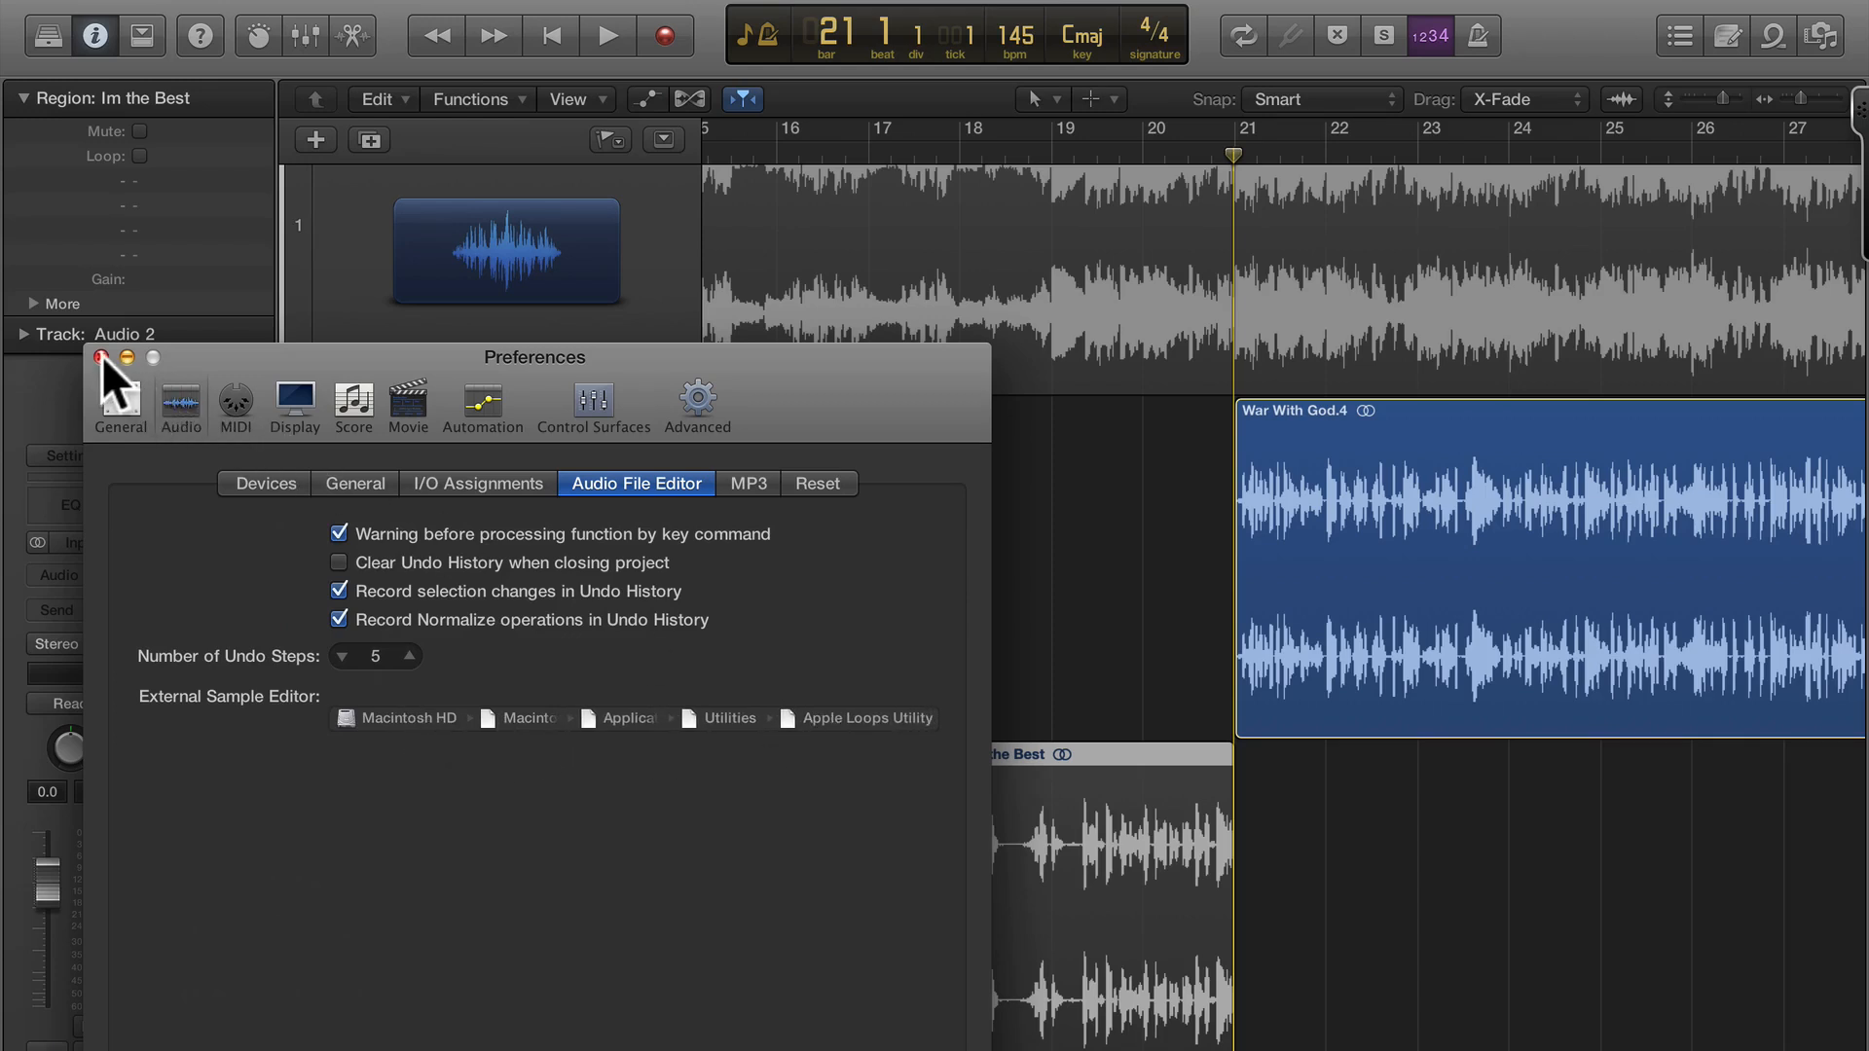
# Step: Close Preferences and select the Im the Best region in the tracks area
pyautogui.click(96, 359)
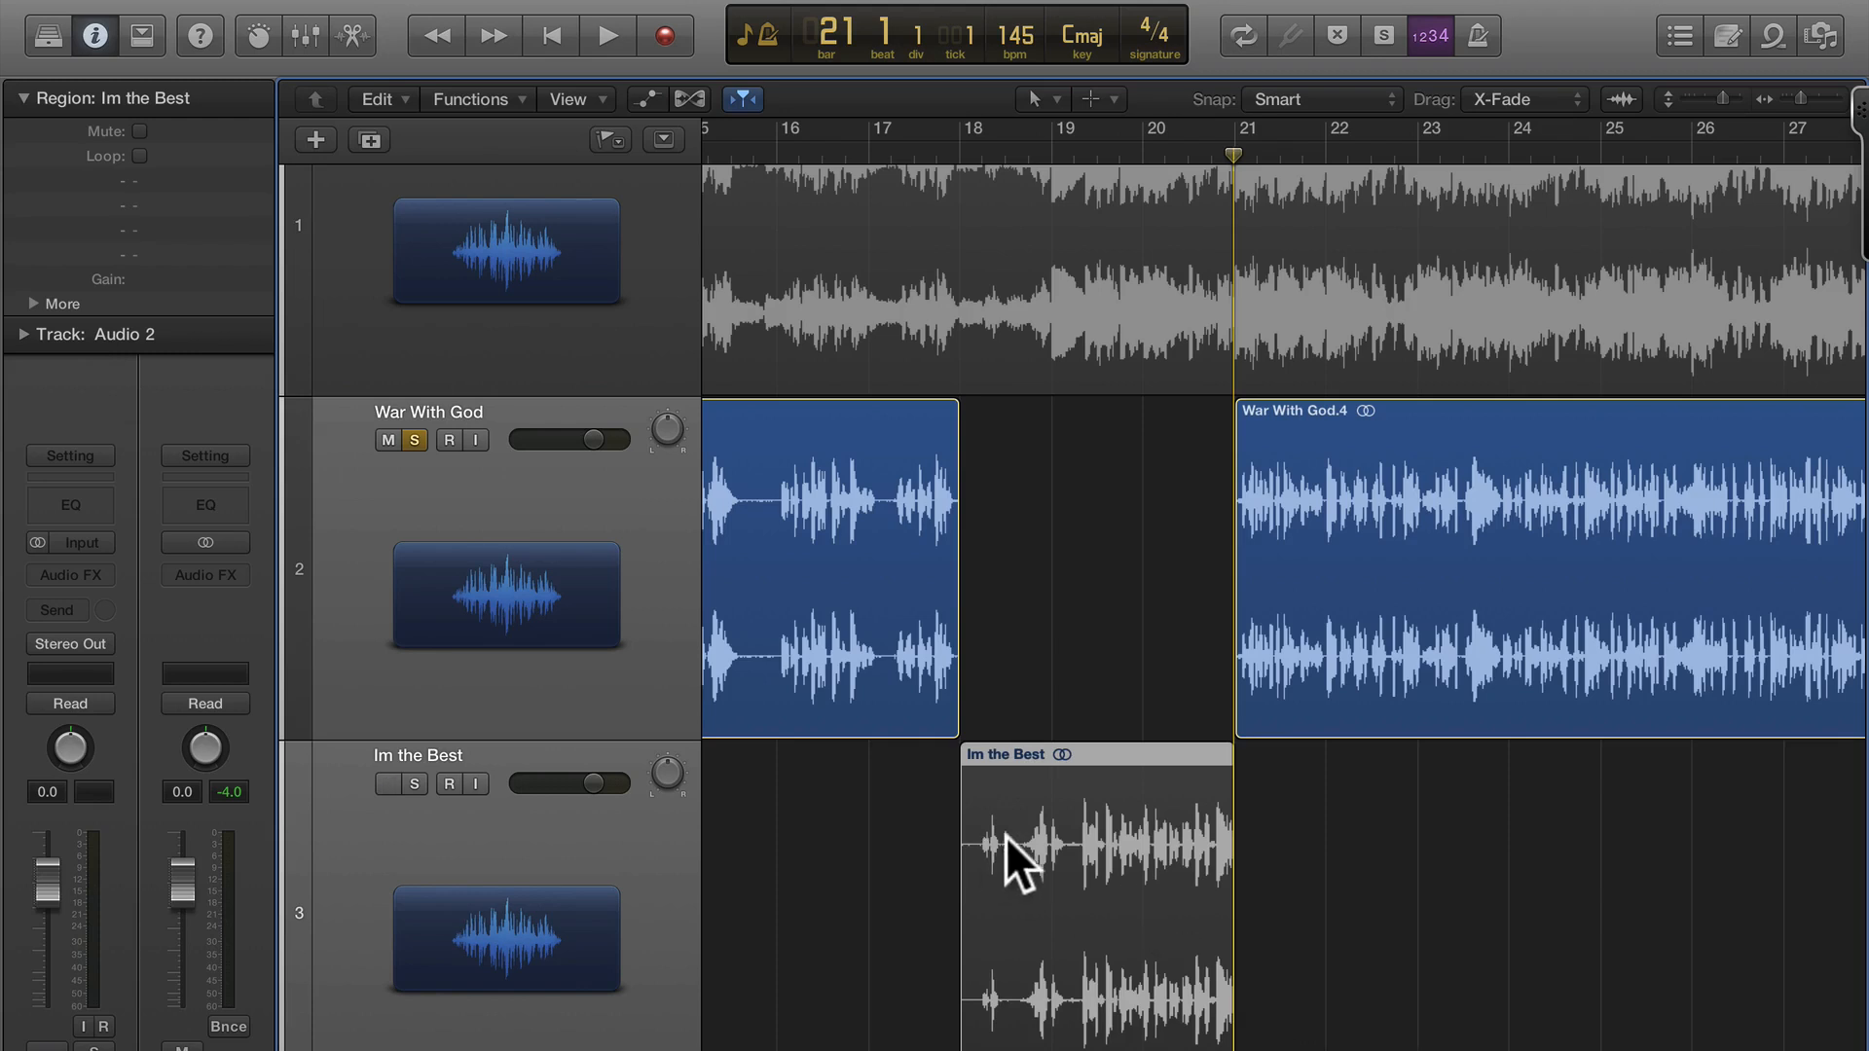
pyautogui.click(386, 783)
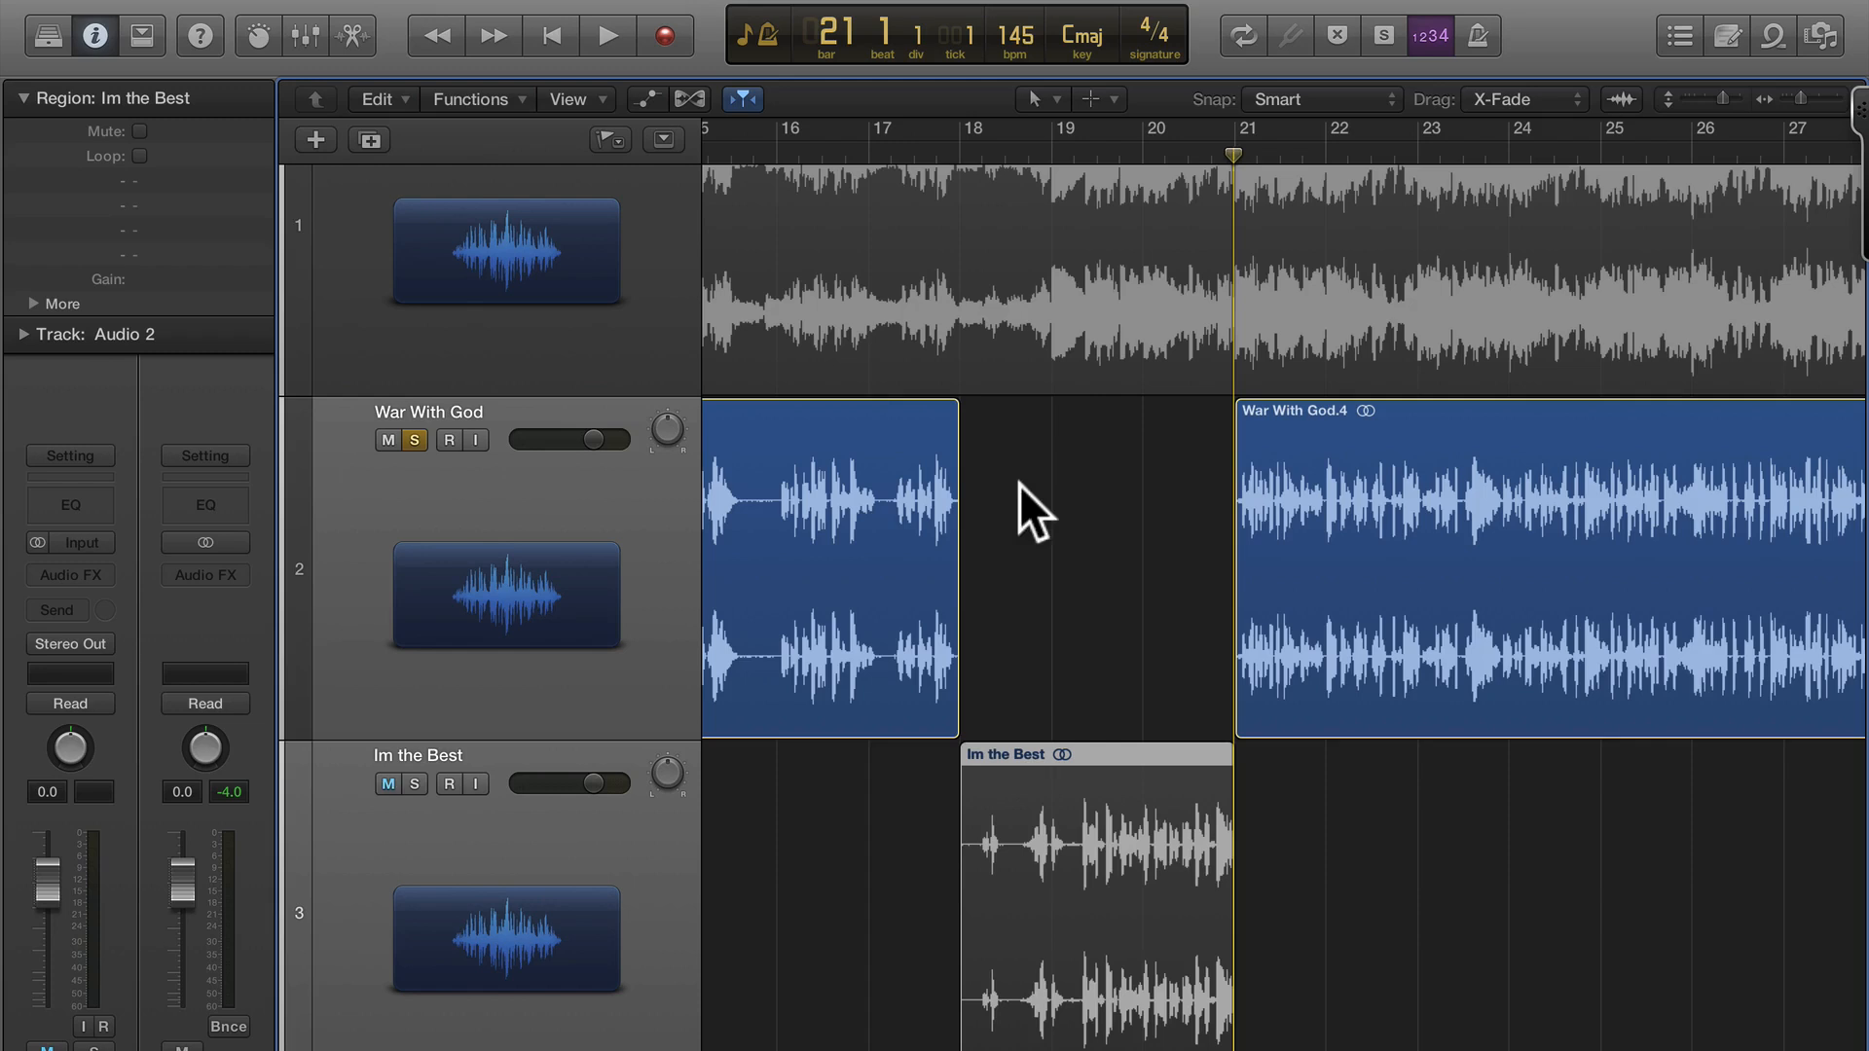
pyautogui.click(401, 783)
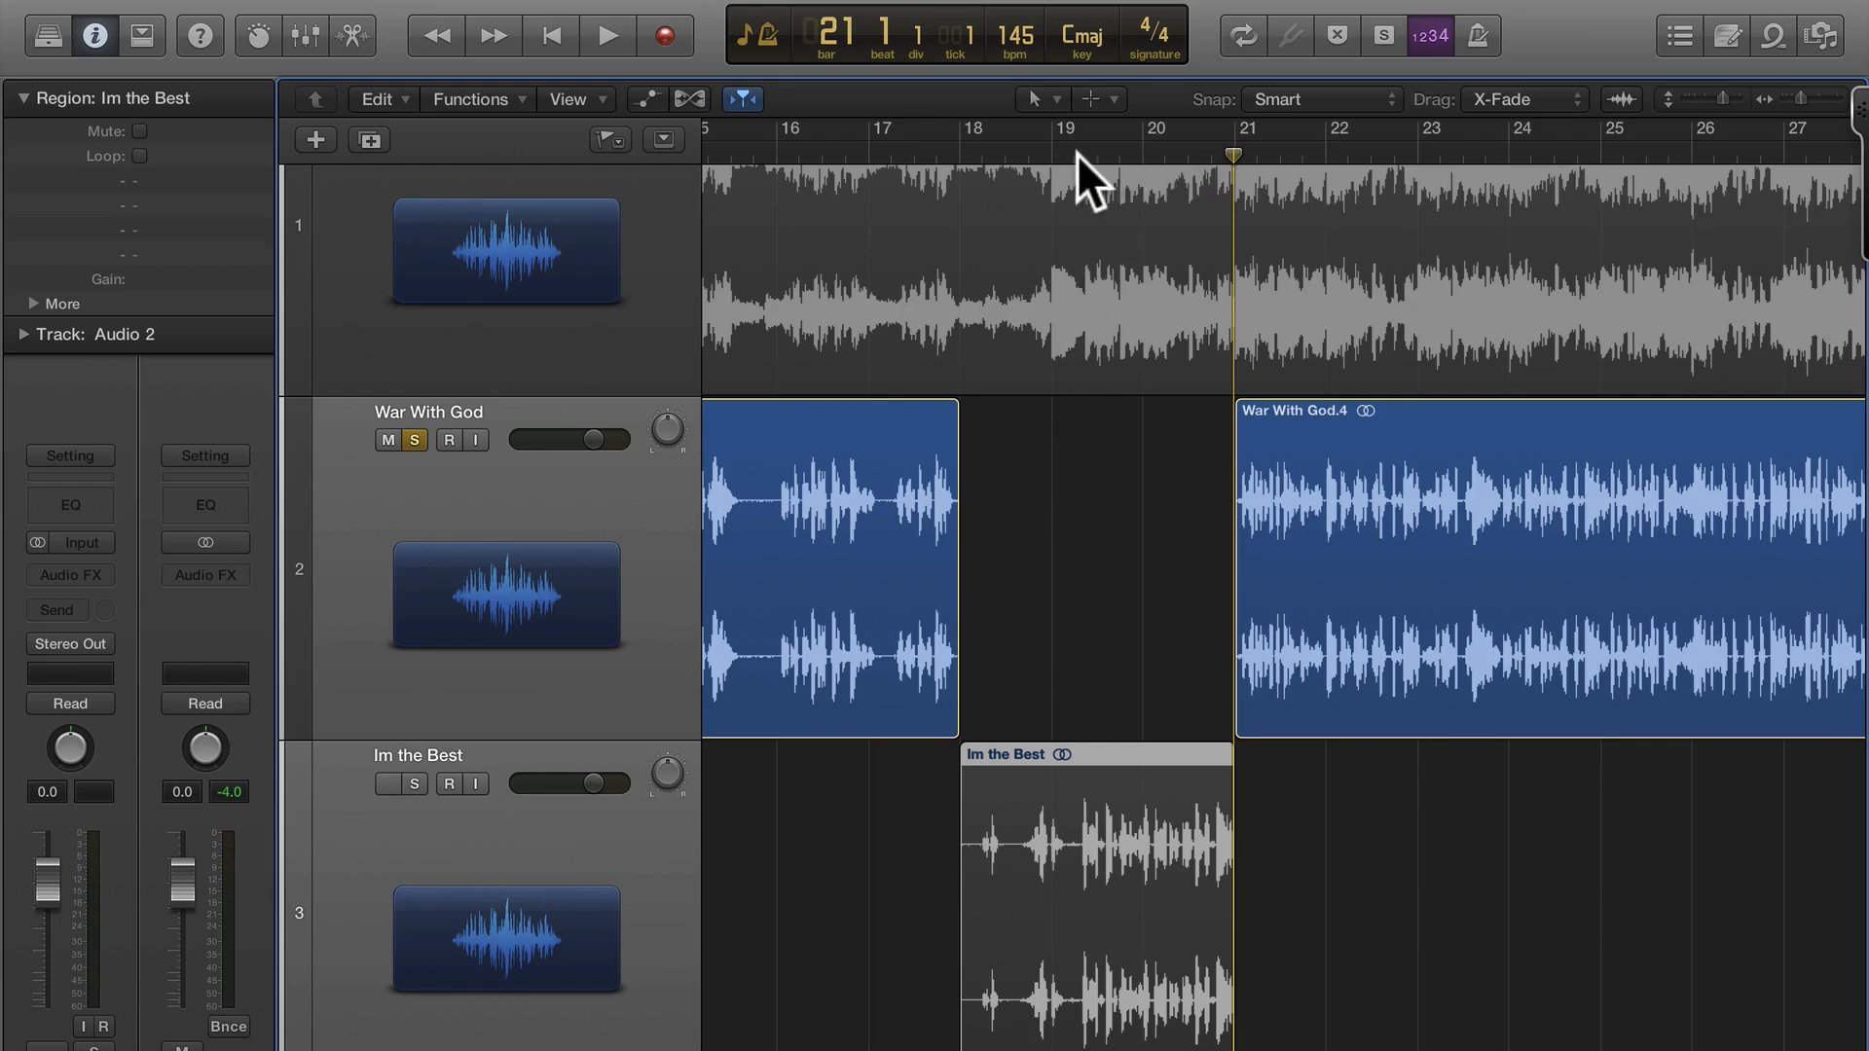
pyautogui.click(388, 783)
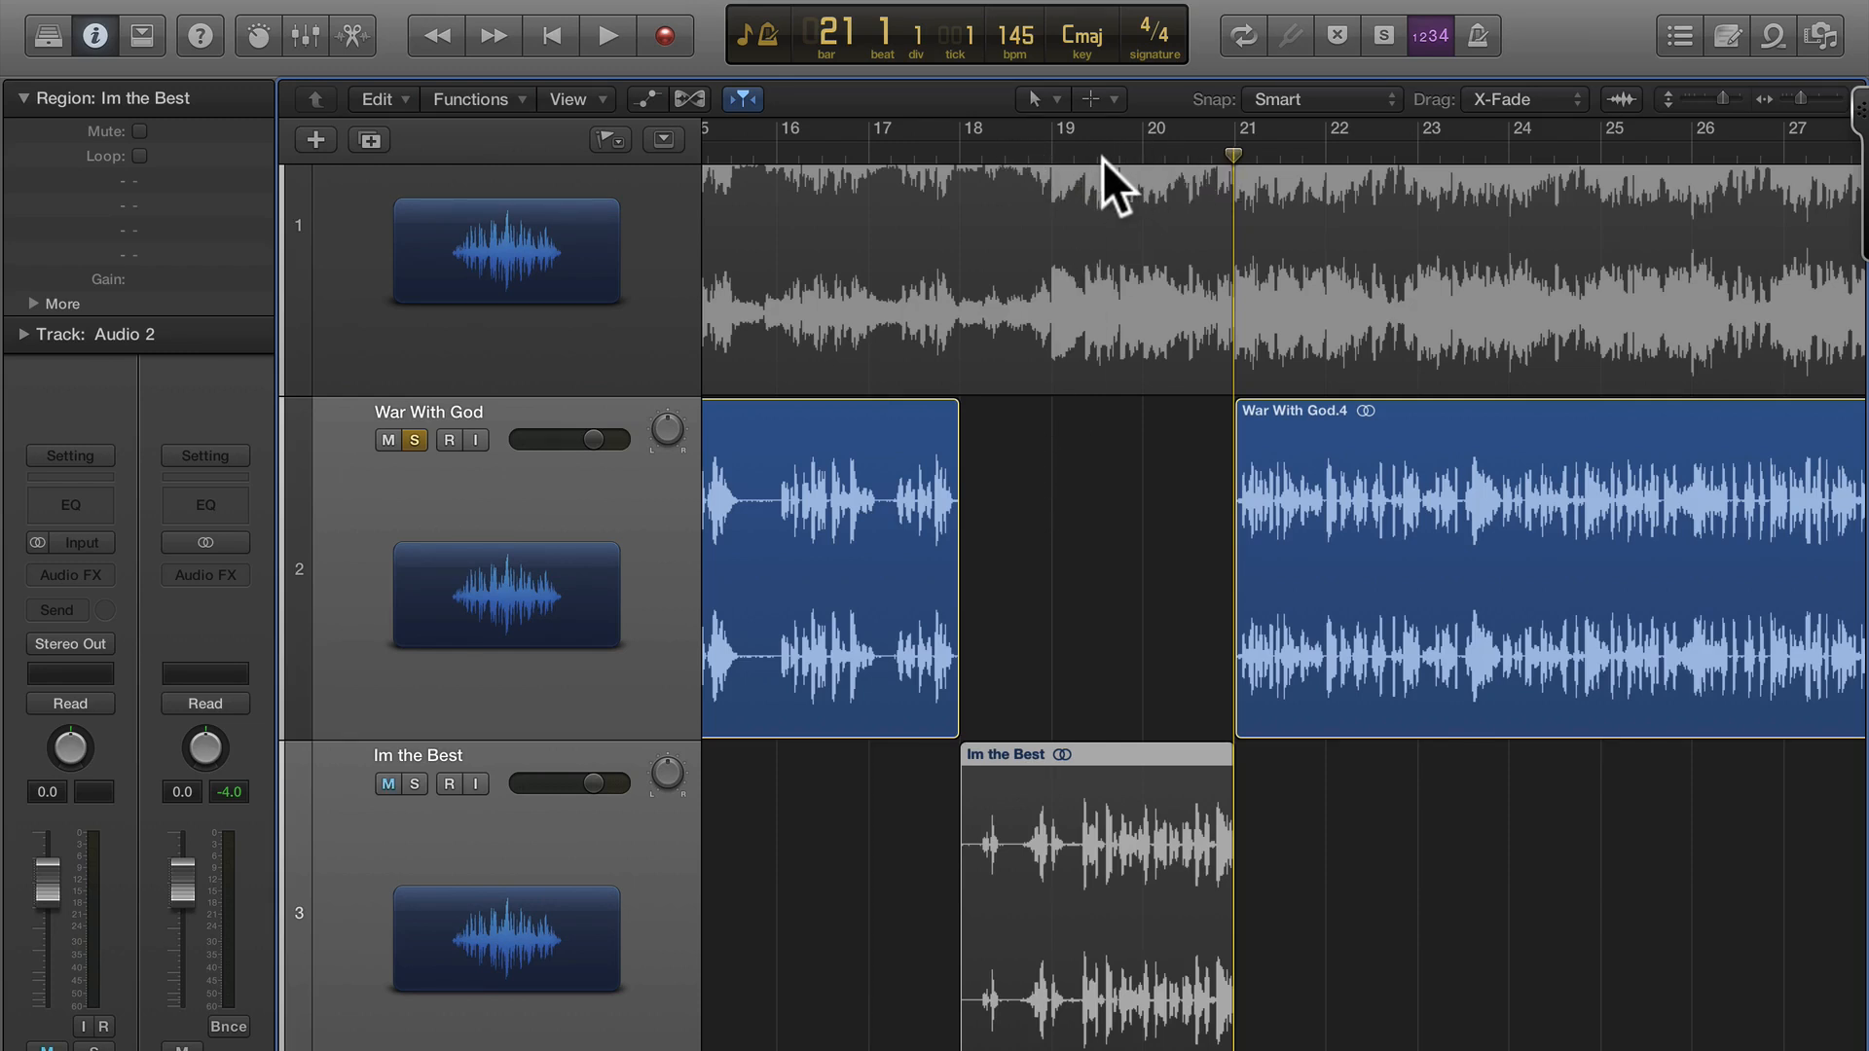
pyautogui.moveTo(1134, 529)
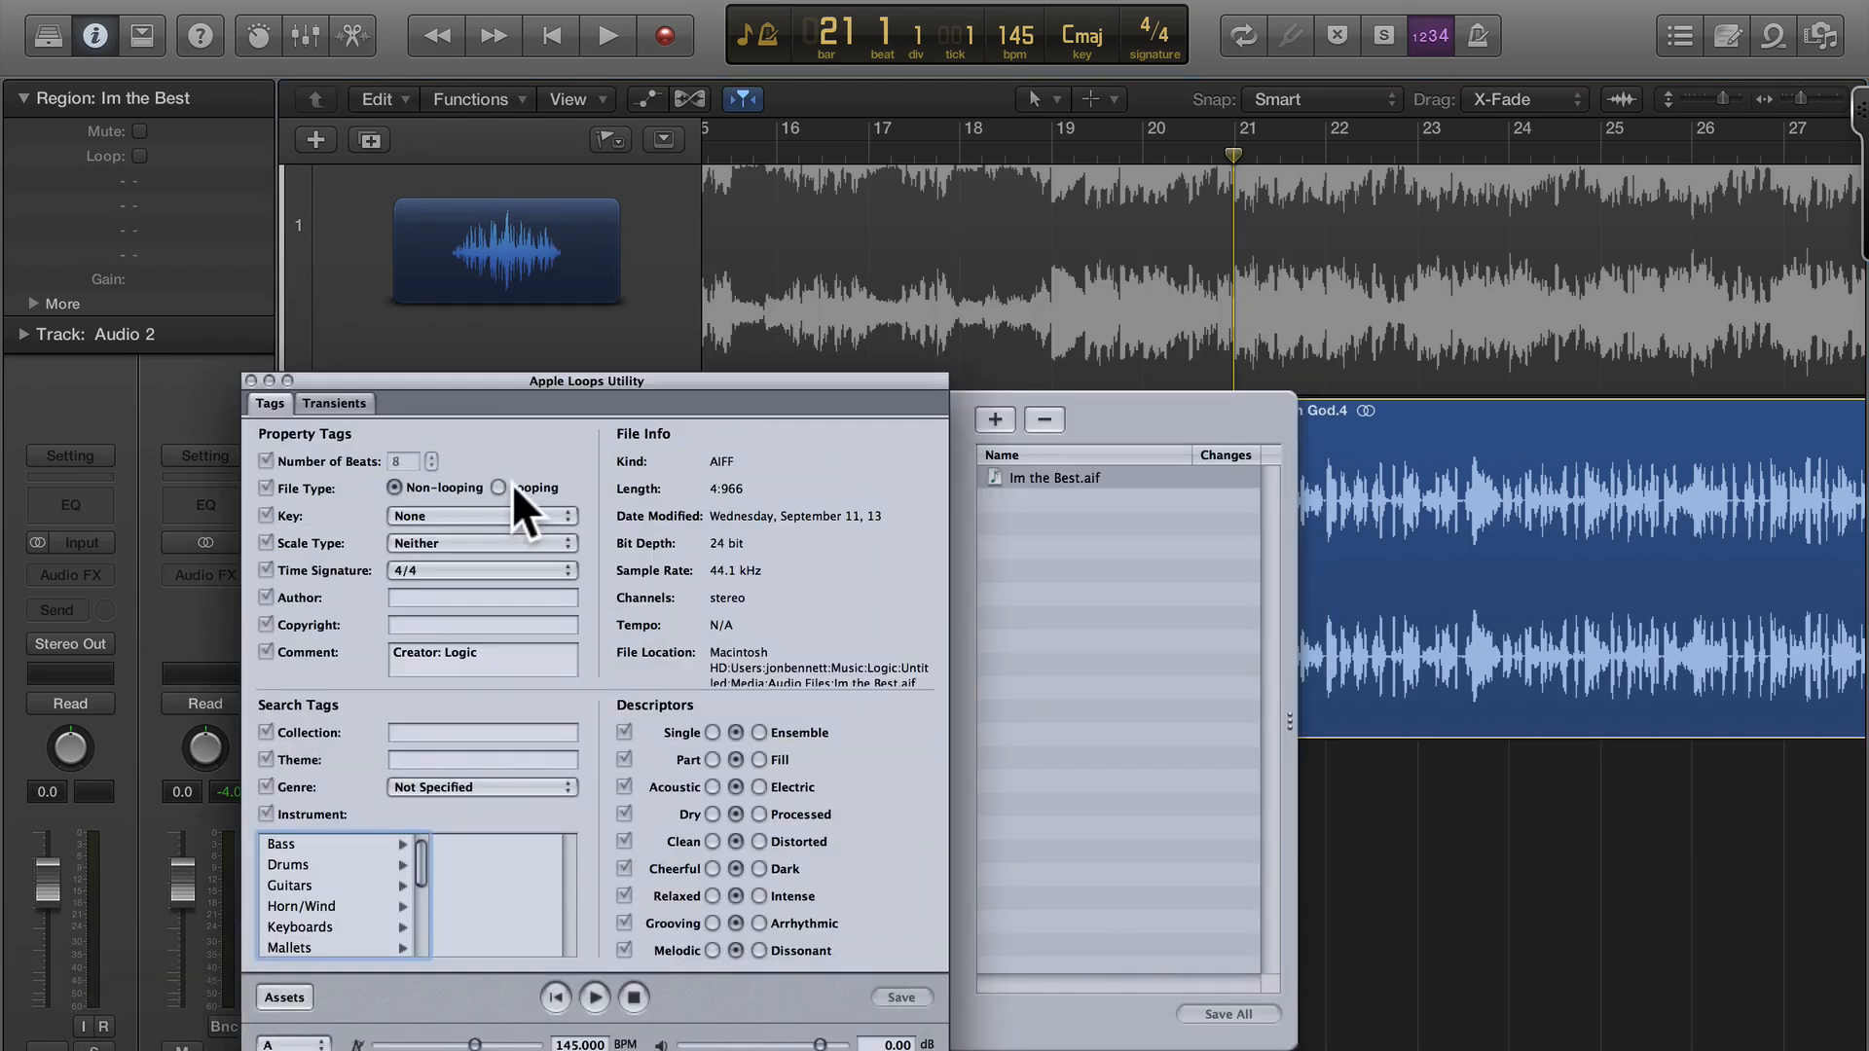
# Step: Tag Im the Best as a looping file of 12 beats and start saving it
pyautogui.click(502, 488)
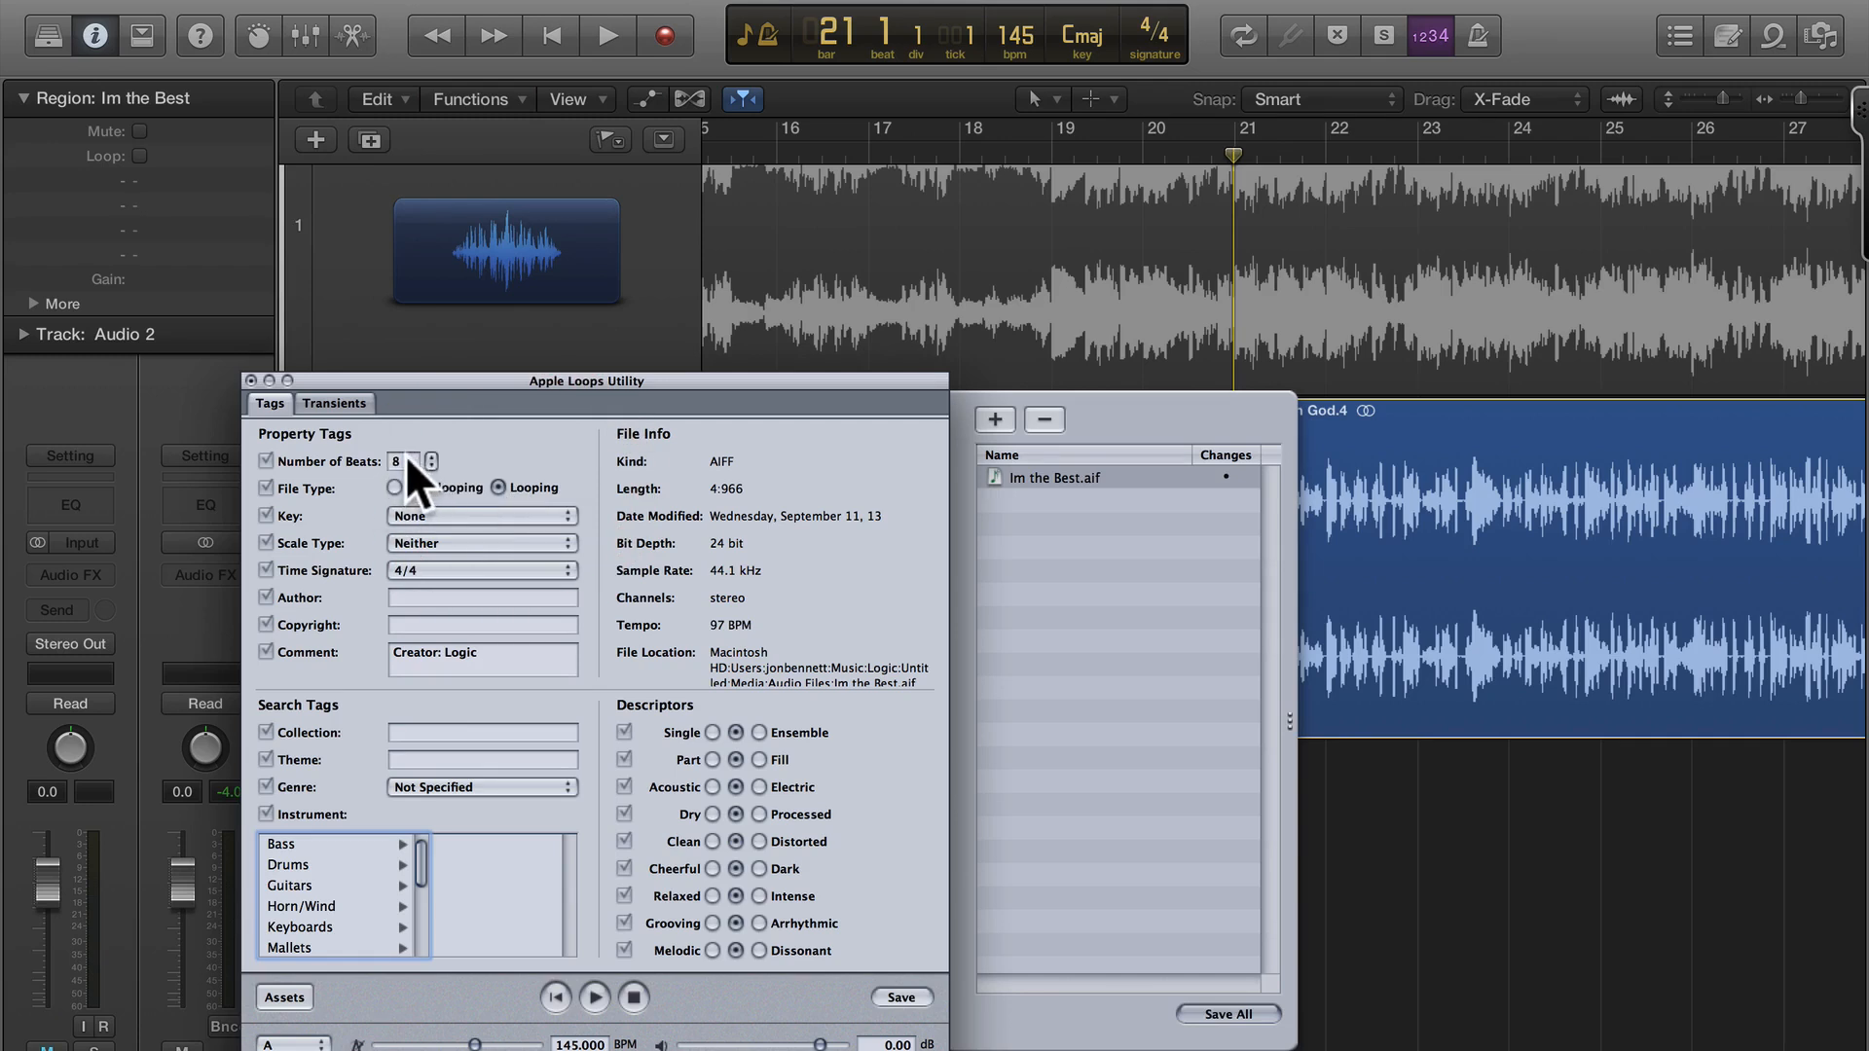
pyautogui.click(430, 455)
pyautogui.write('12')
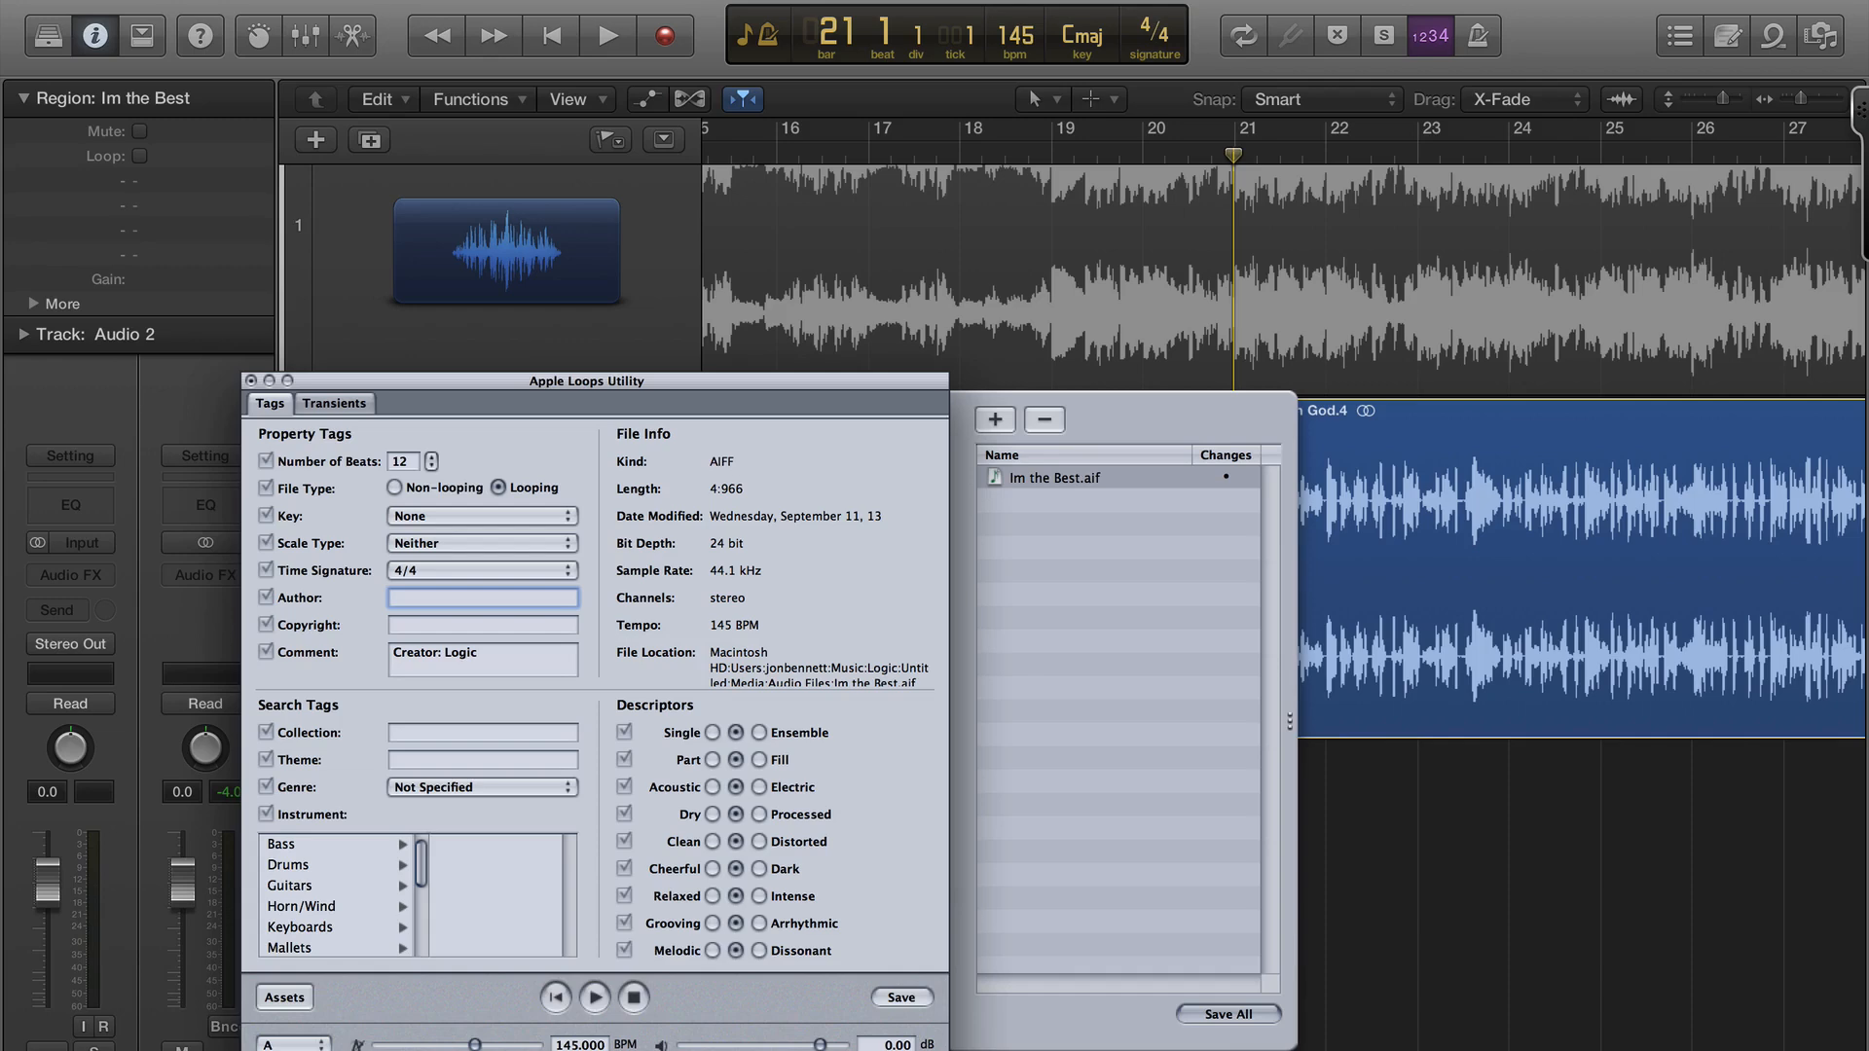
pyautogui.click(902, 998)
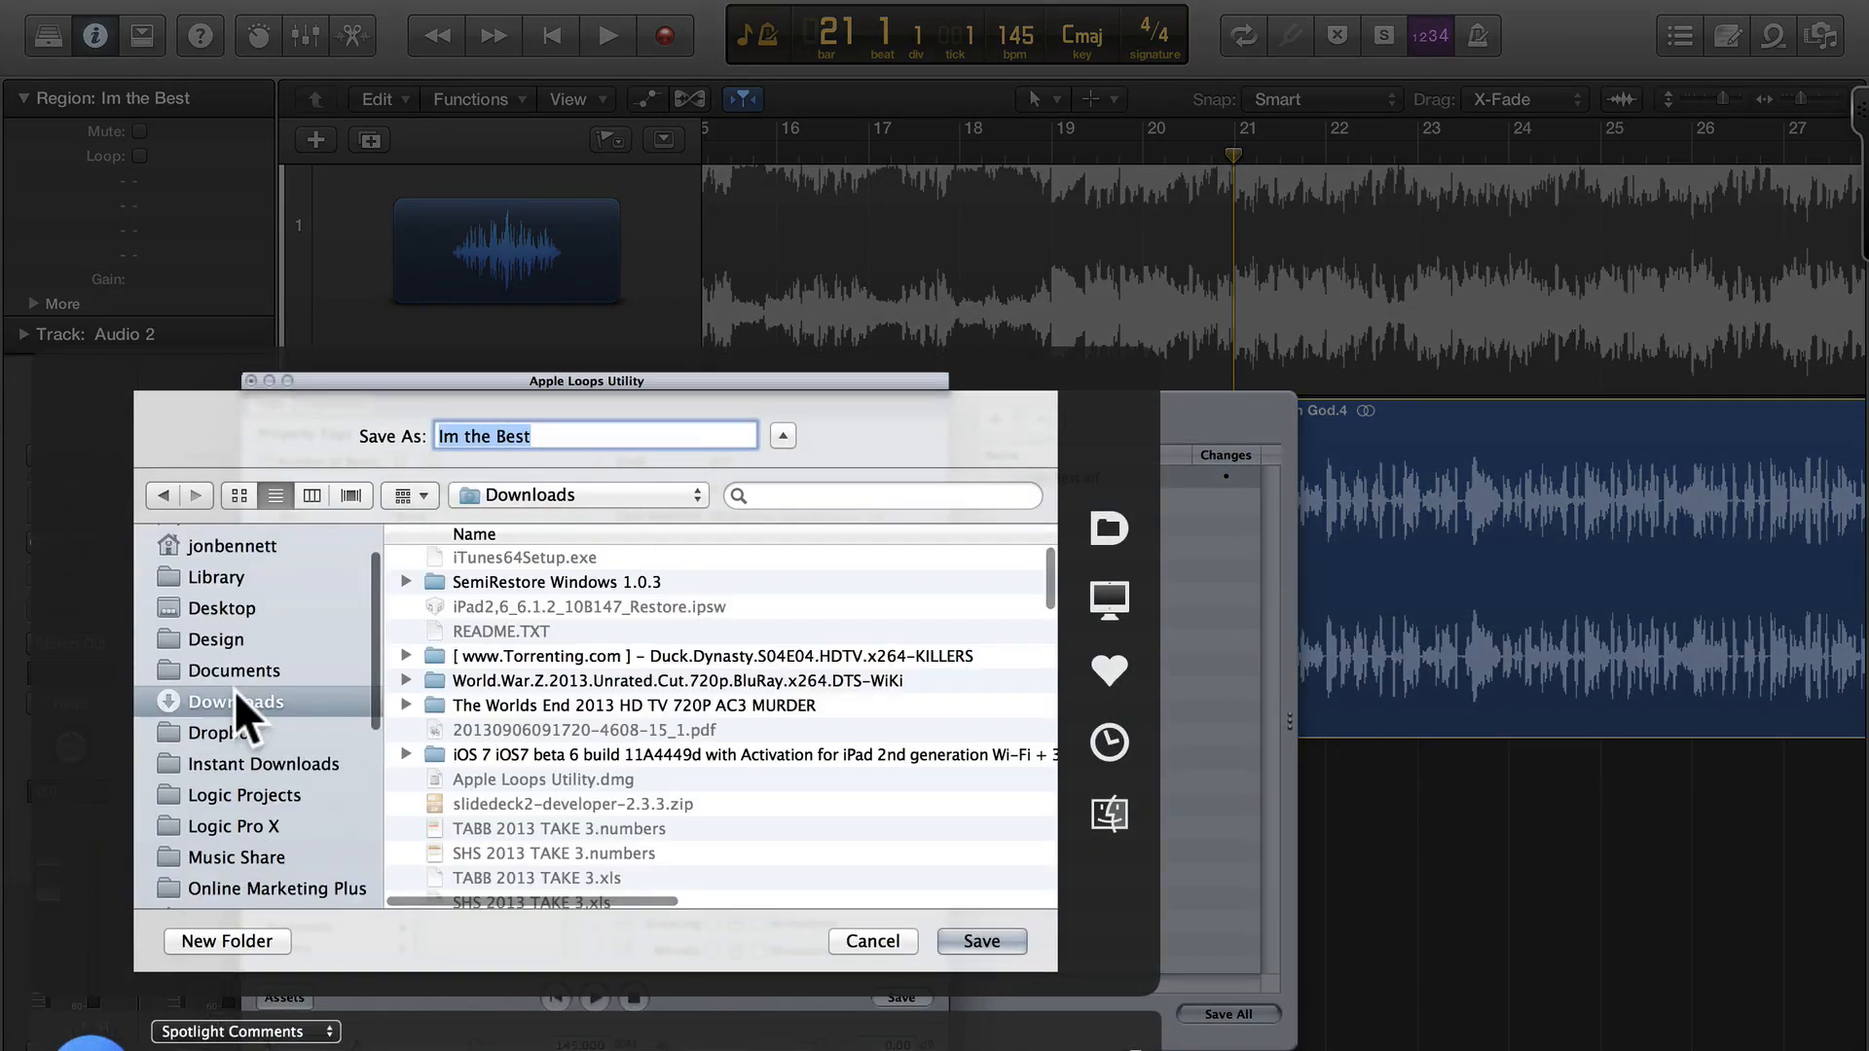
# Step: Save the Im the Best loop into User Loops > Vocals and return to Logic
pyautogui.scroll(-3)
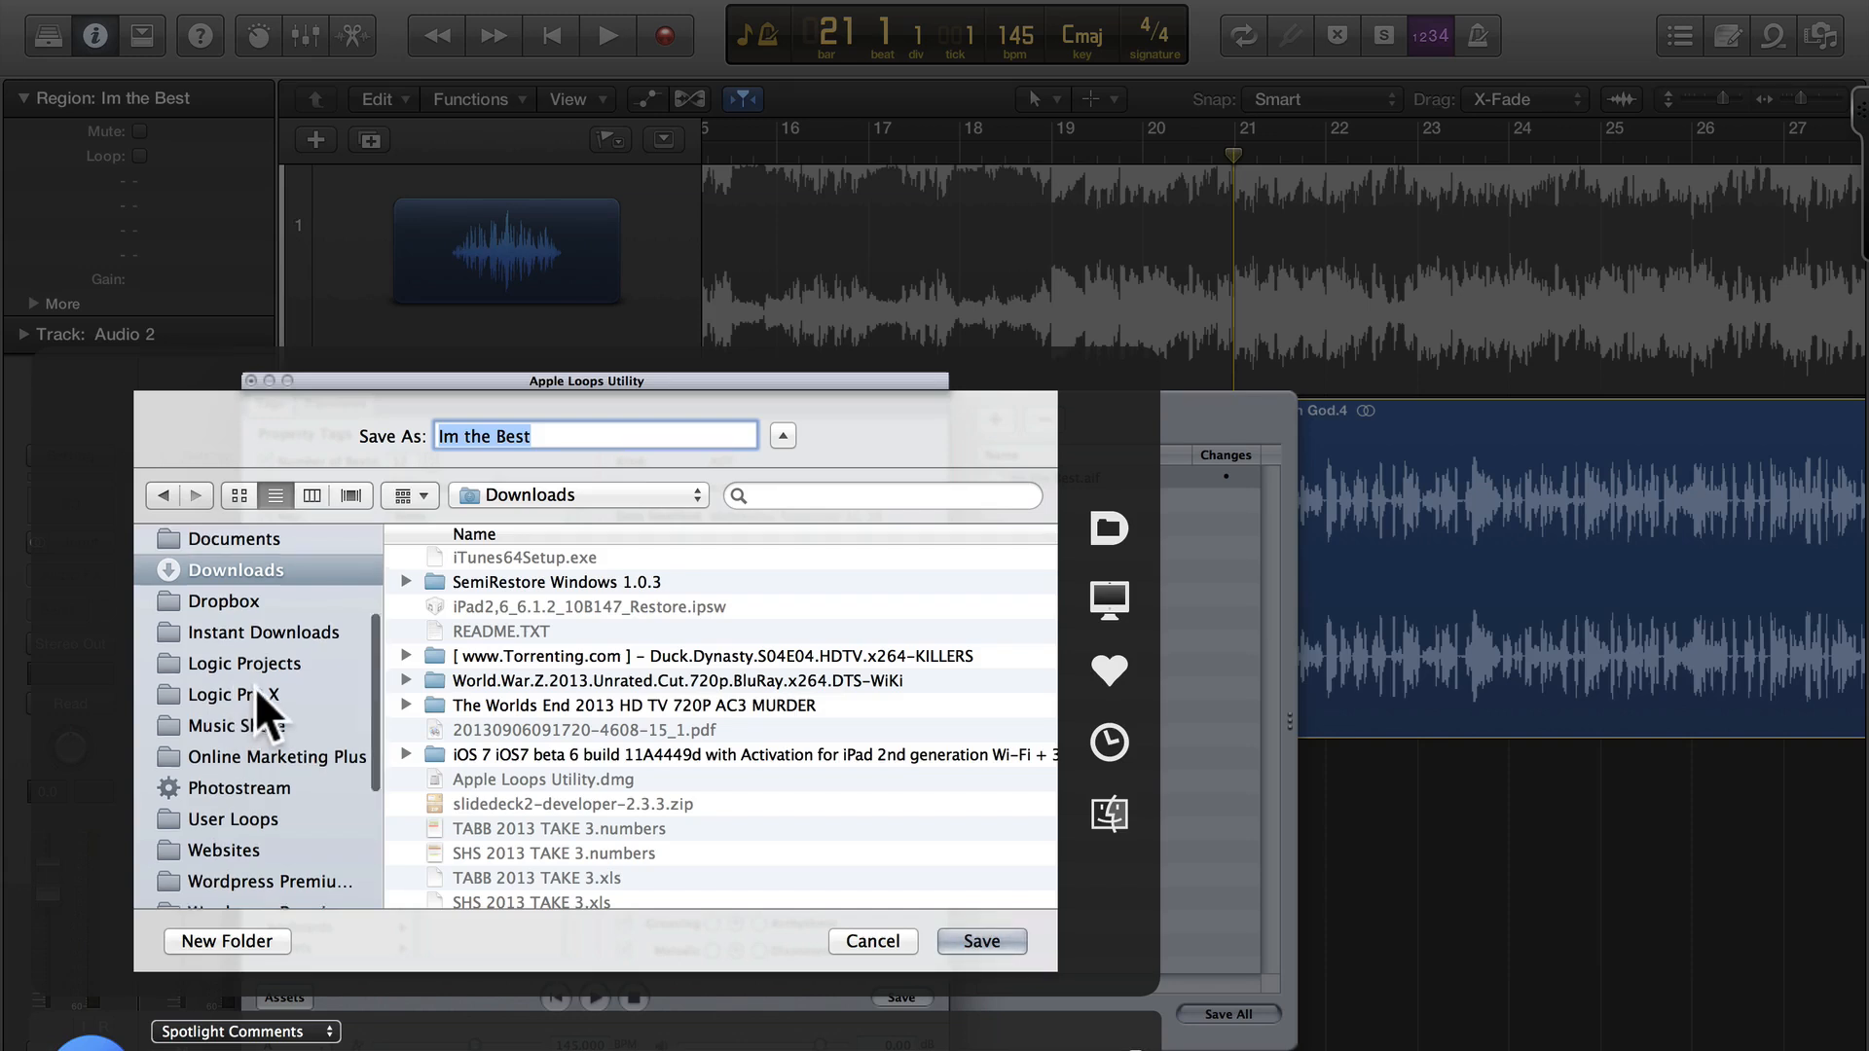
pyautogui.click(233, 735)
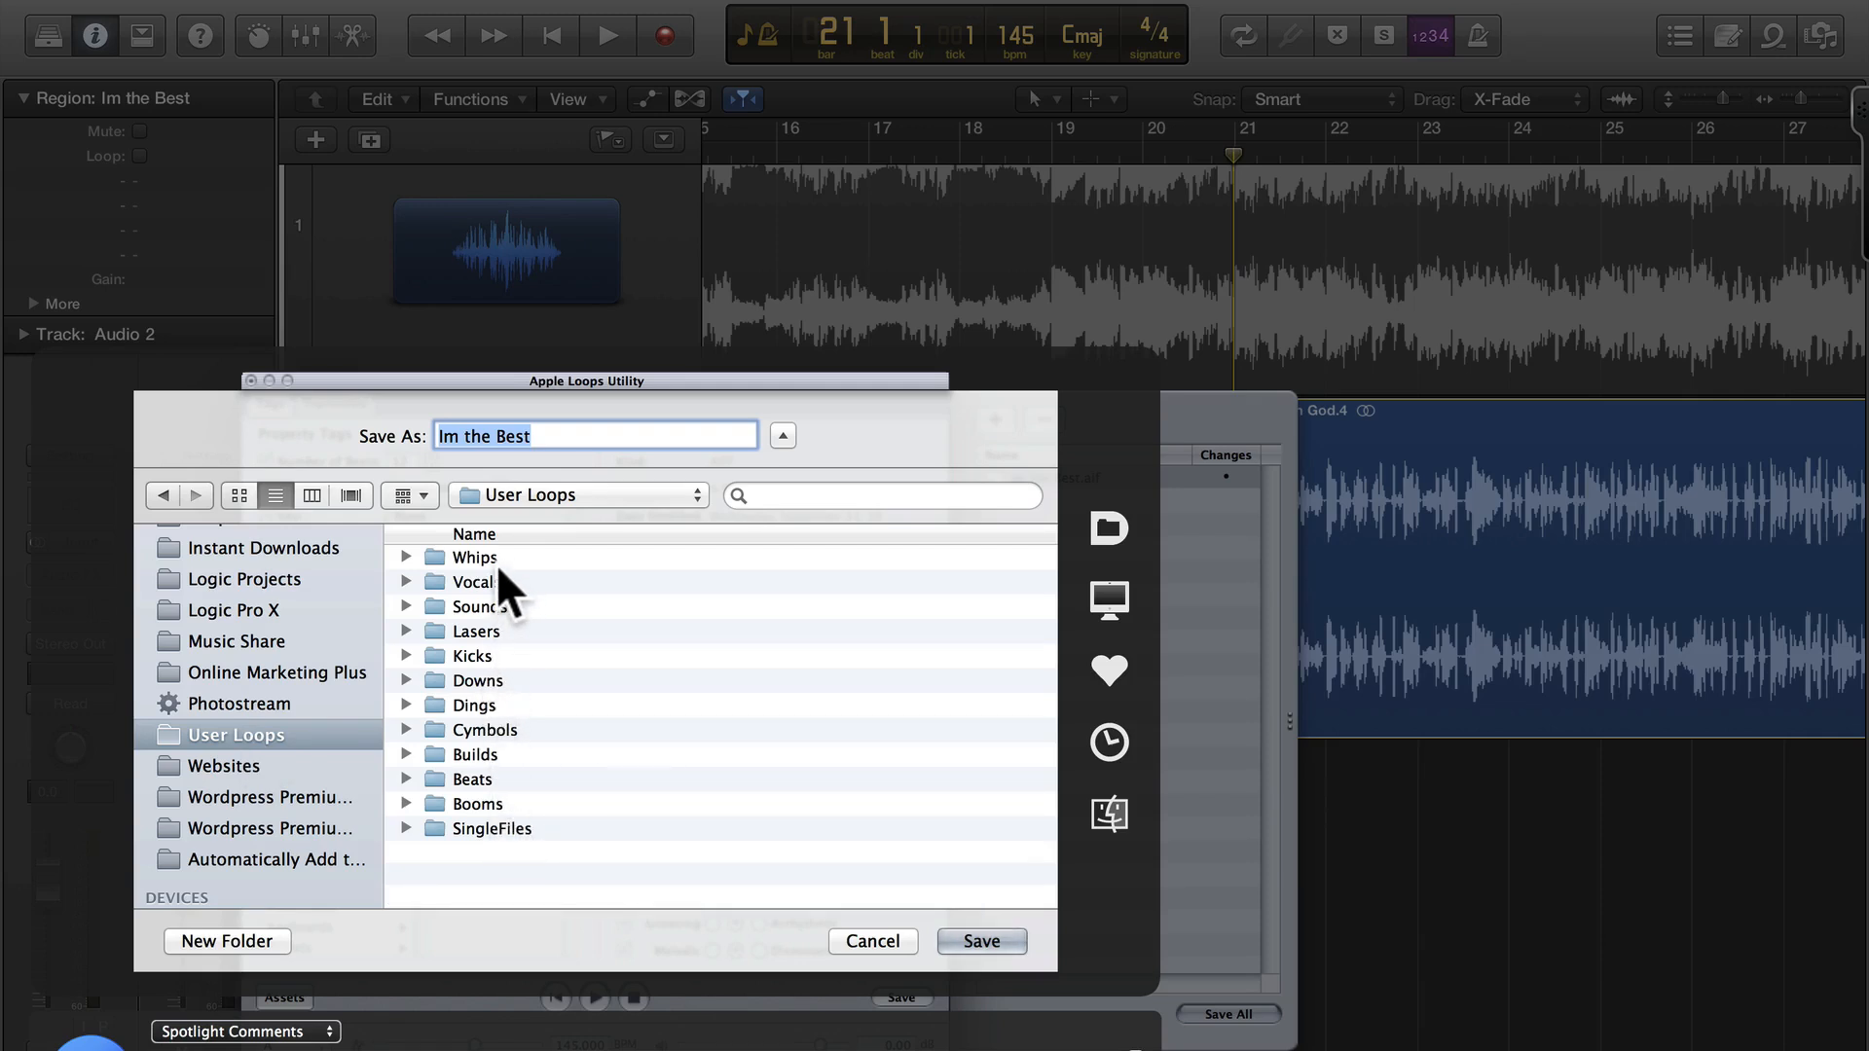
pyautogui.doubleClick(471, 582)
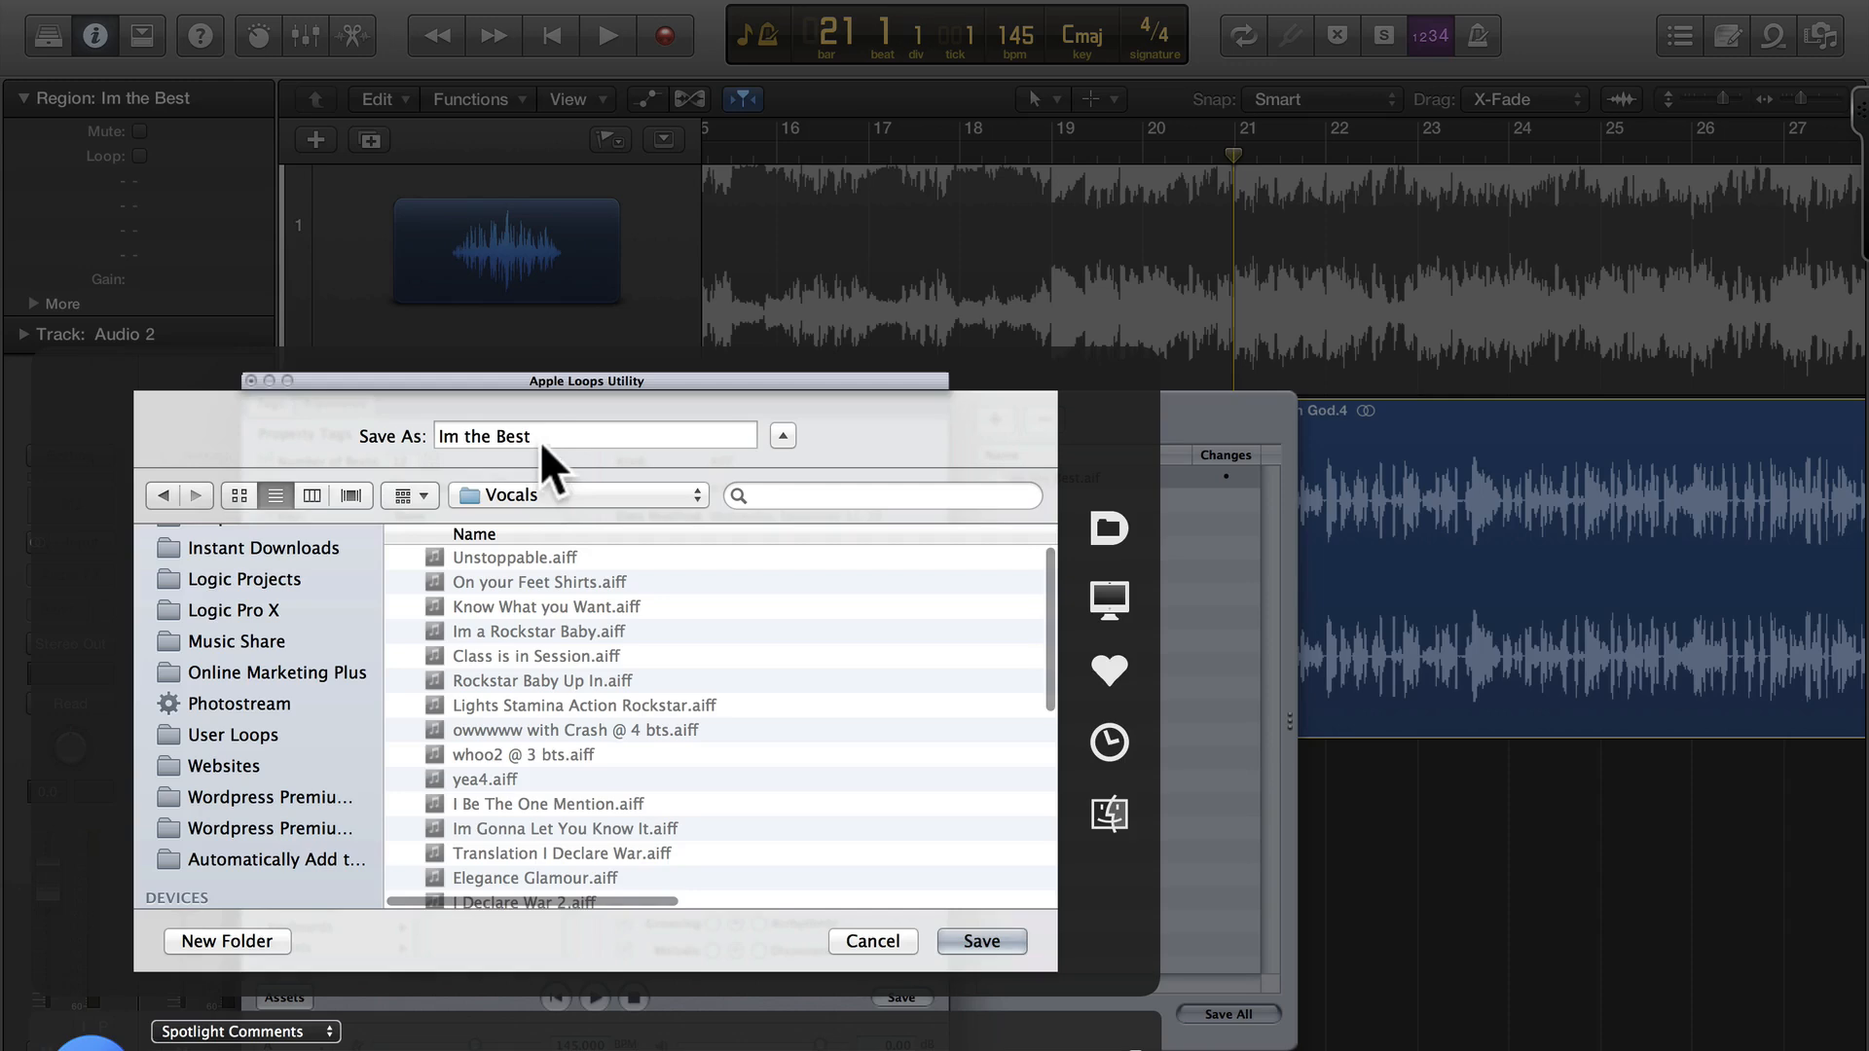
pyautogui.click(981, 941)
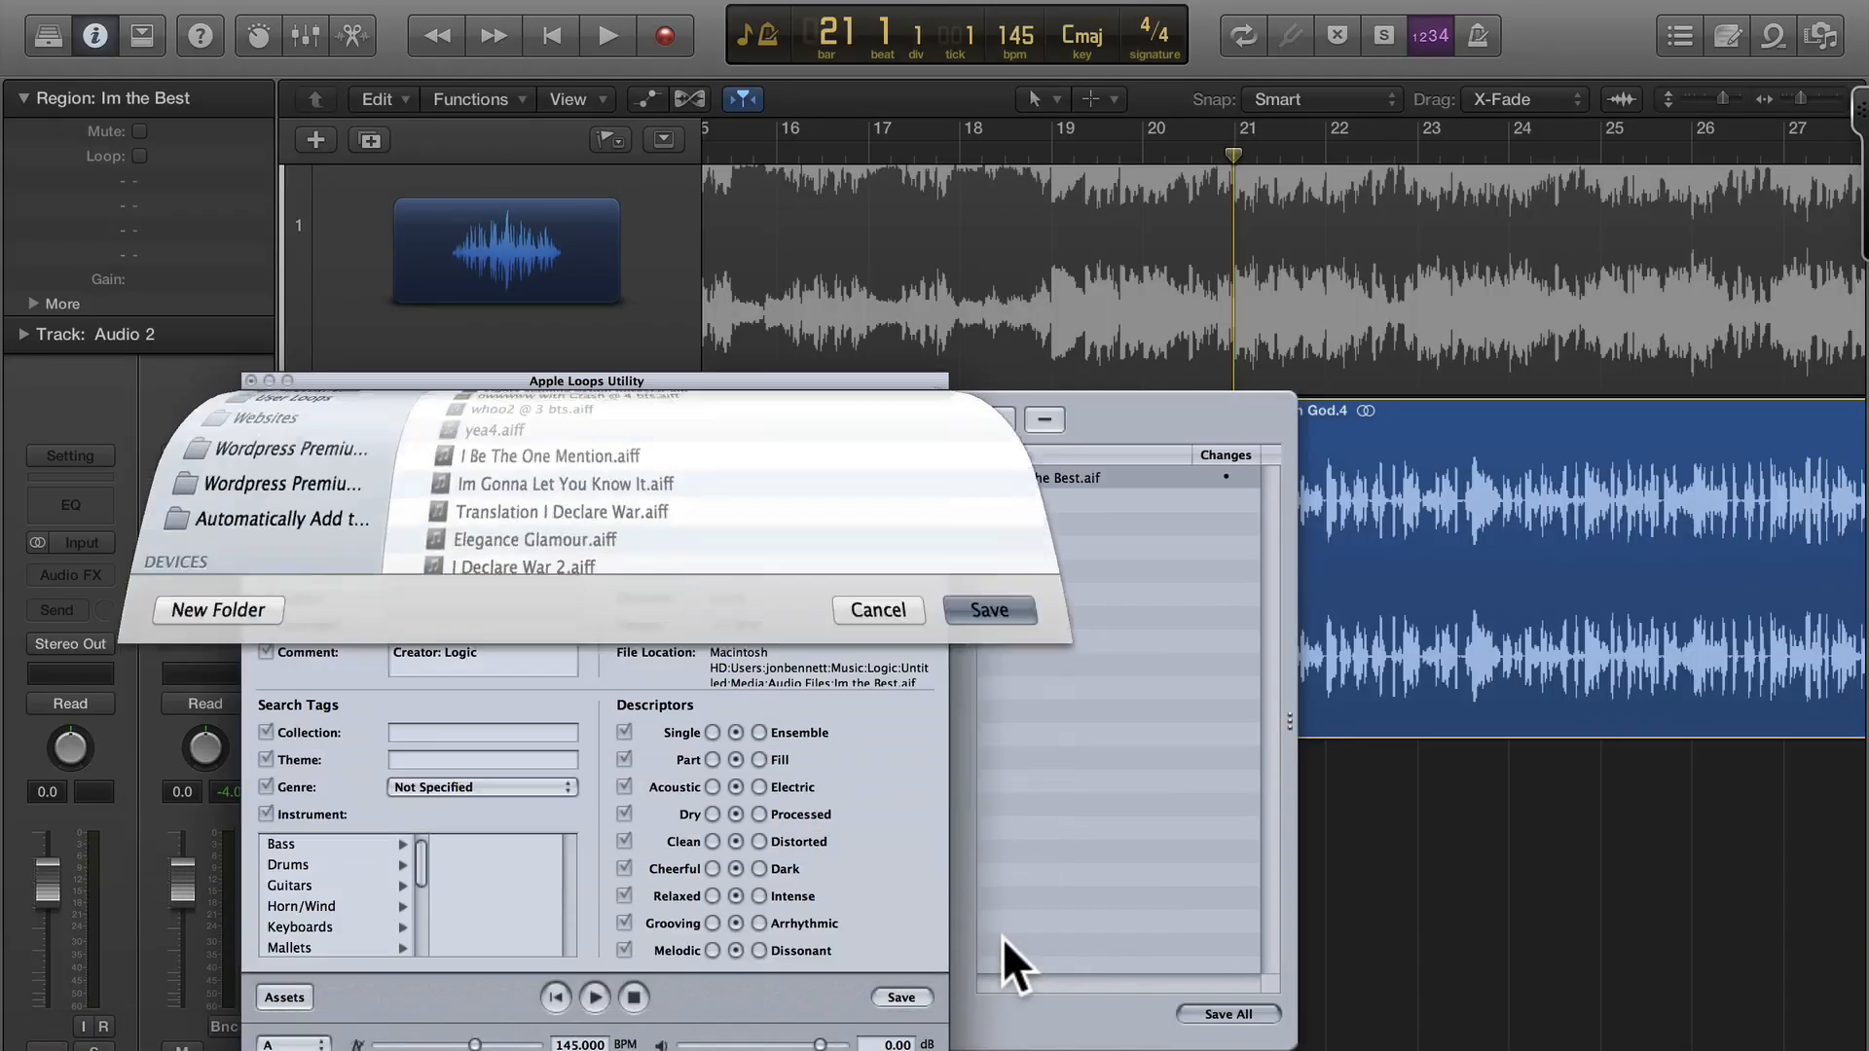
pyautogui.click(990, 610)
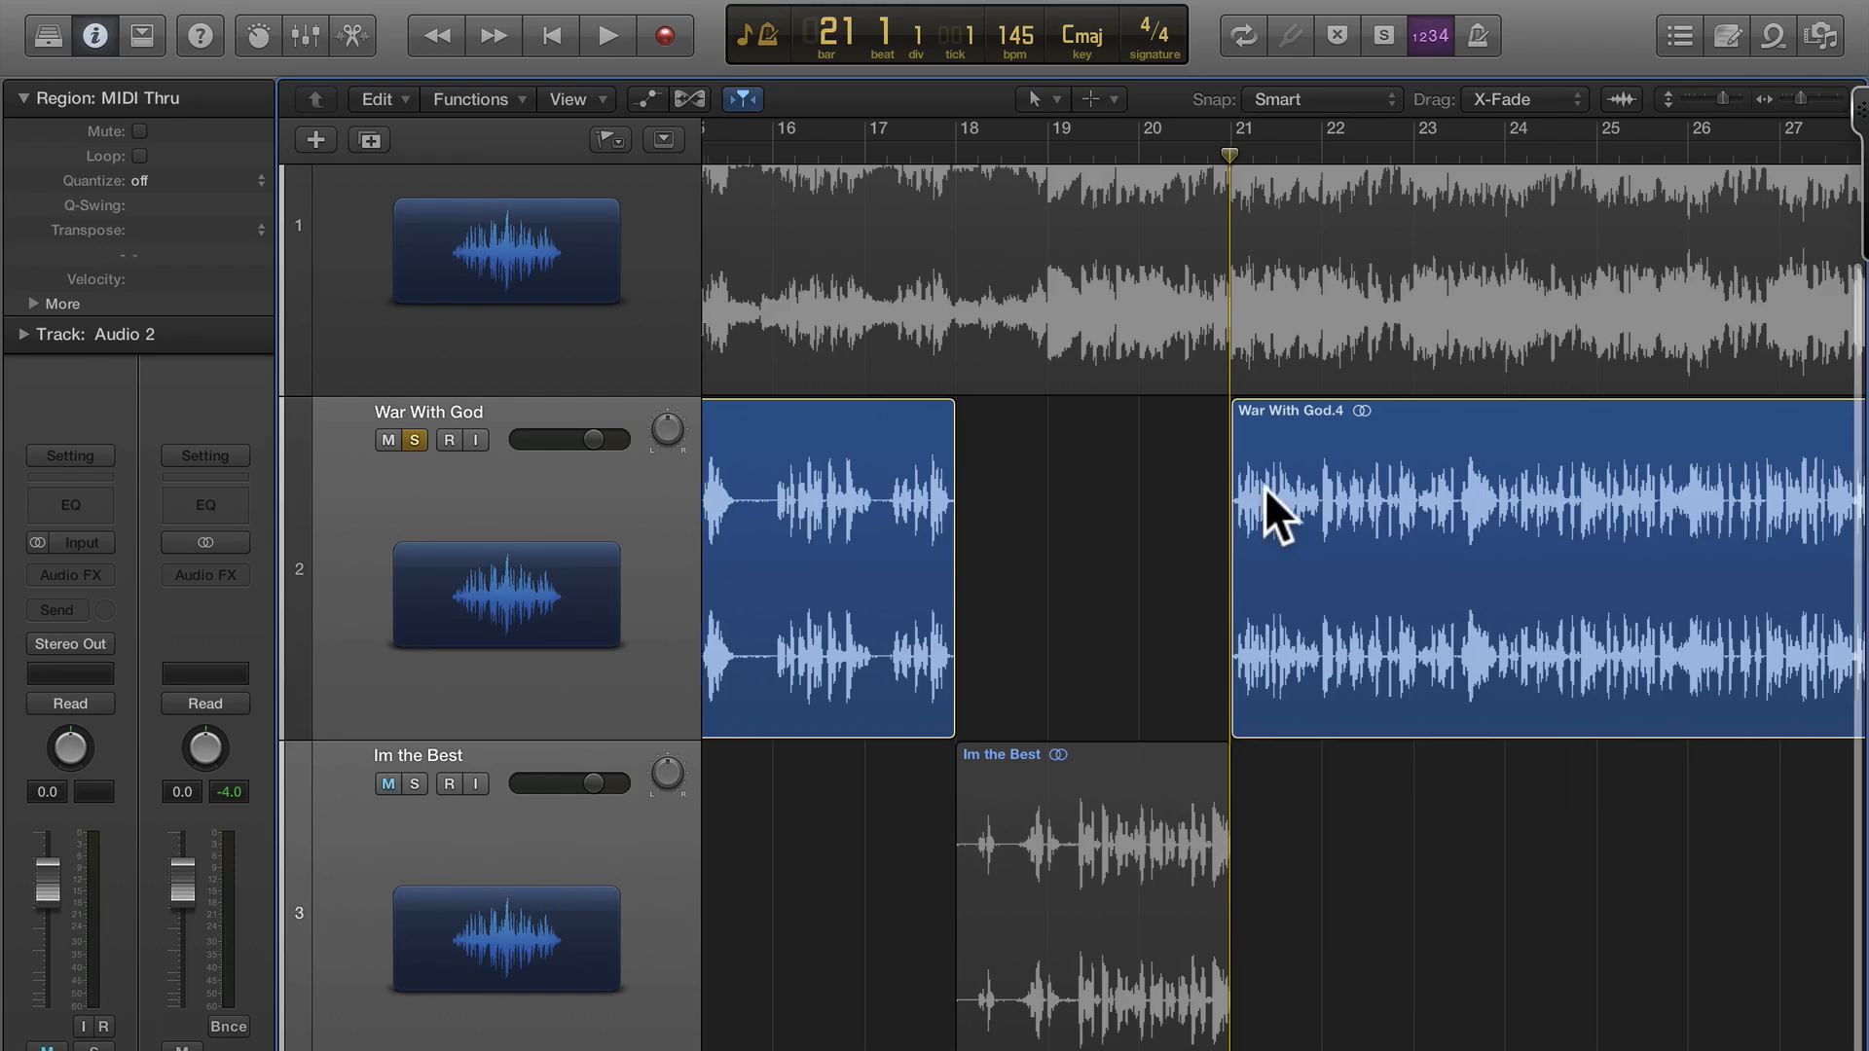
# Step: Play the War With God vocal and split the region where the next phrase ends and begins
pyautogui.hscroll(3)
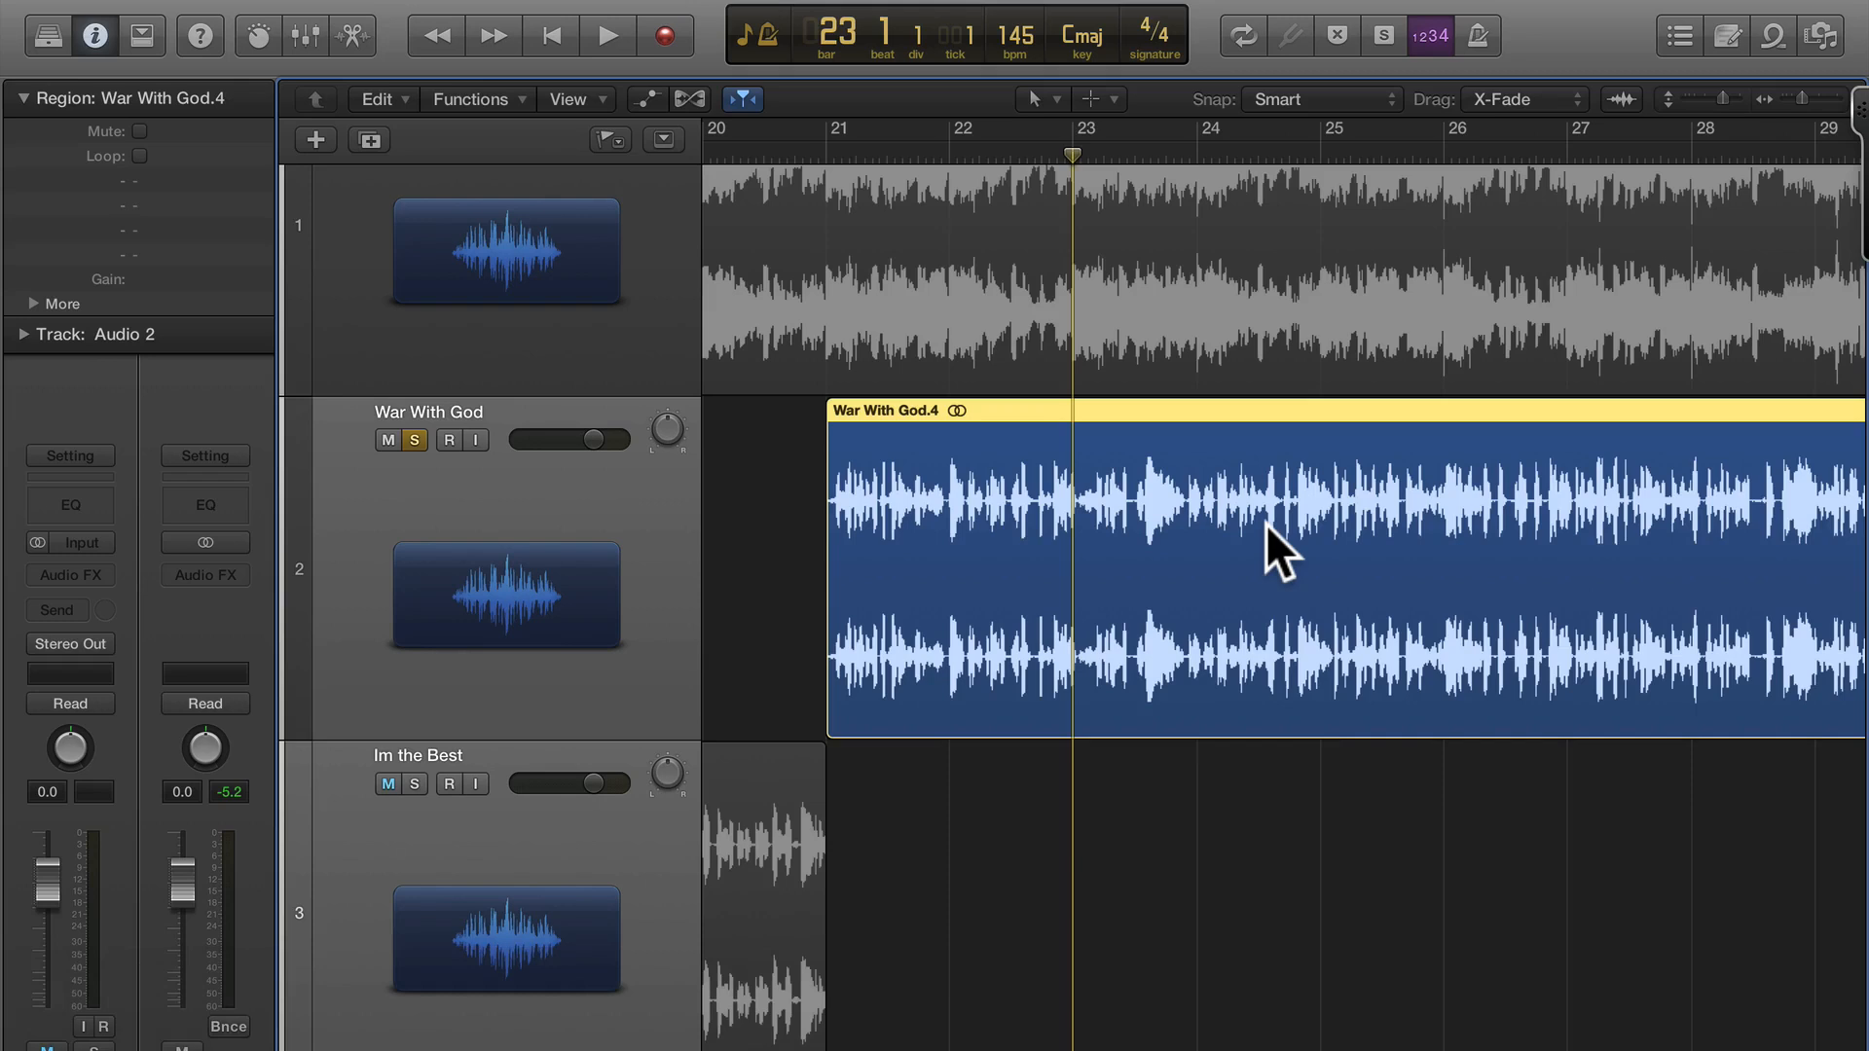
pyautogui.click(388, 784)
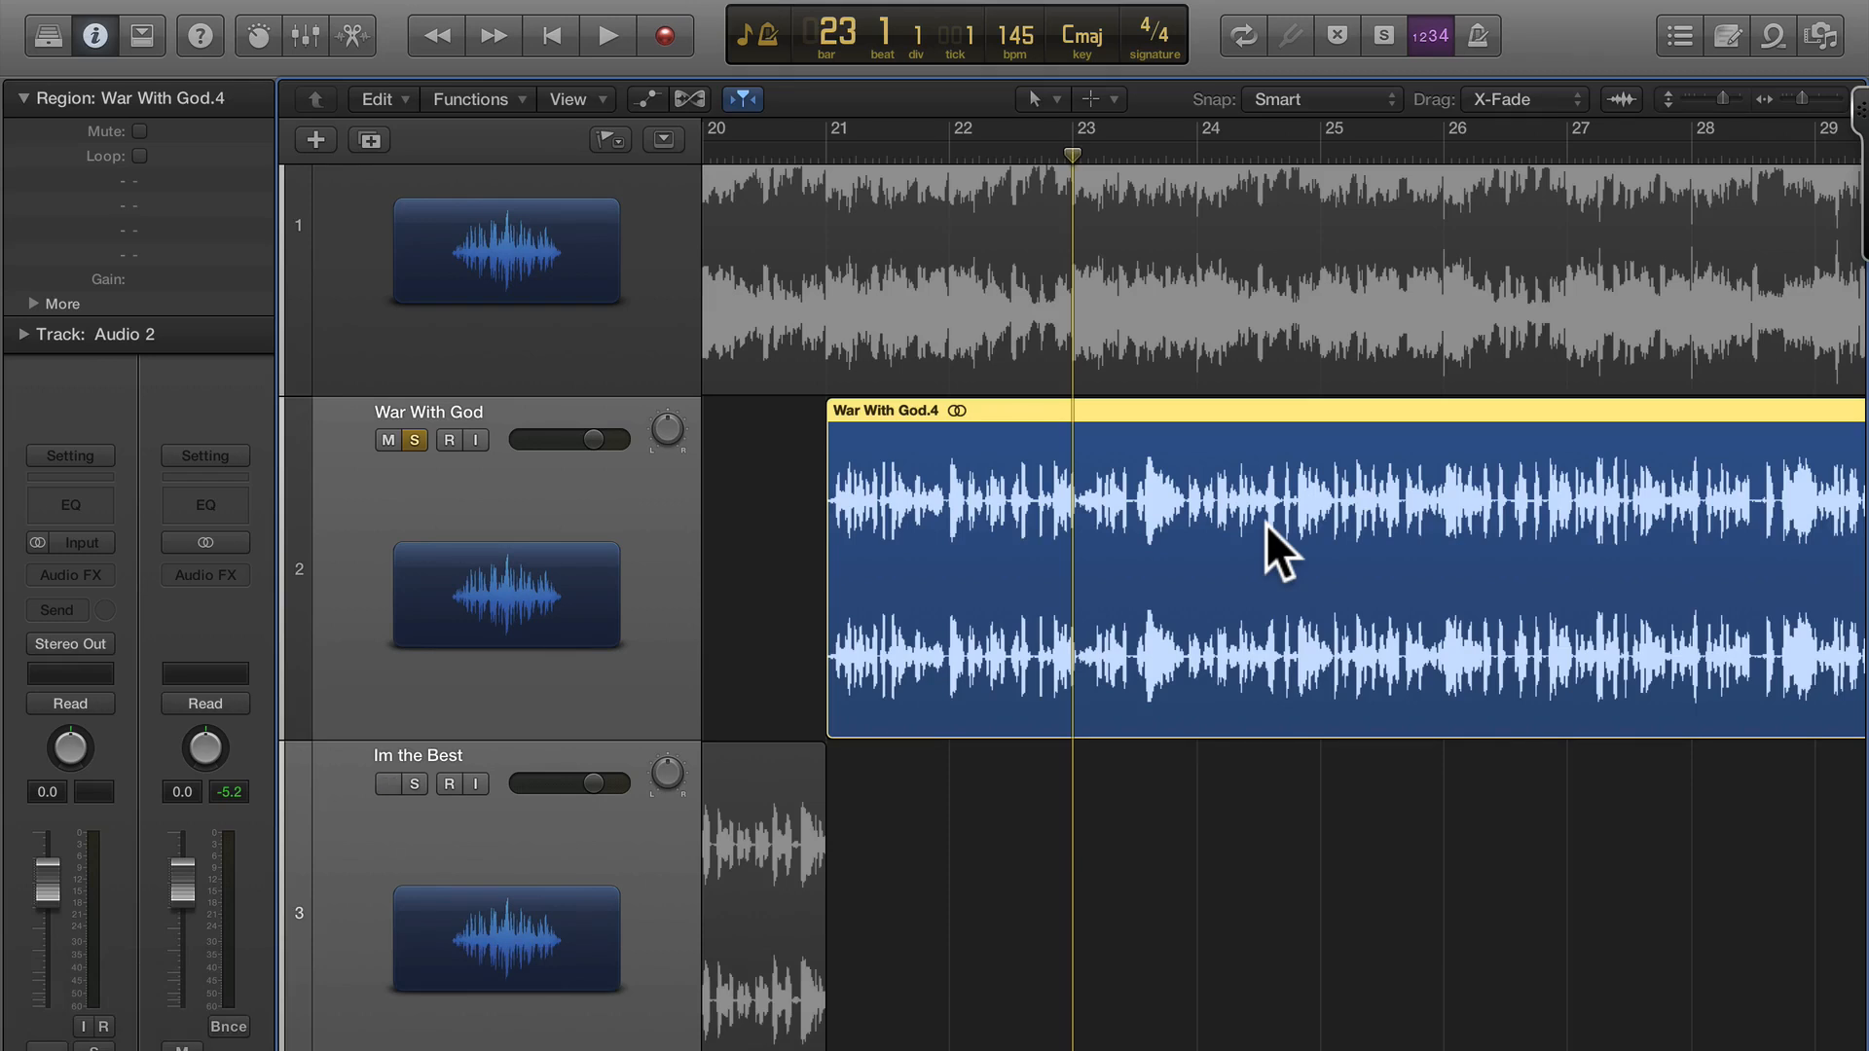
pyautogui.click(605, 36)
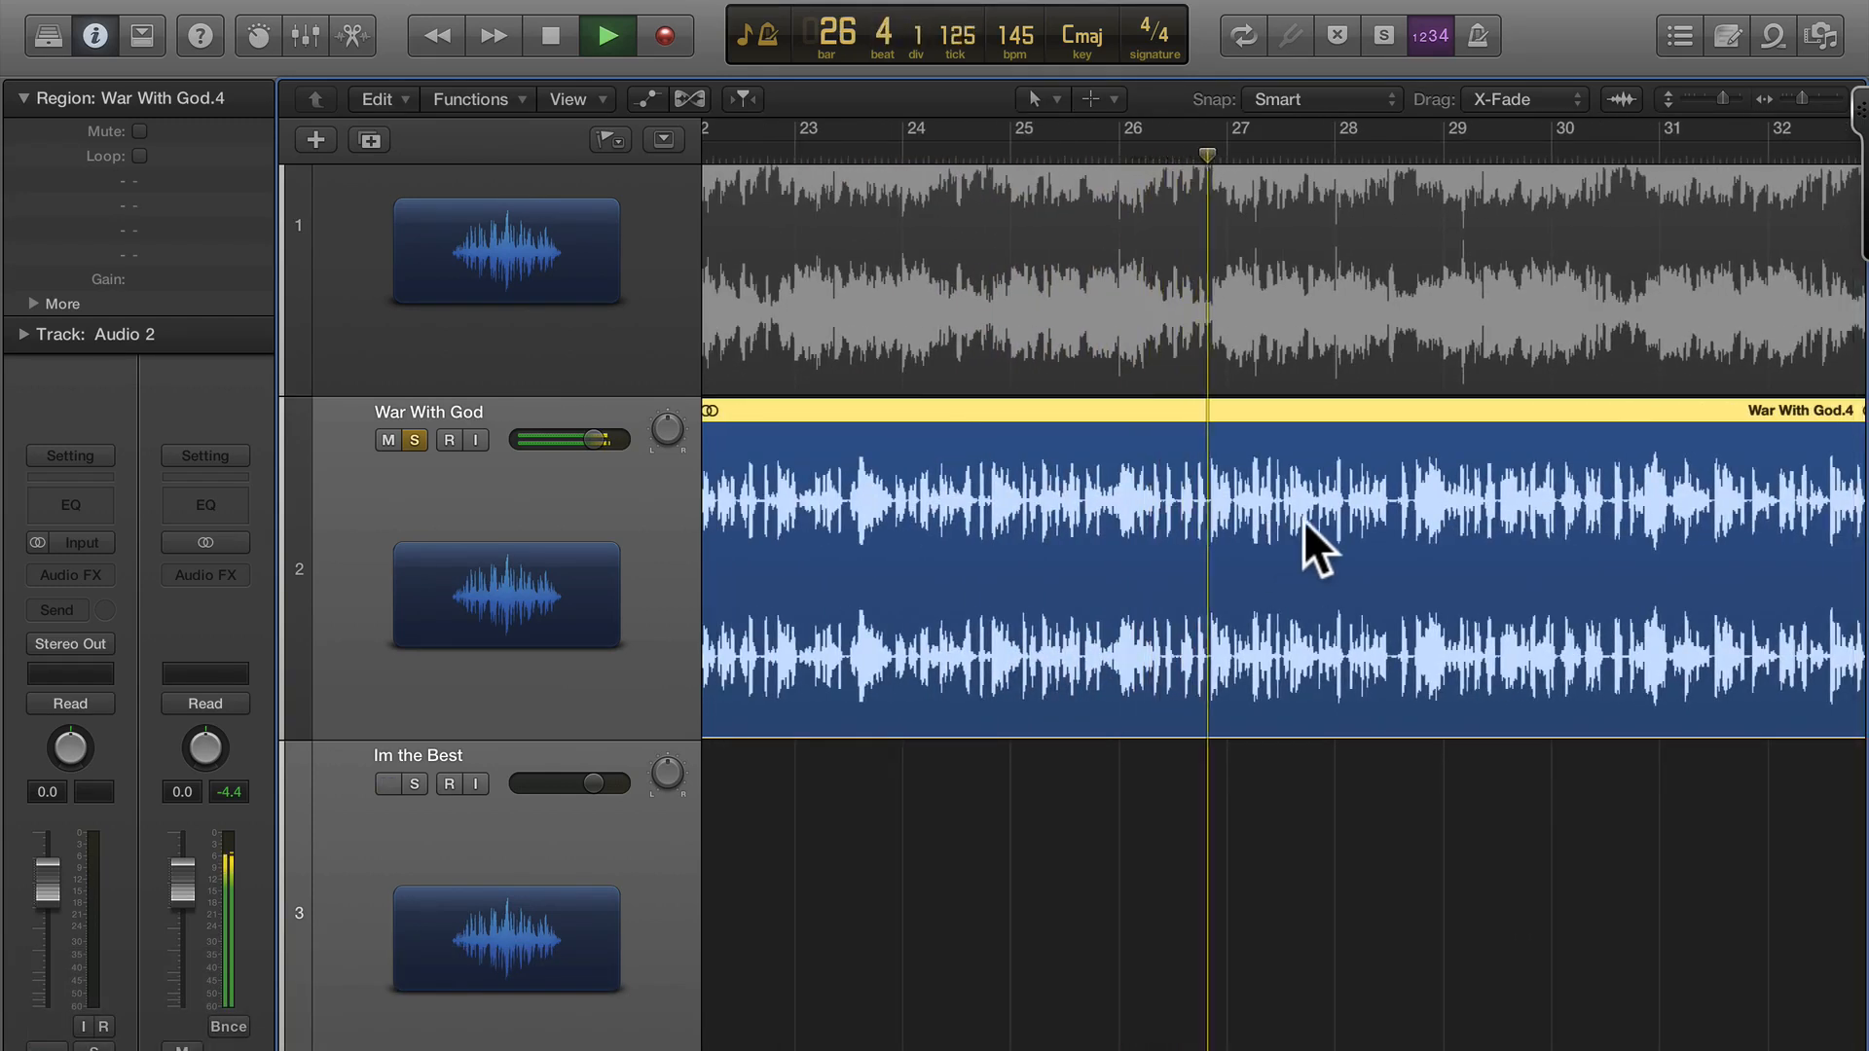
pyautogui.press('Cmd+,')
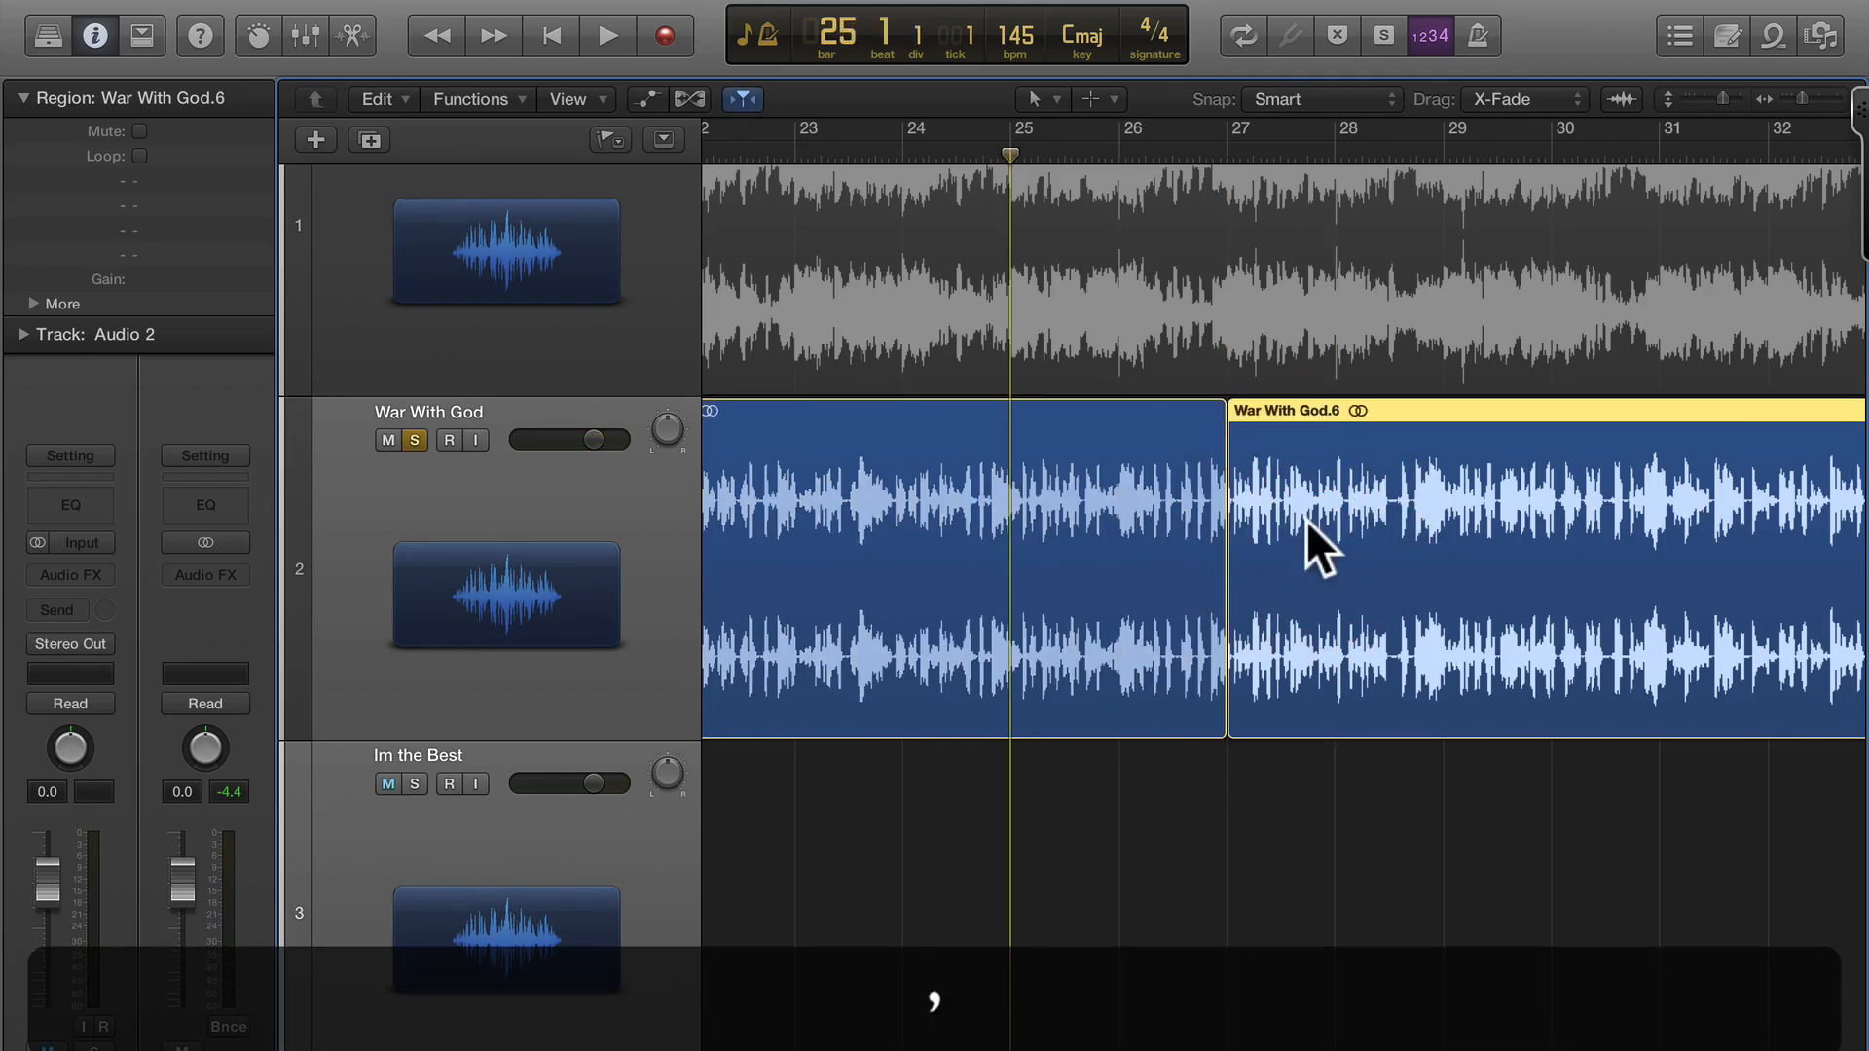
pyautogui.press('cmd+t')
pyautogui.write('Keep')
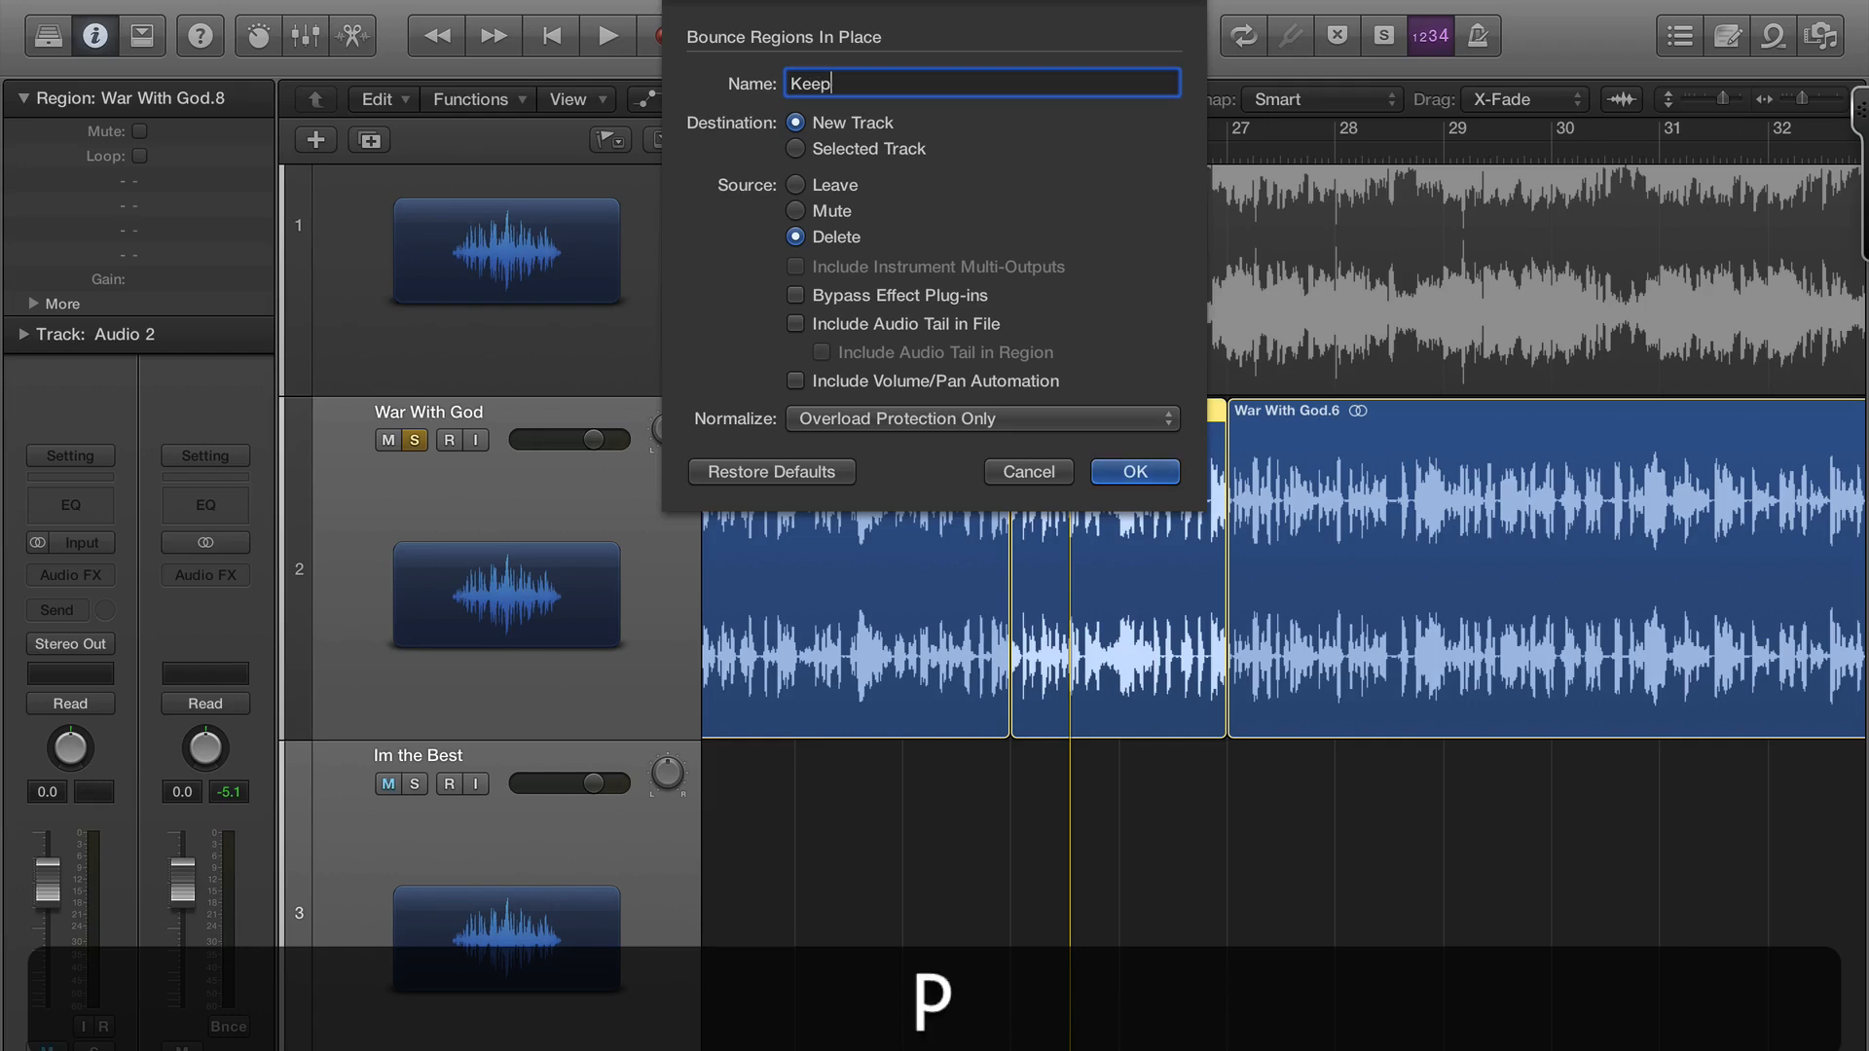
# Step: Finish naming the bounced phrase 'Keep Running Mouth'
pyautogui.write('Running')
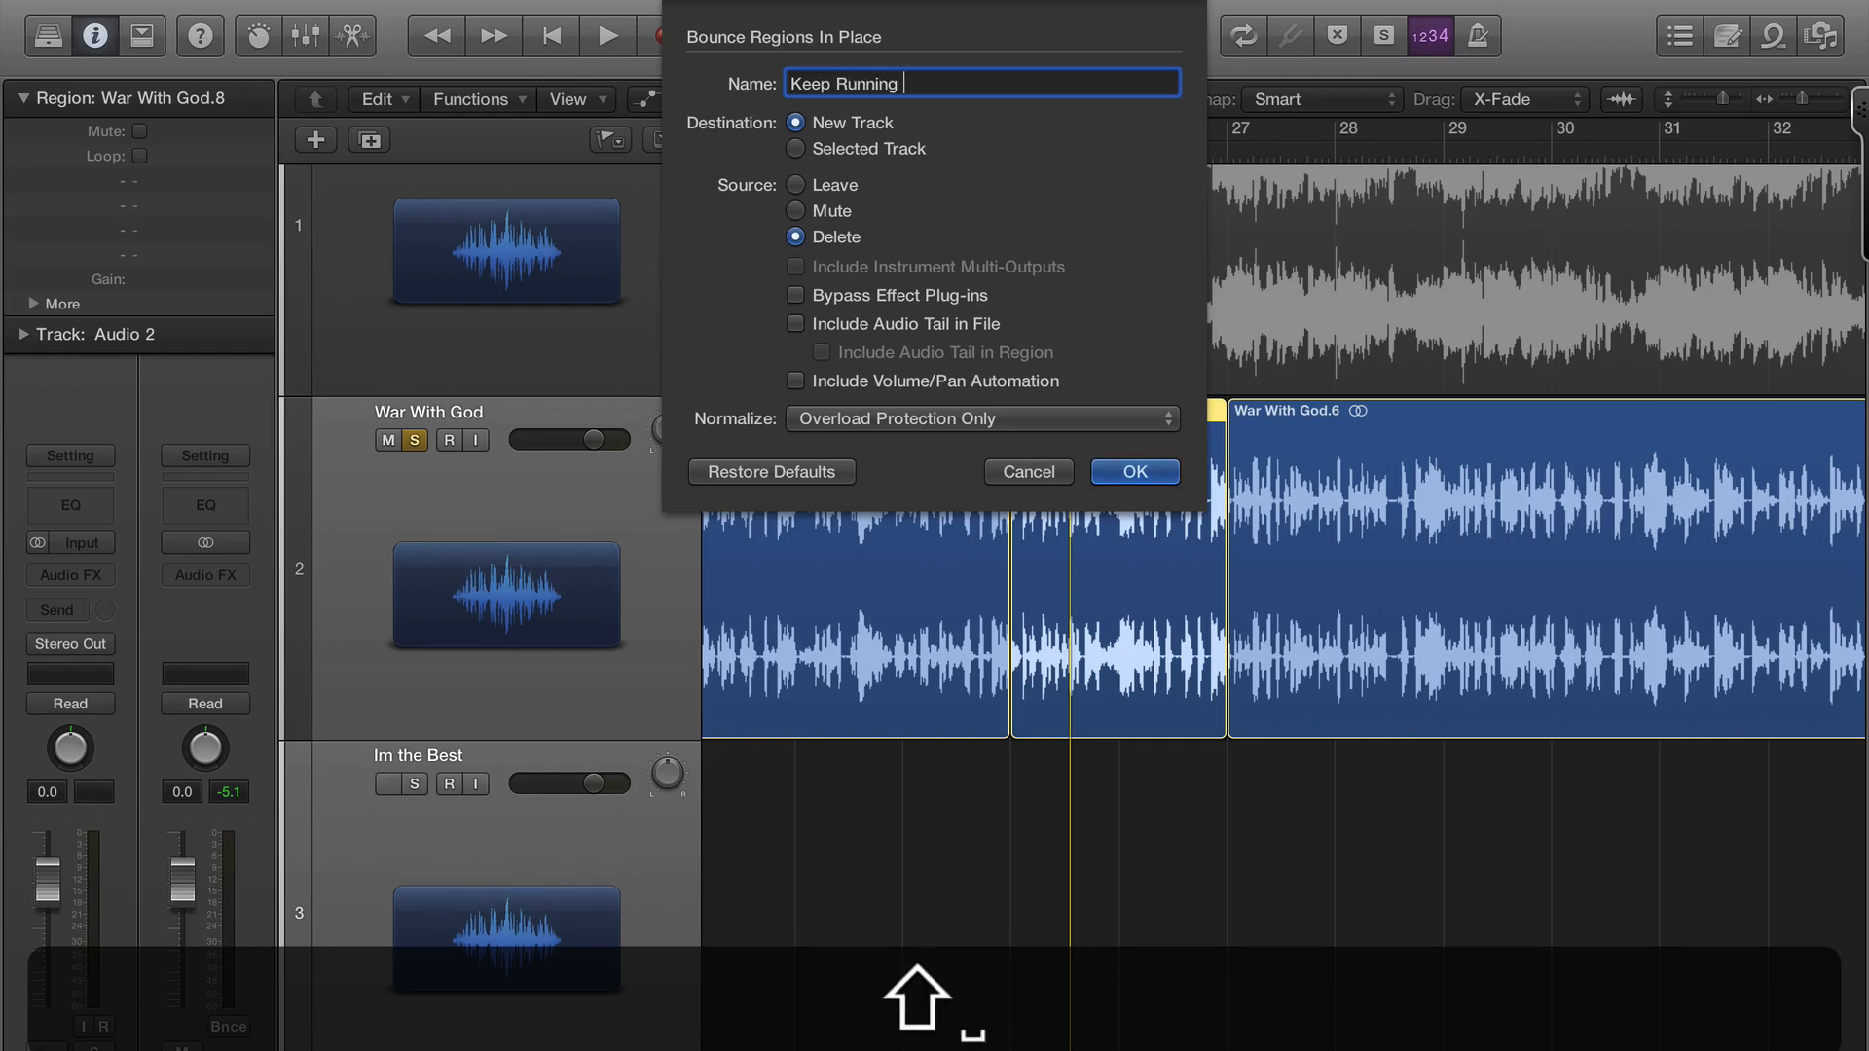
pyautogui.write('Mouth')
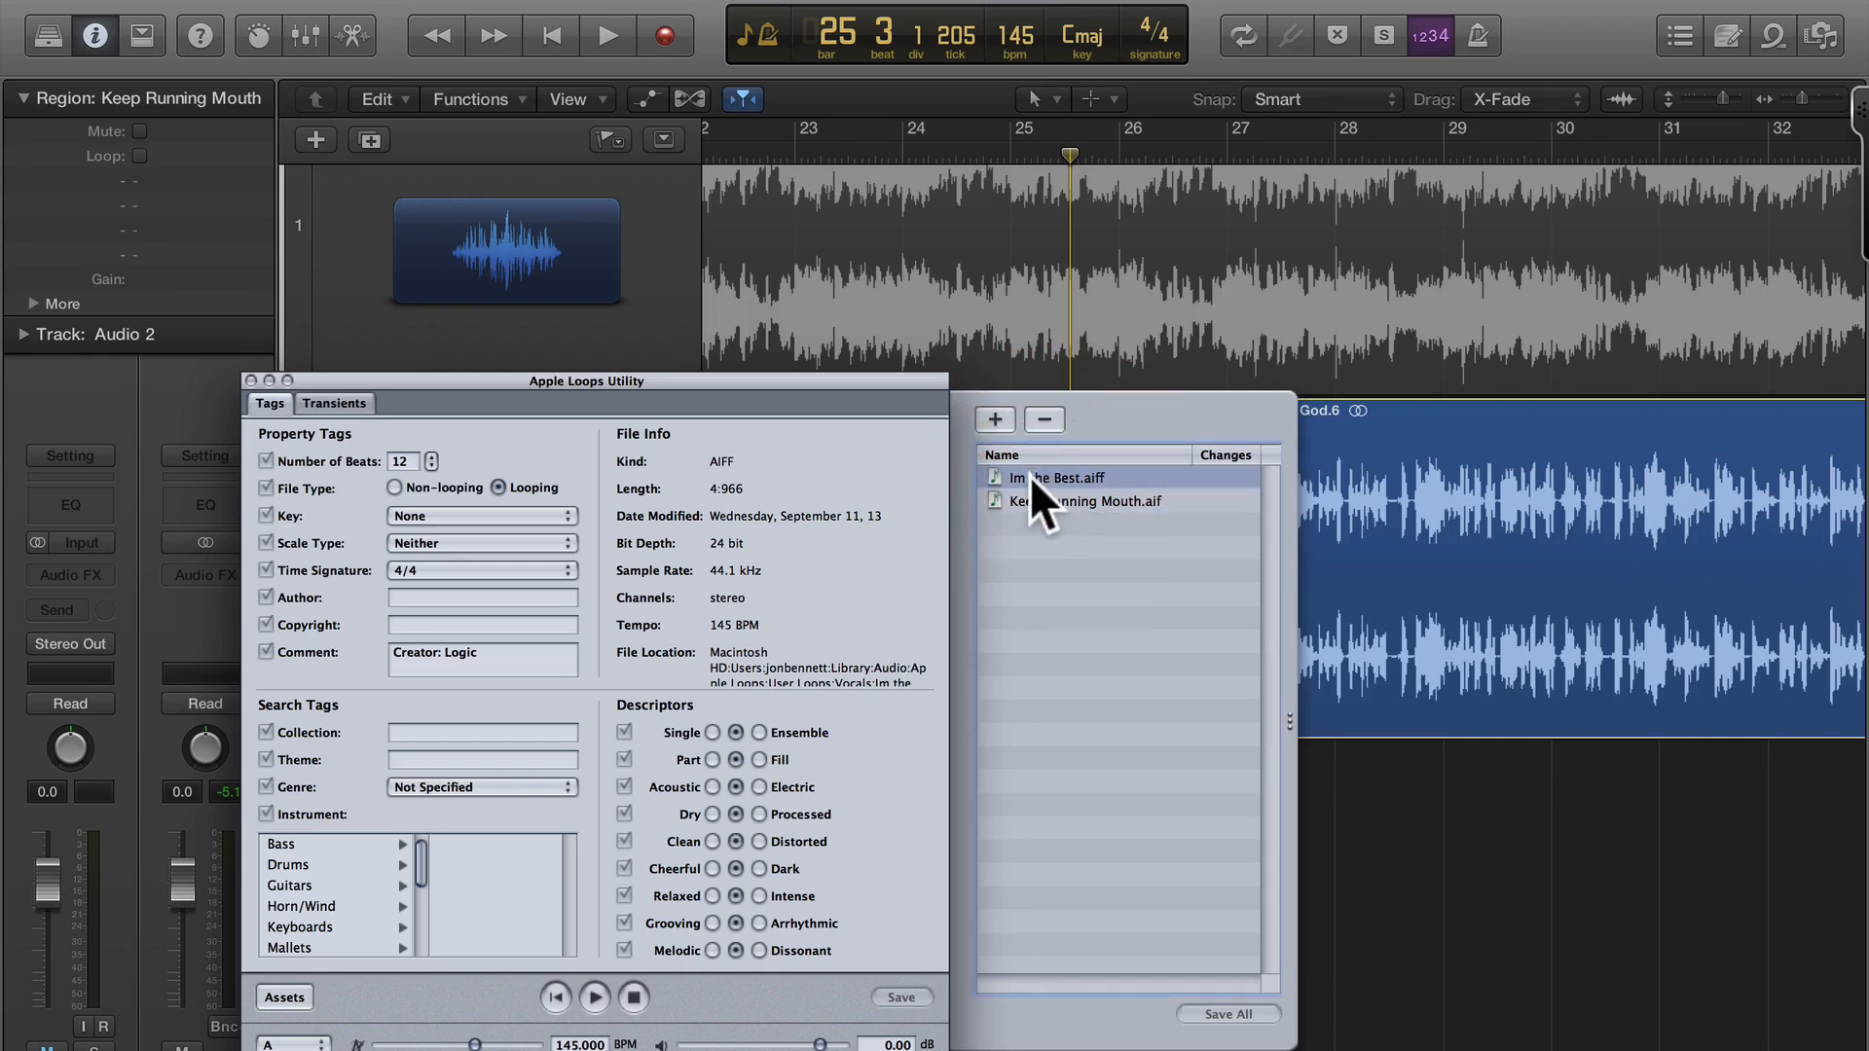
# Step: Tag Keep Running Mouth.aif as looping, save it to Vocals, and show Logic's loop browser
pyautogui.click(1084, 501)
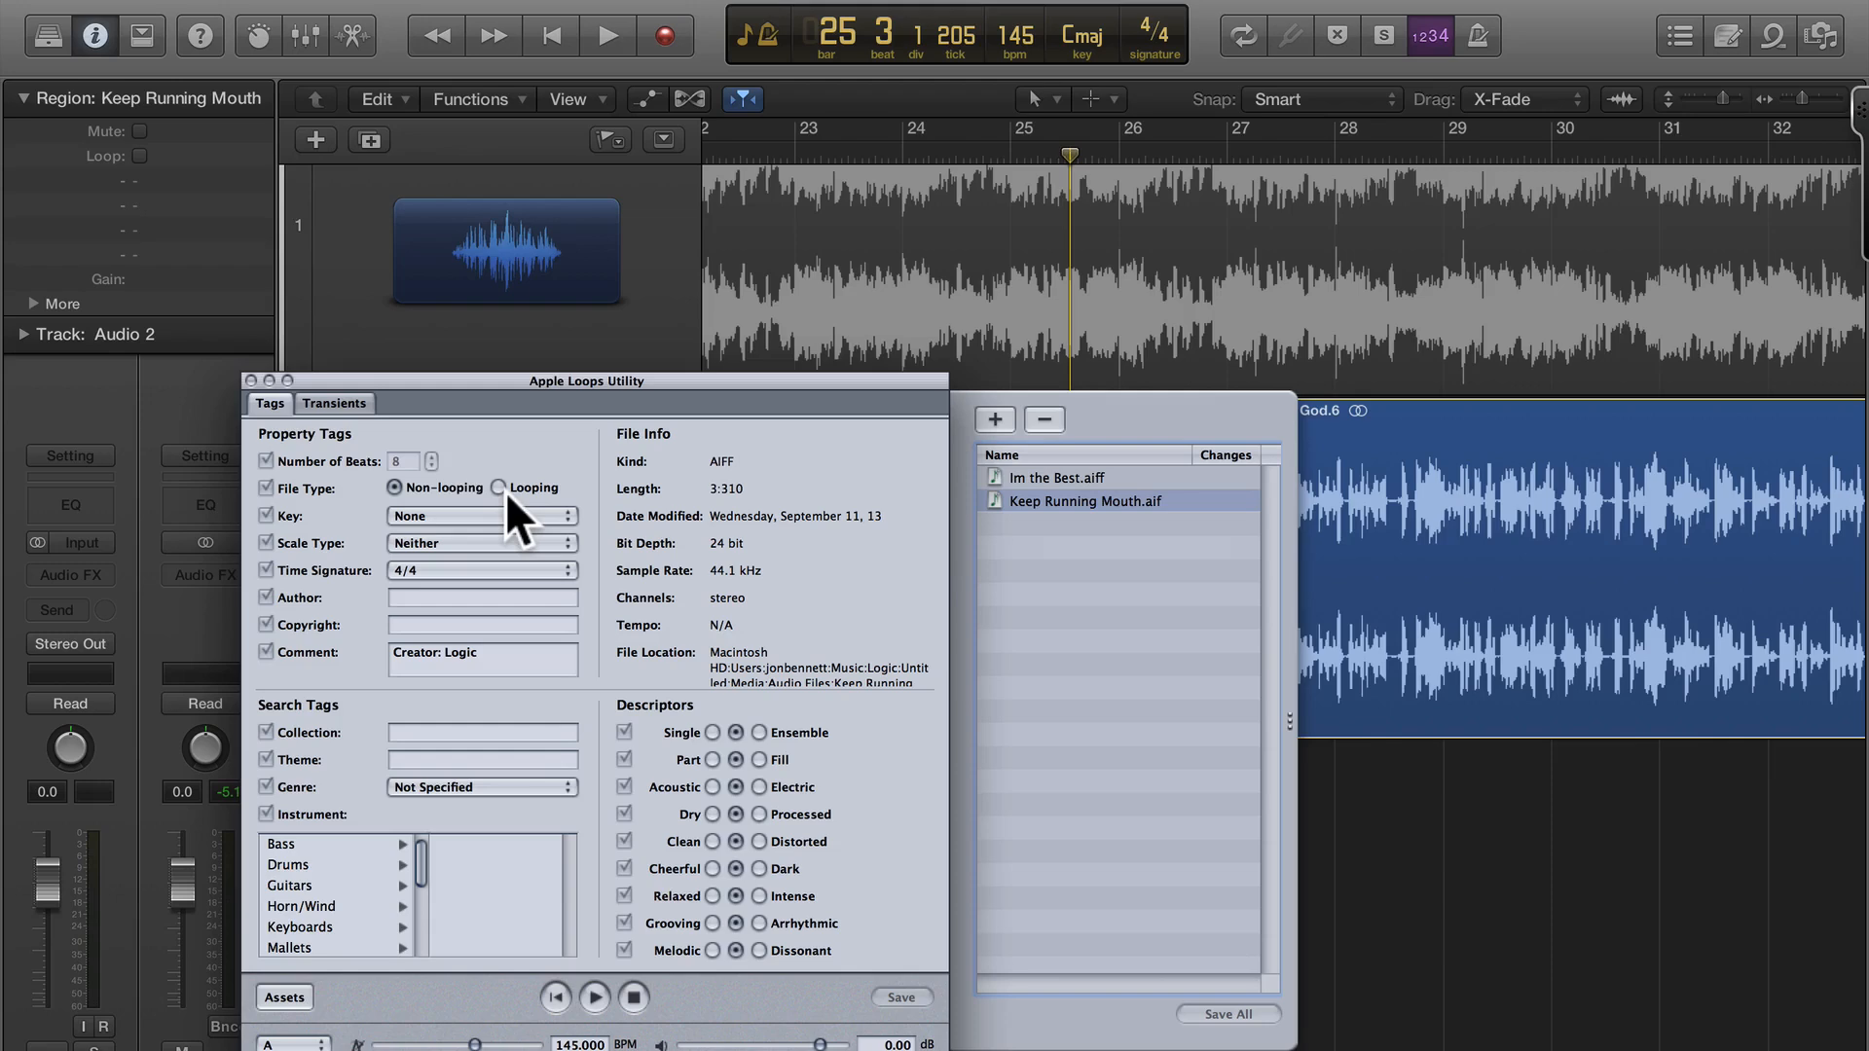
pyautogui.click(498, 487)
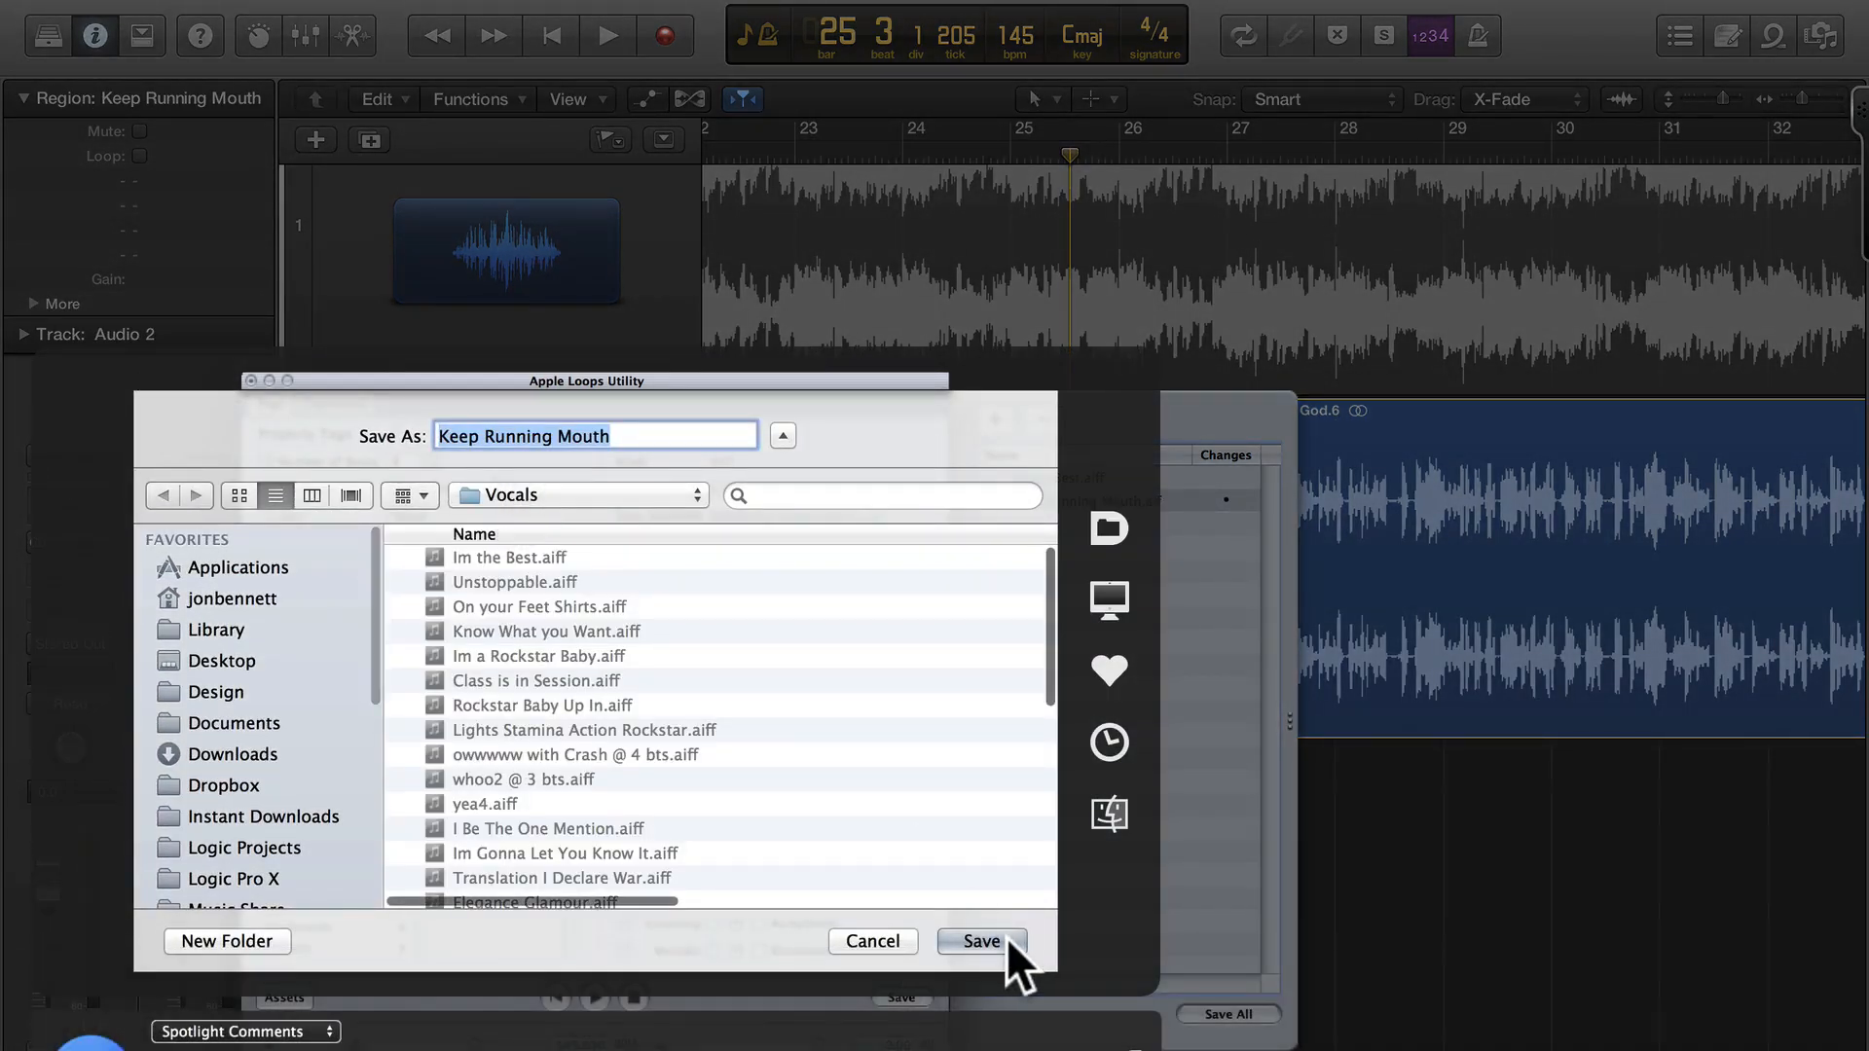
pyautogui.click(981, 941)
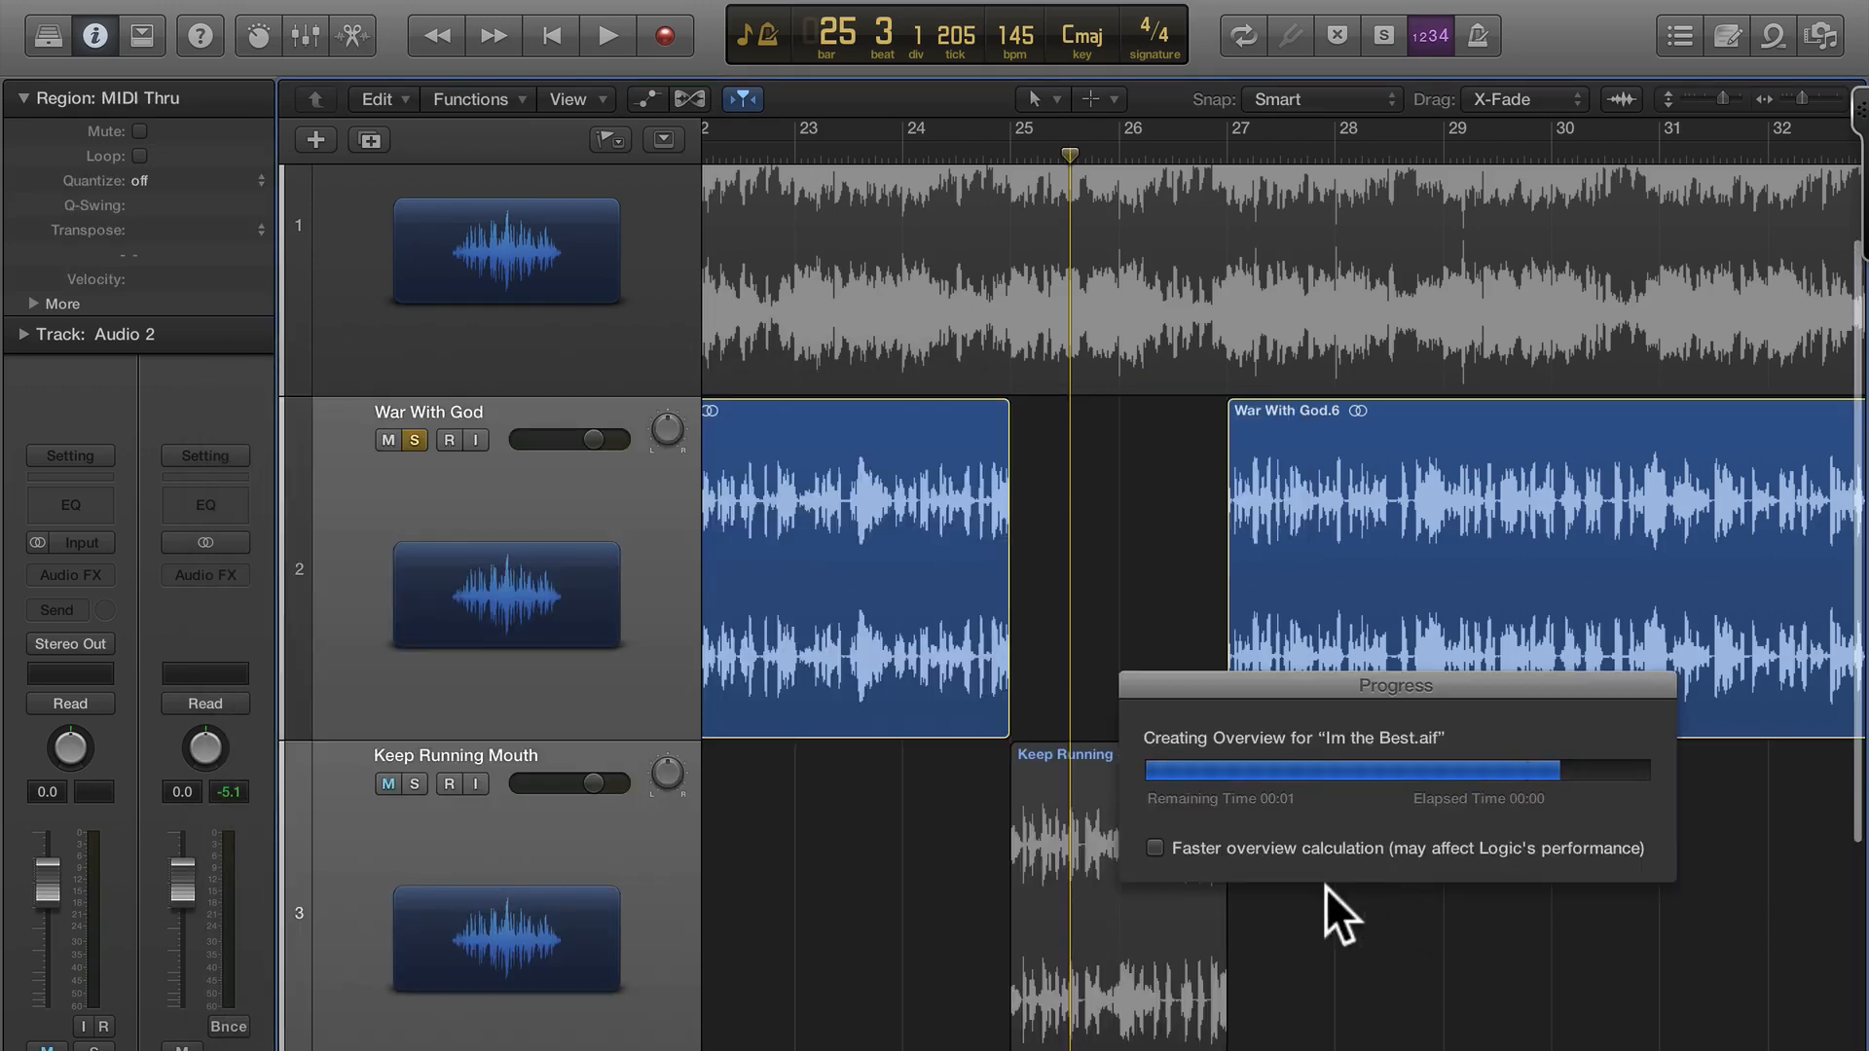
pyautogui.click(1769, 32)
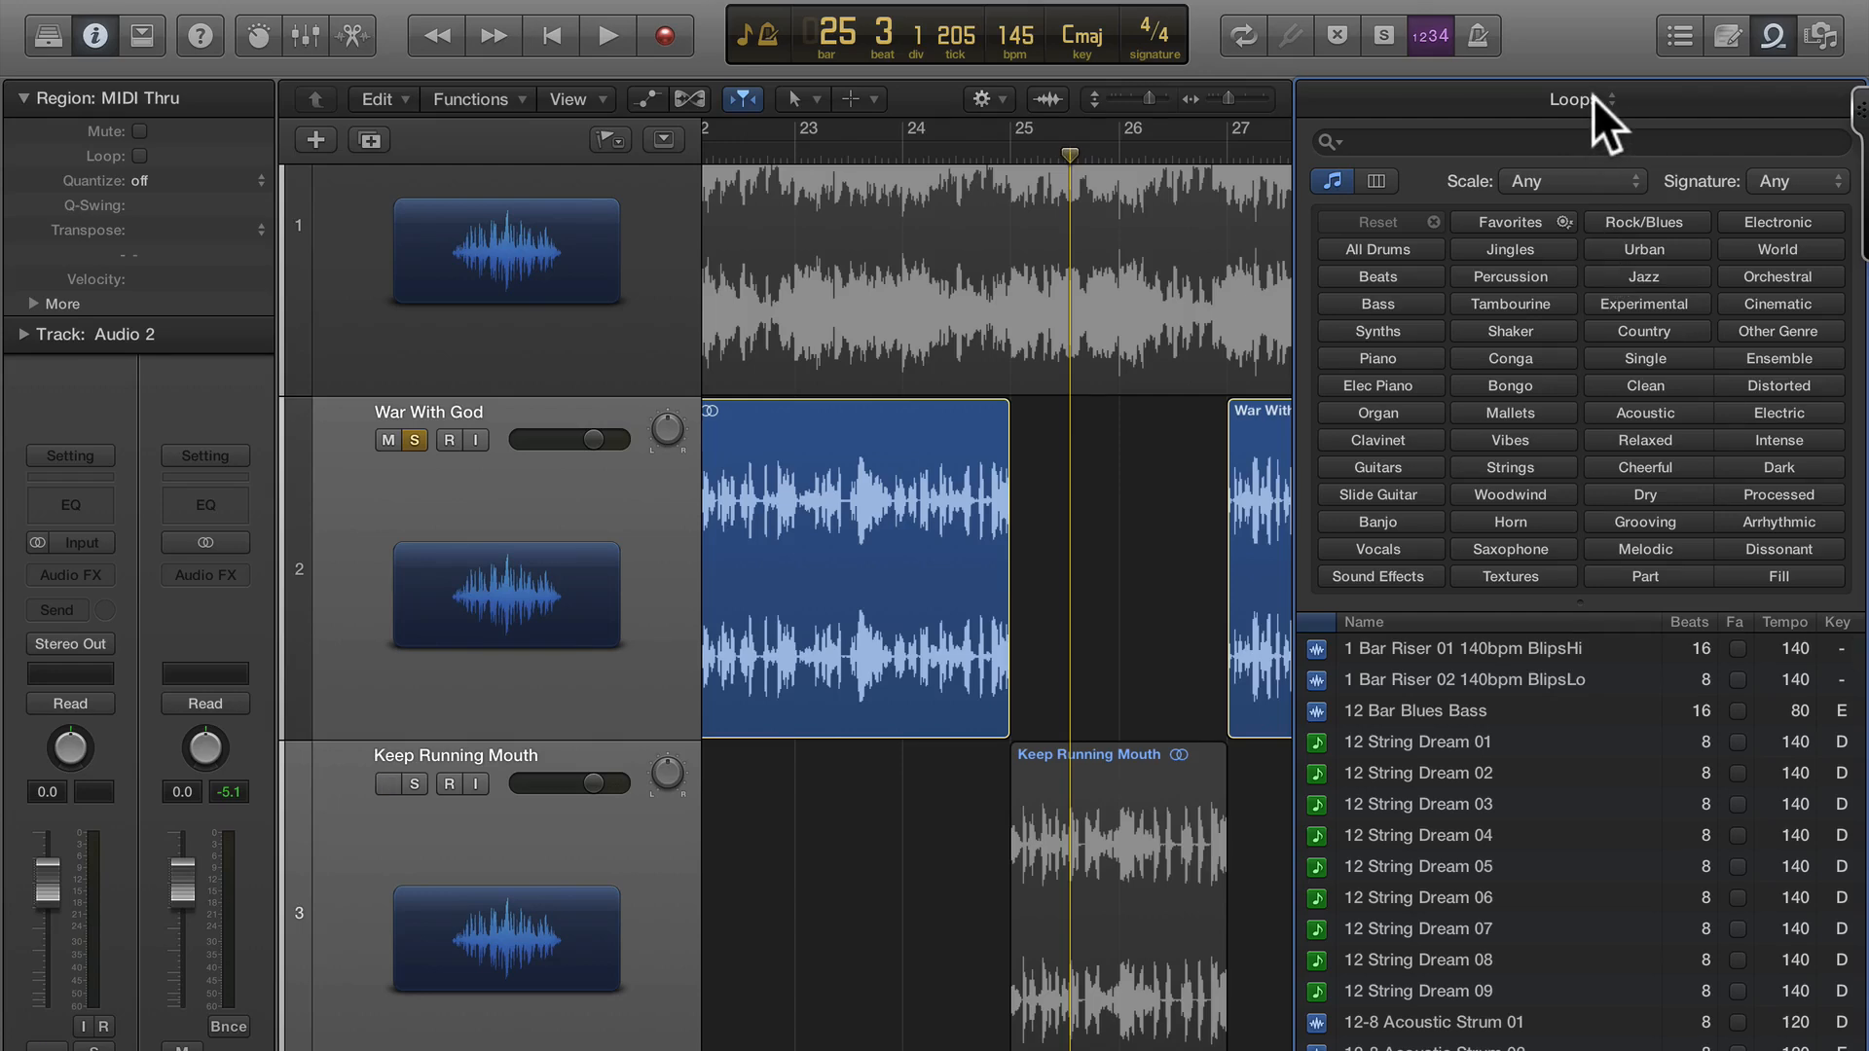
# Step: Run Reindex All Loops from the Loops header menu, then filter the library to Vocals
pyautogui.click(1575, 99)
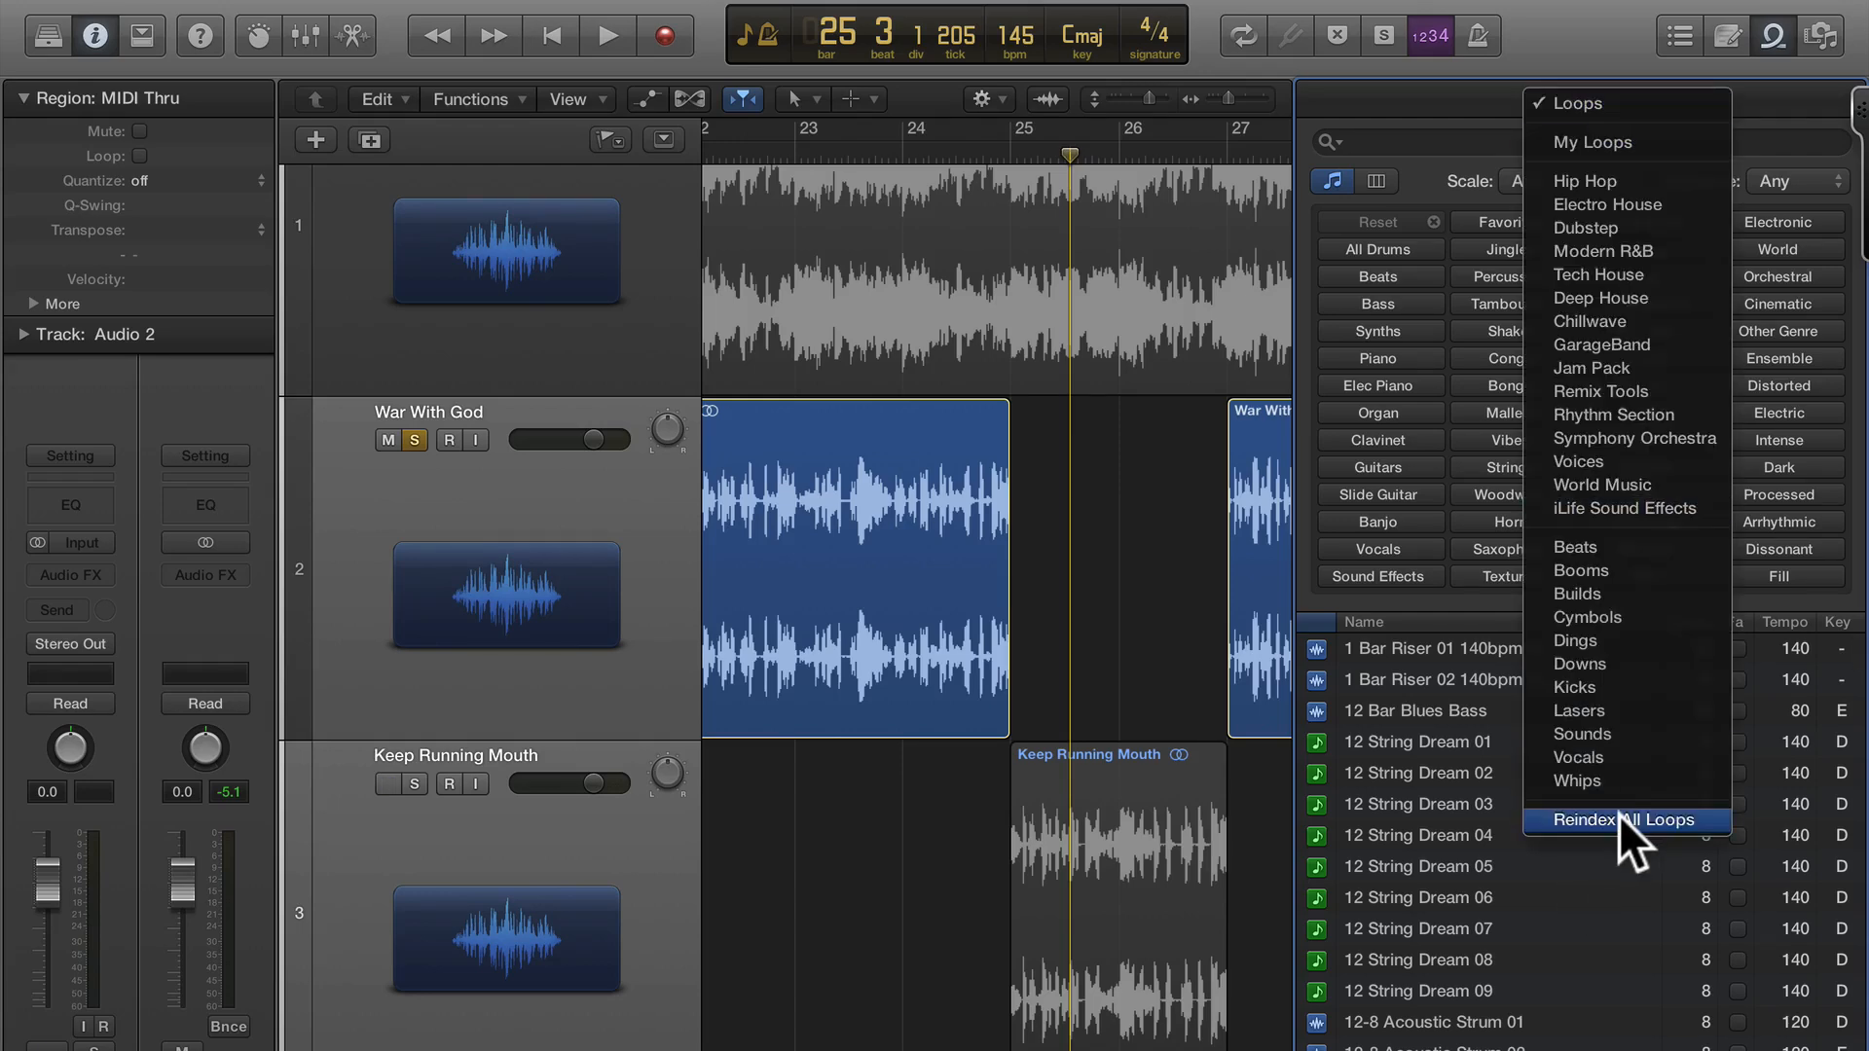
pyautogui.click(1624, 819)
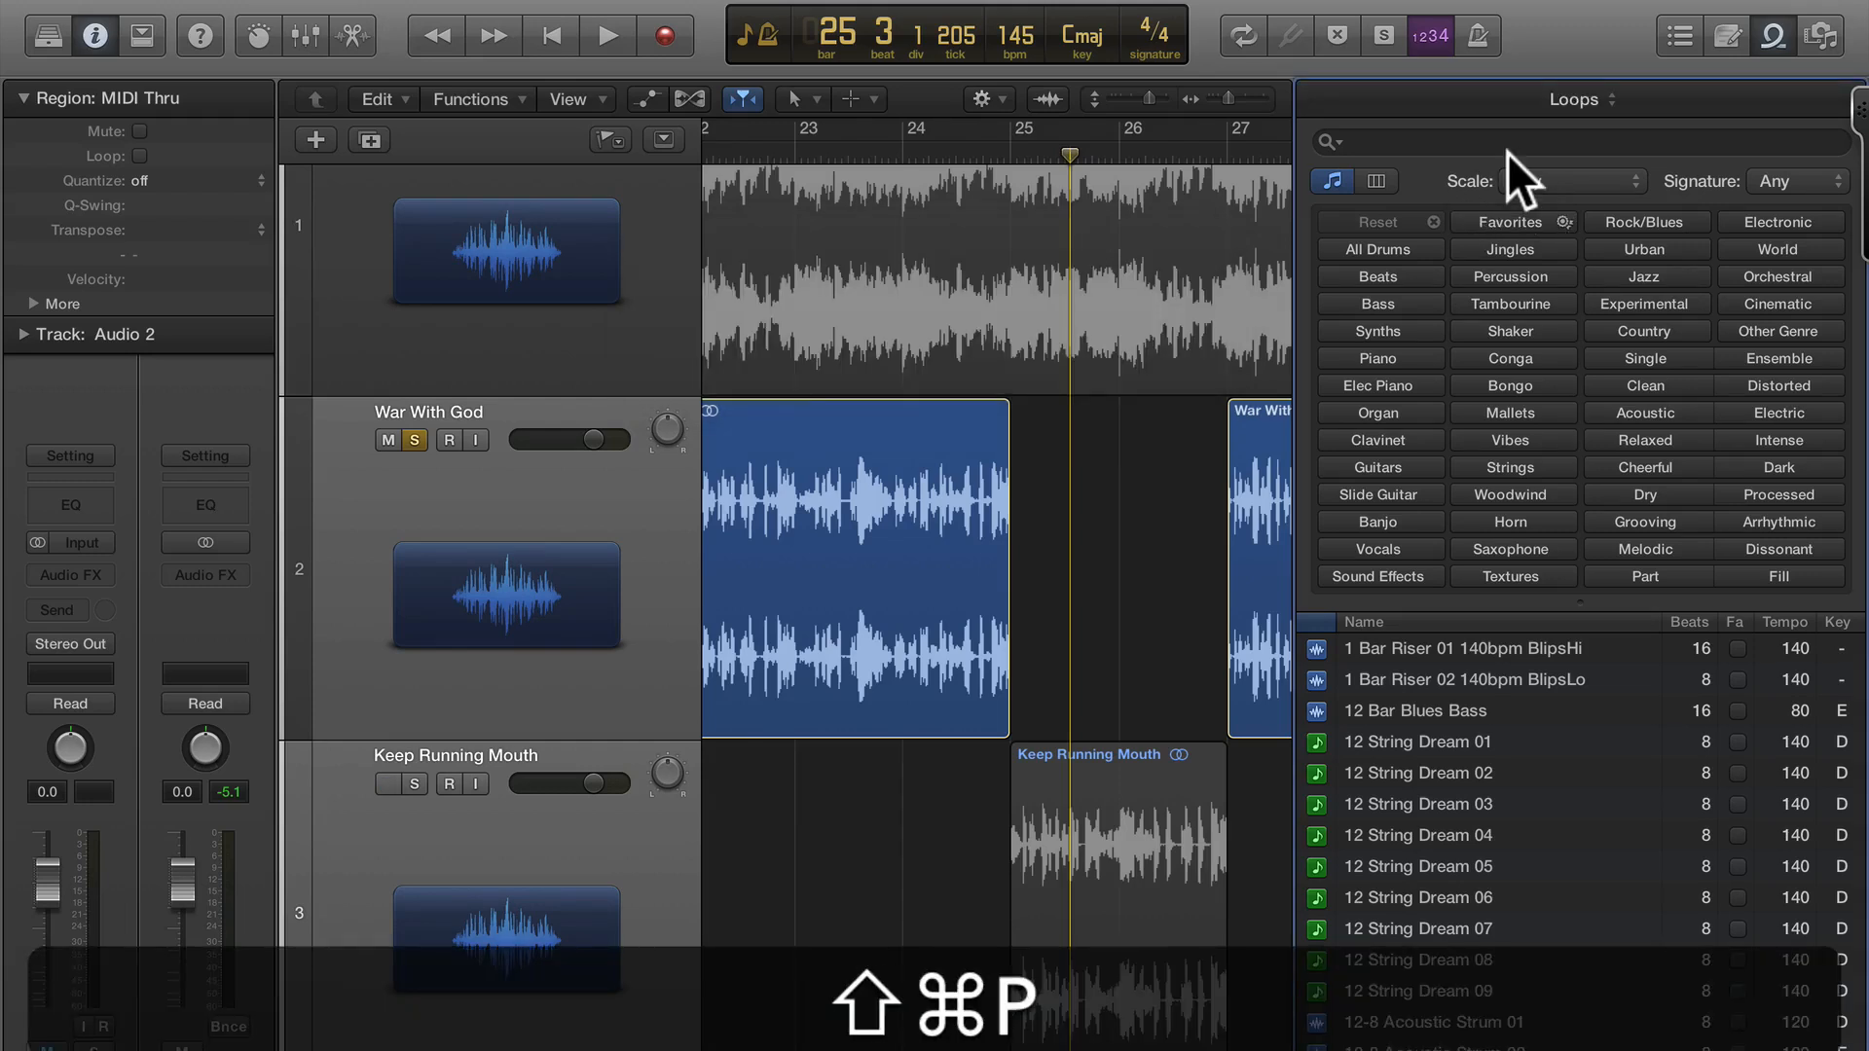
pyautogui.click(1586, 100)
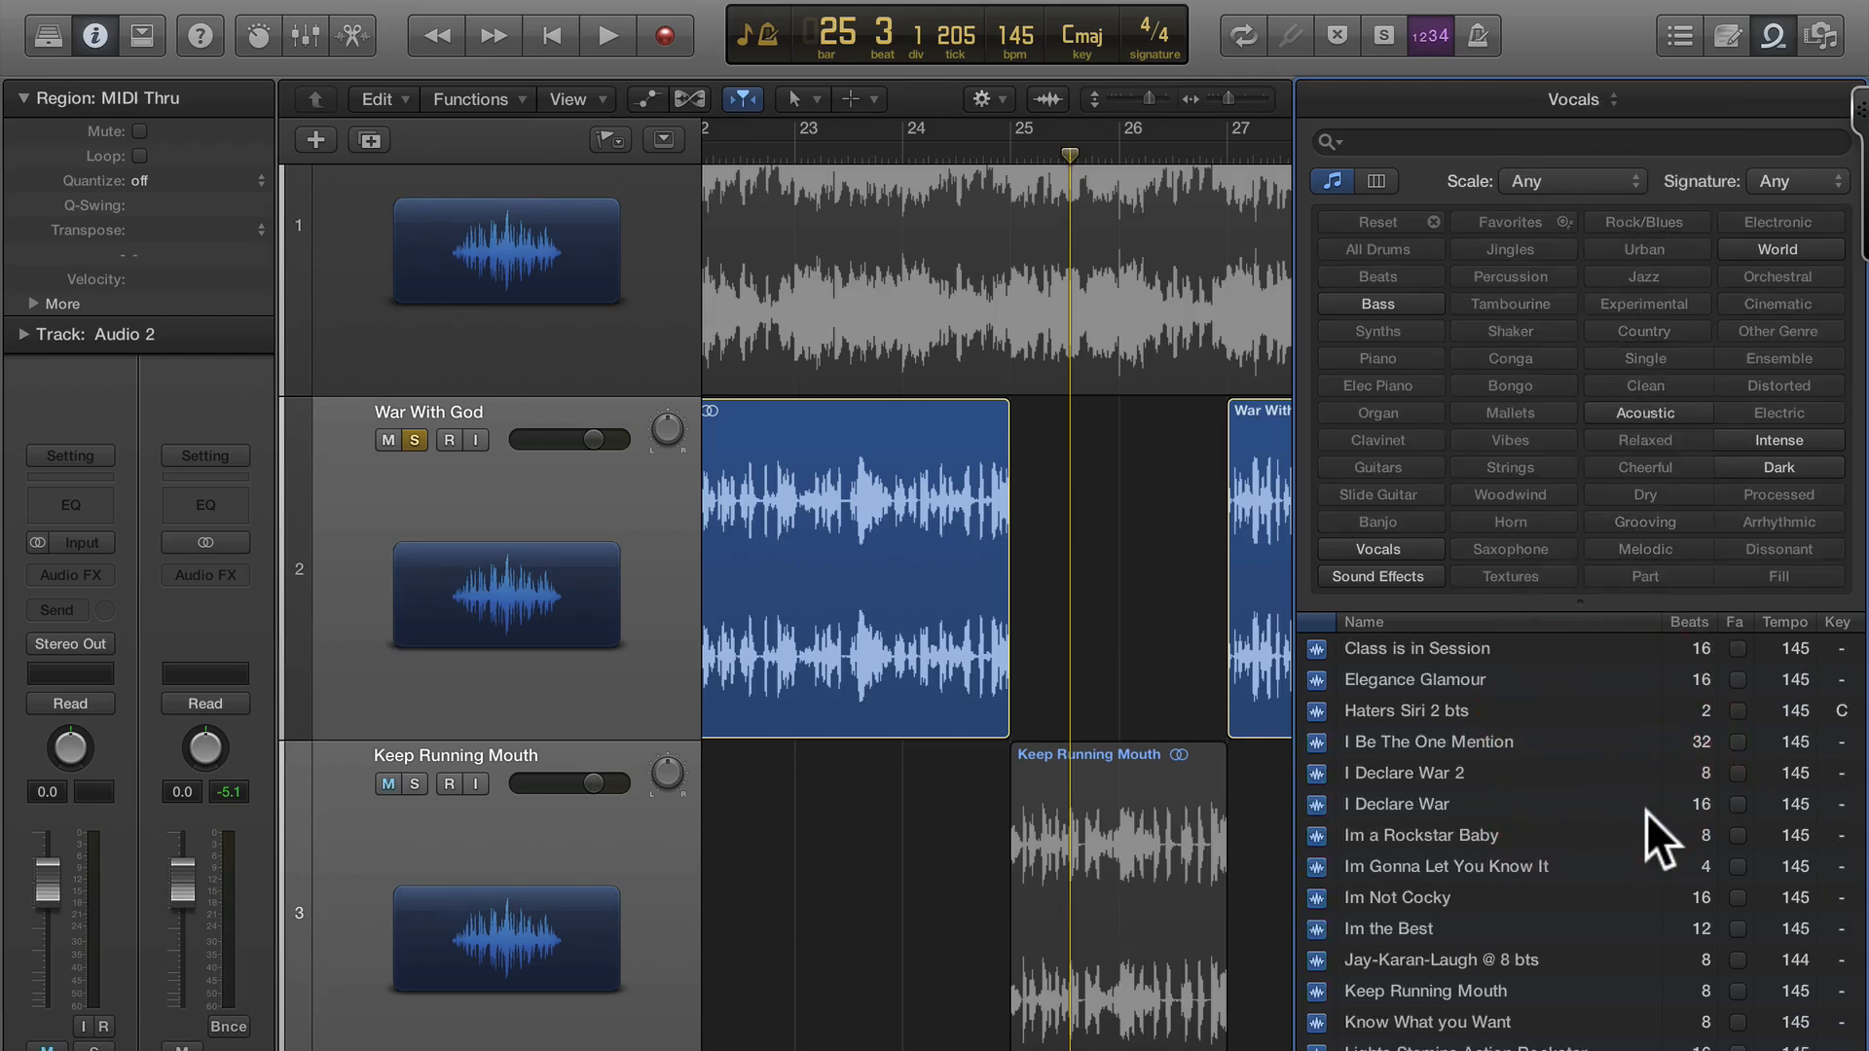
# Step: Audition 'Im the Best' from the Vocals loop list, starting and stopping its preview
pyautogui.click(1388, 929)
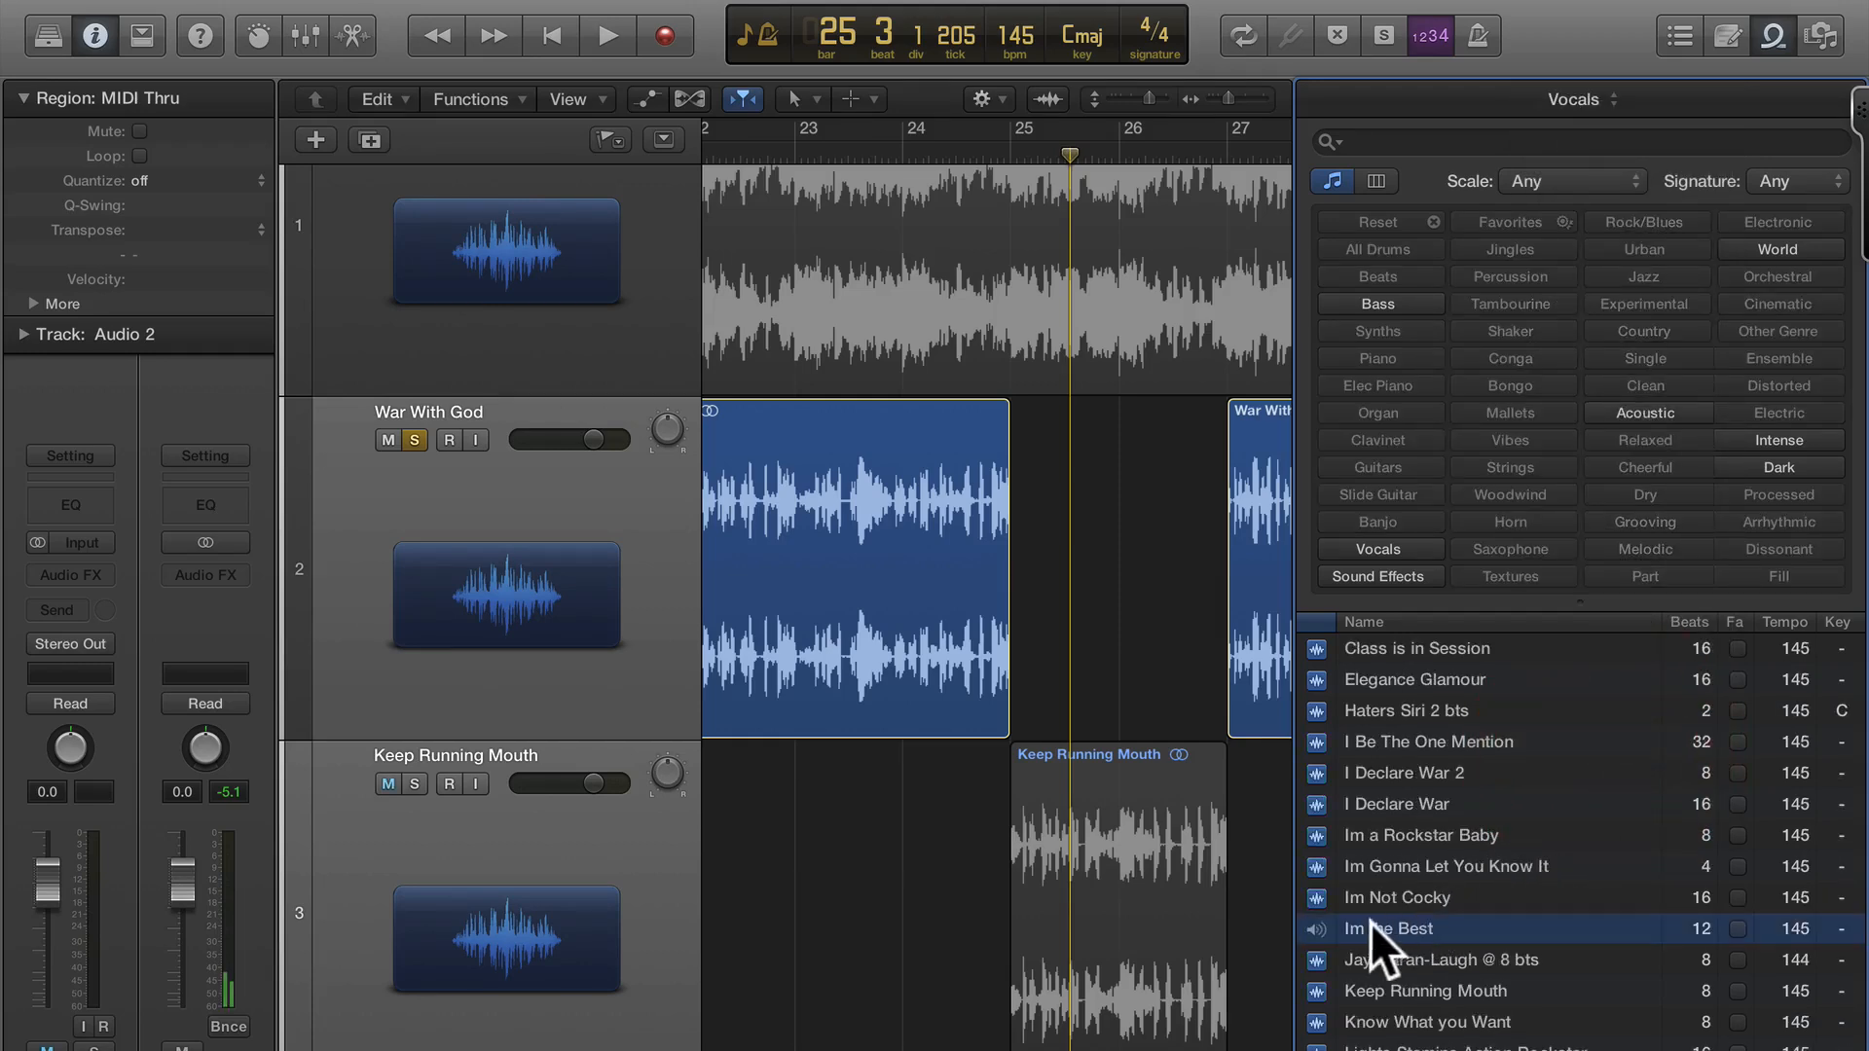
pyautogui.click(401, 783)
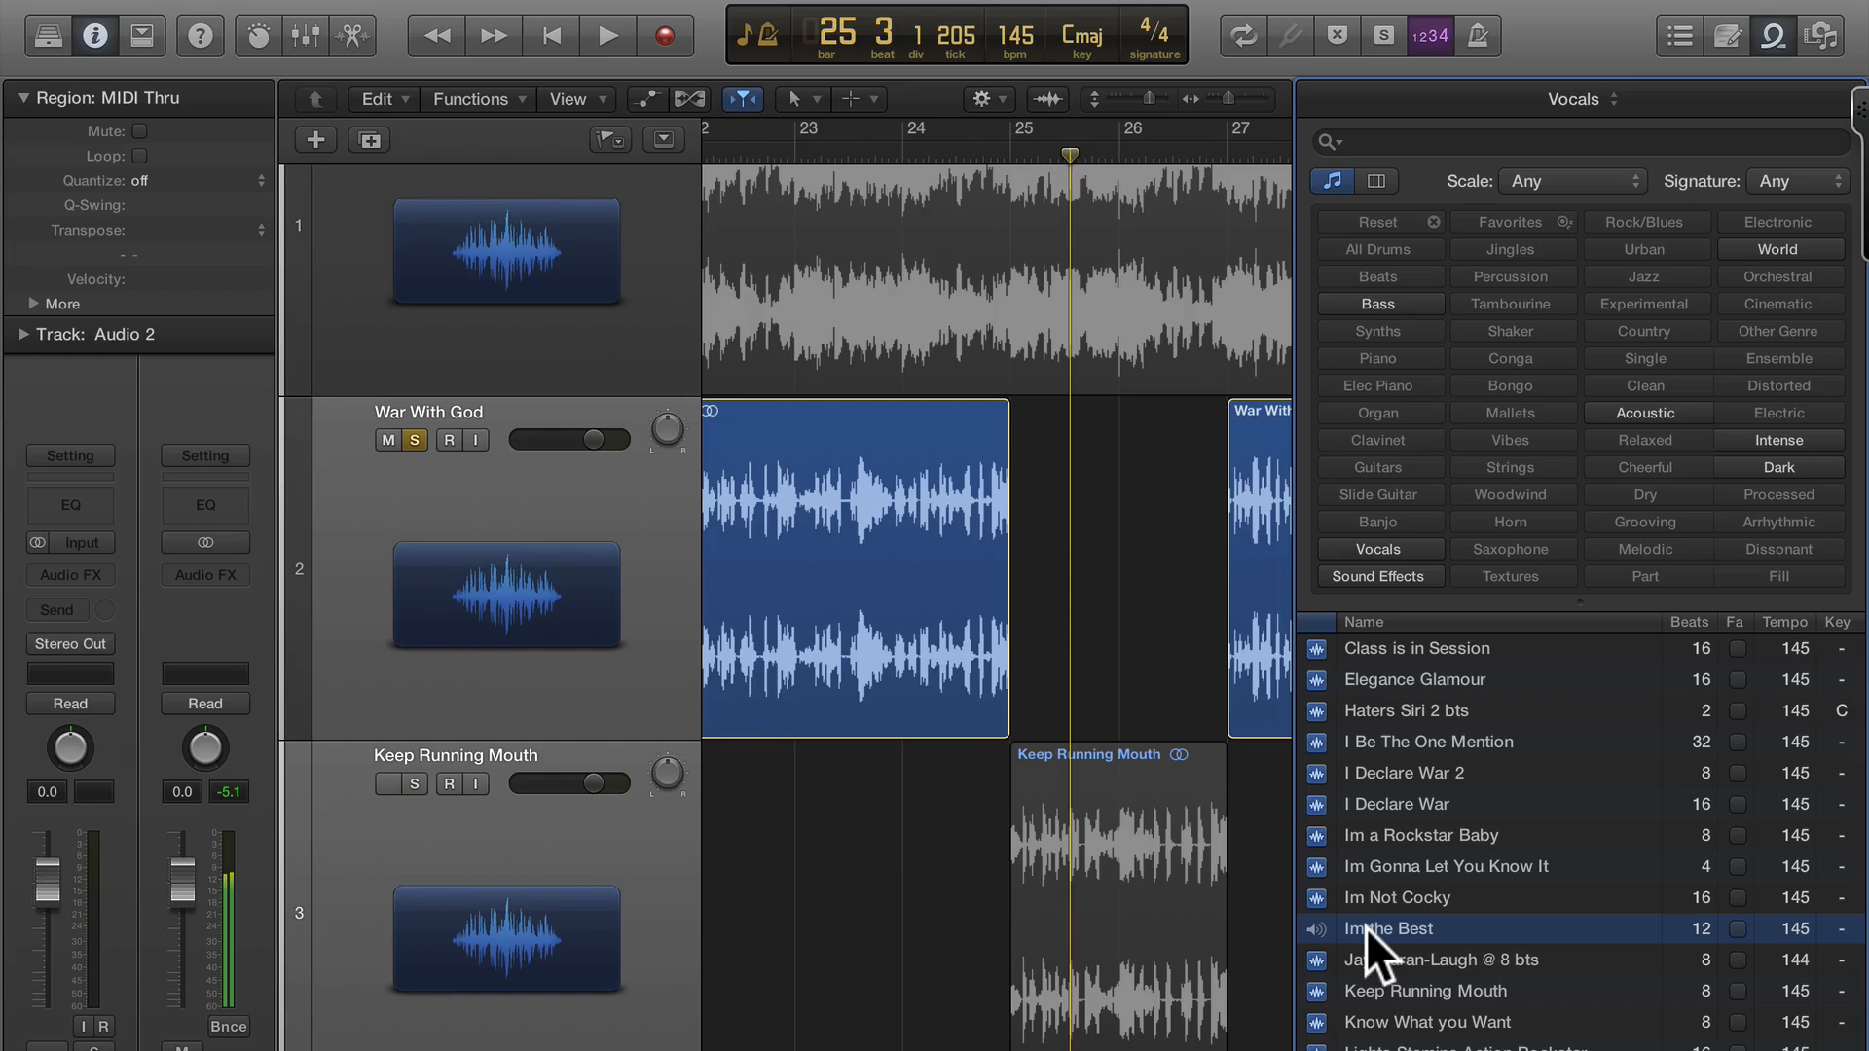
pyautogui.click(386, 783)
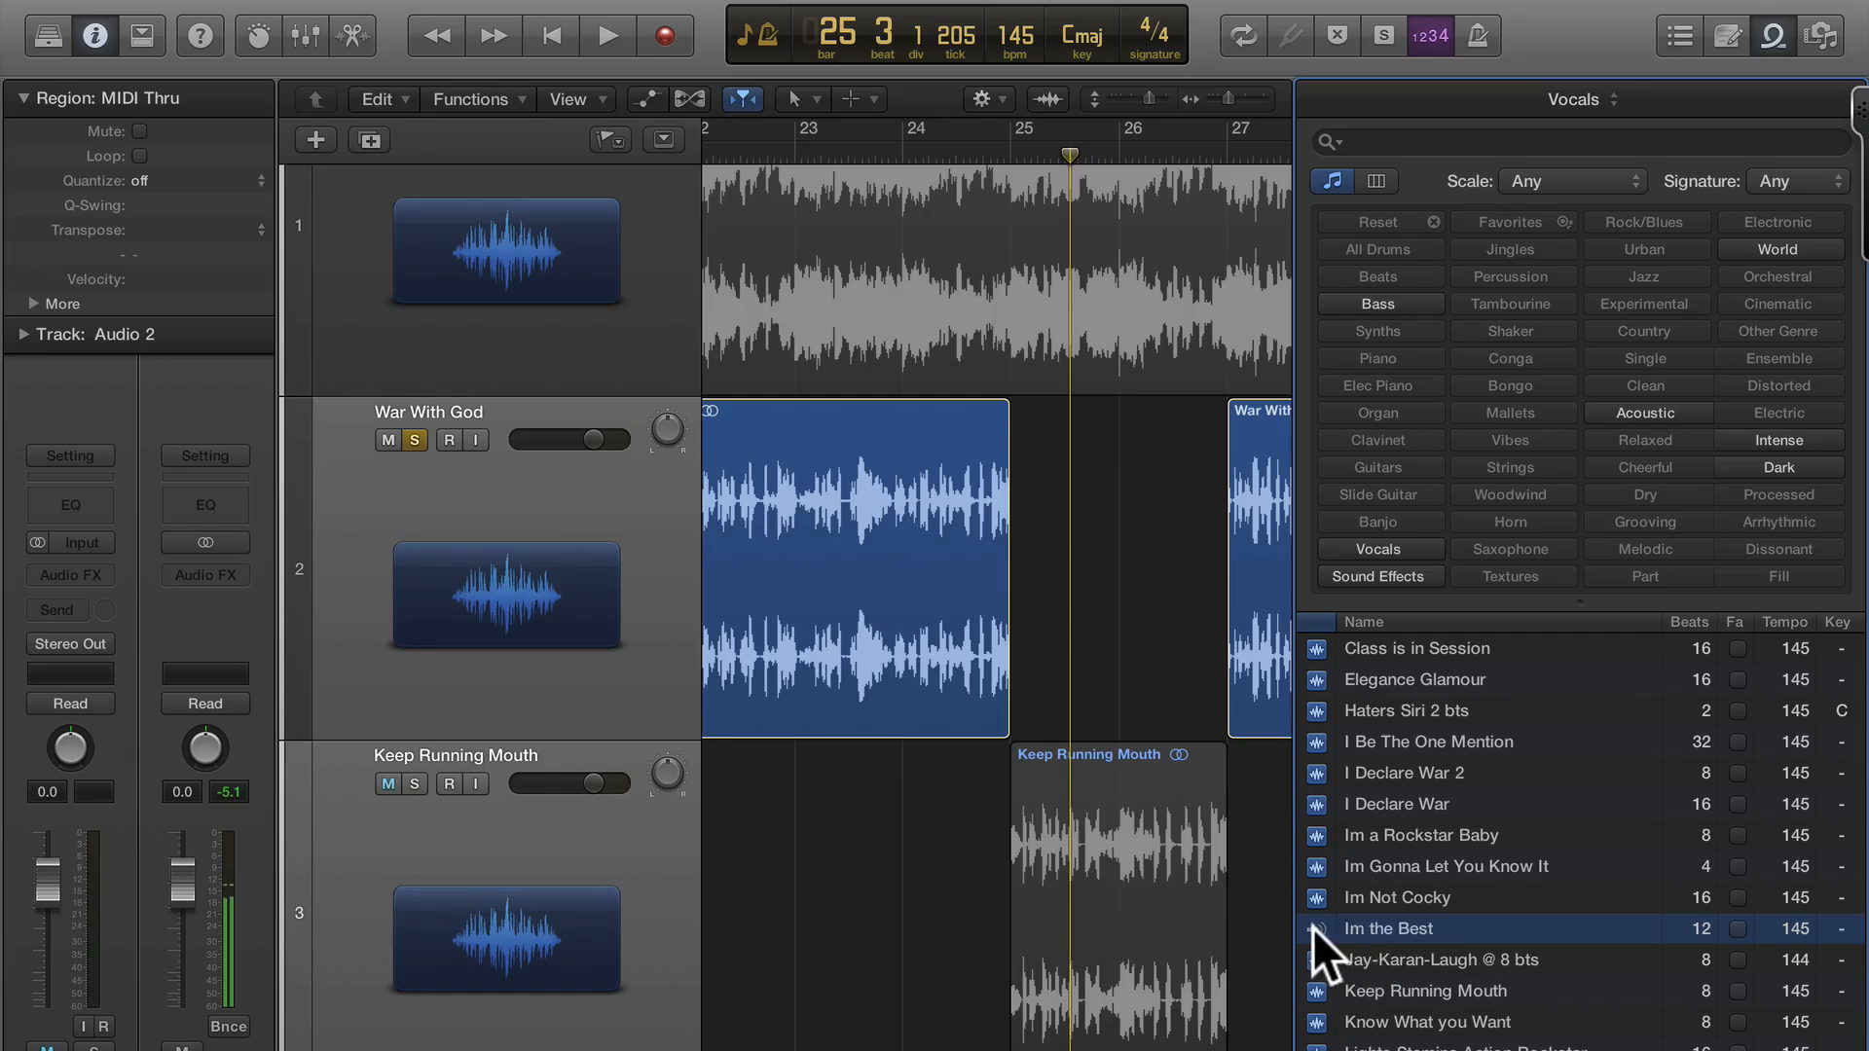
pyautogui.moveTo(1337, 953)
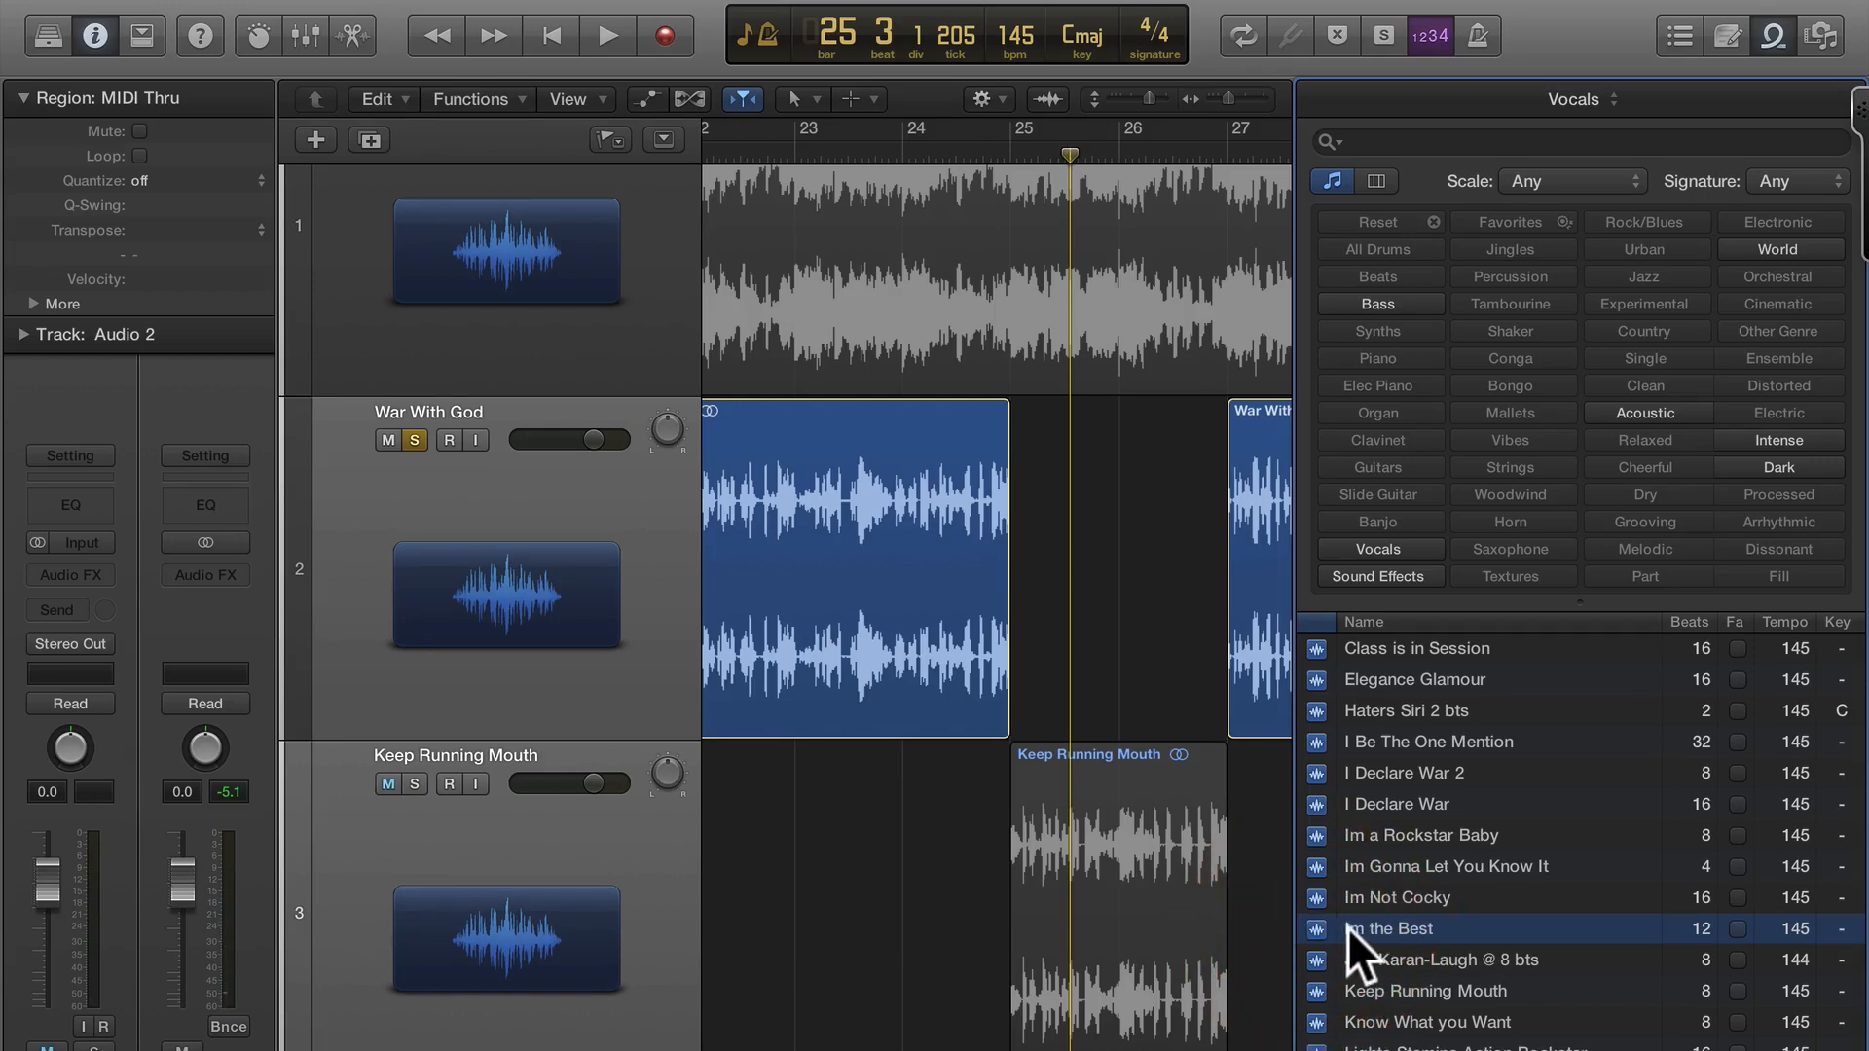
pyautogui.click(386, 783)
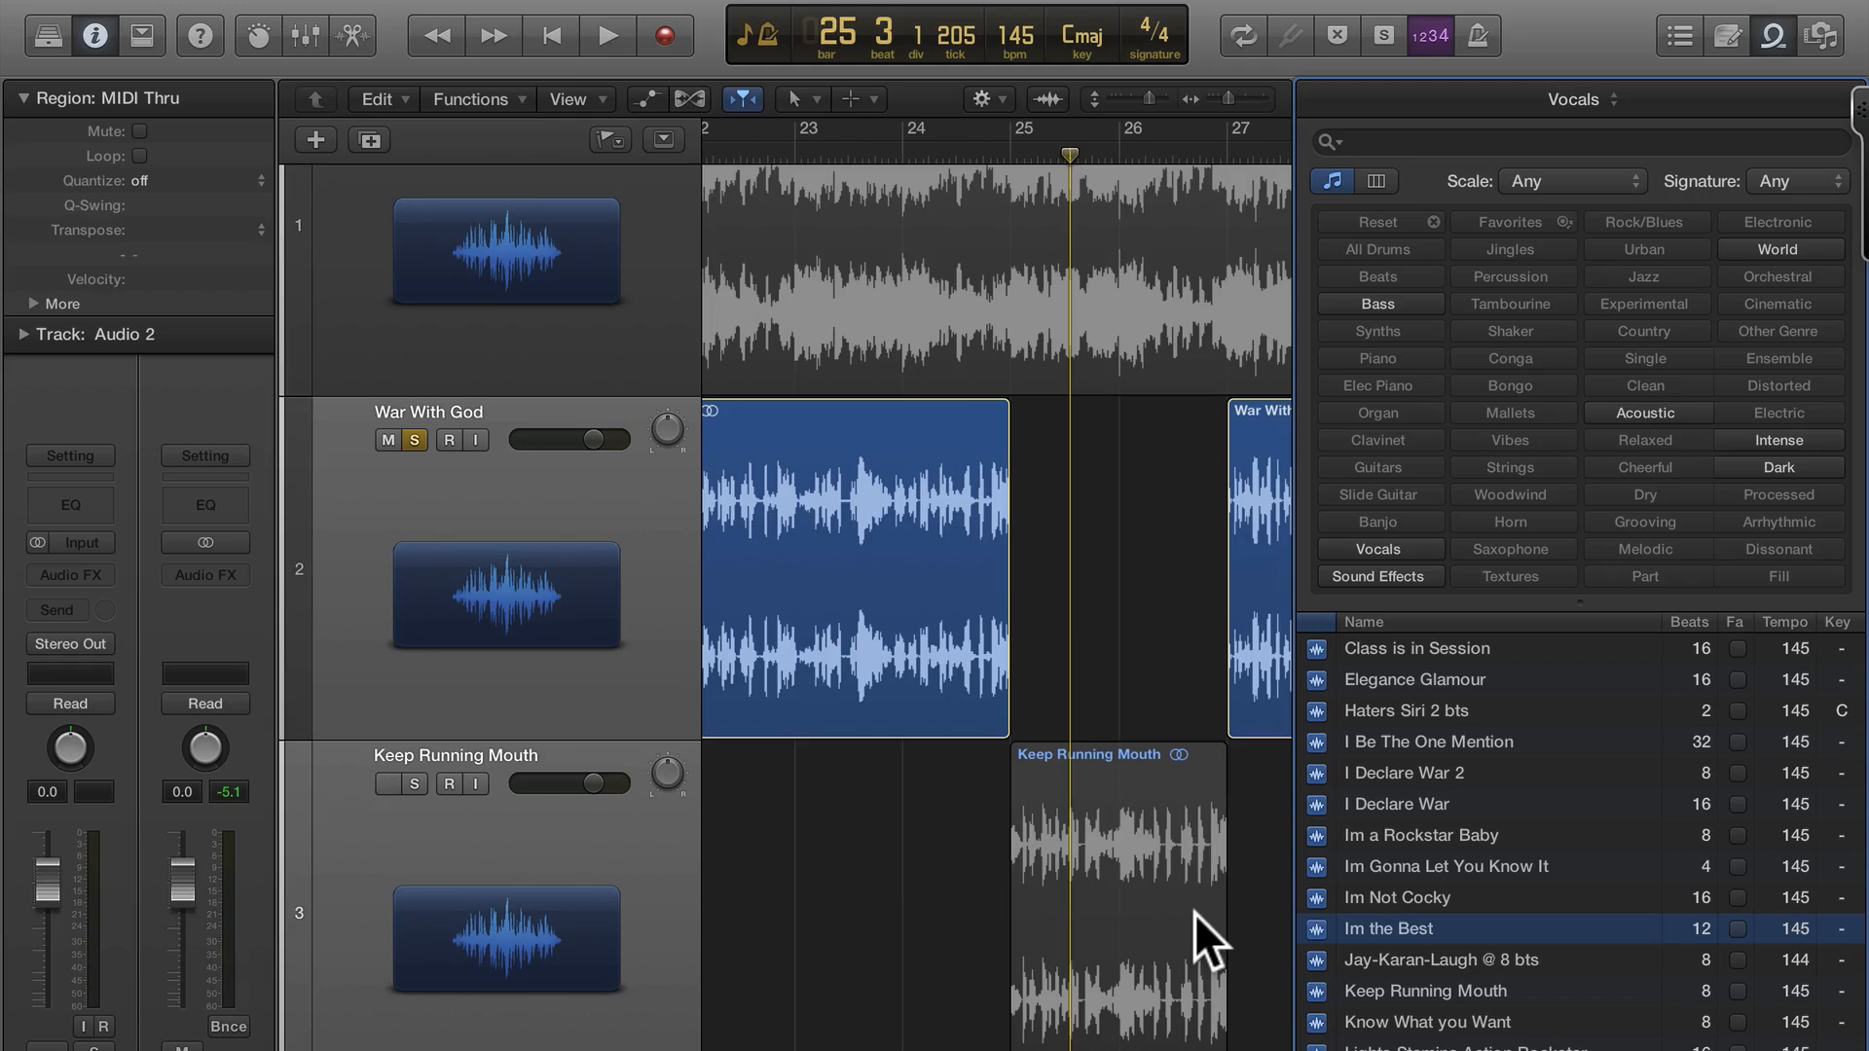
pyautogui.click(387, 784)
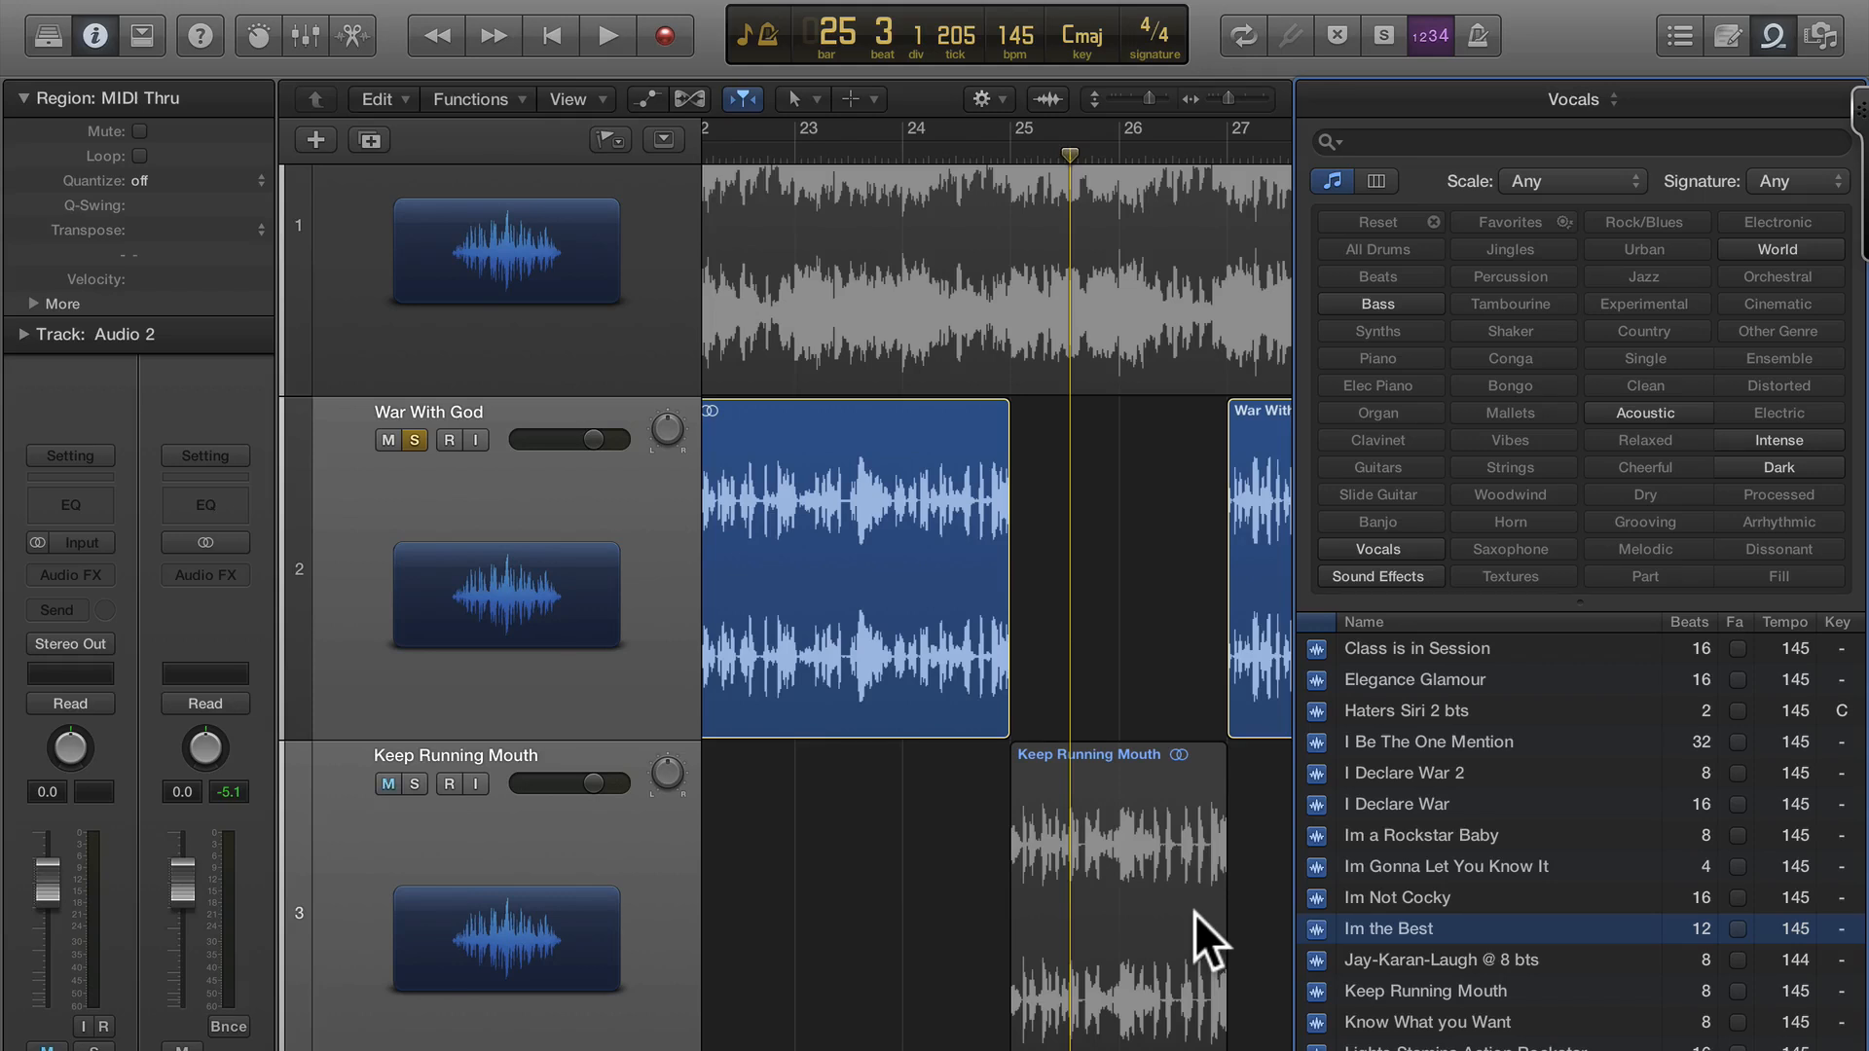